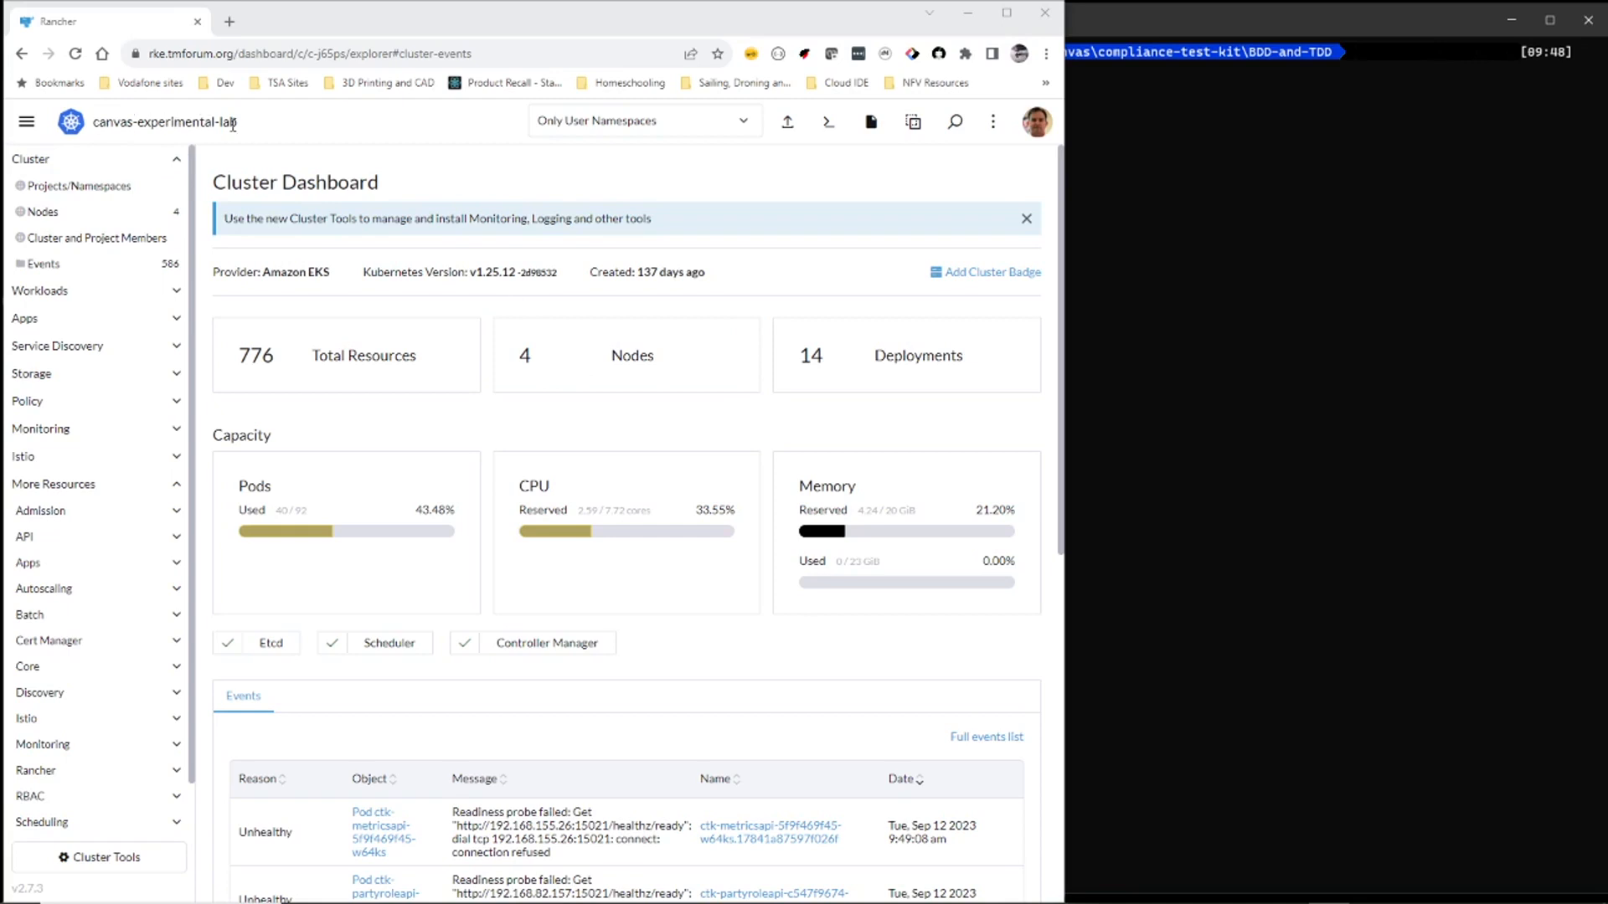
mouse_move(249, 134)
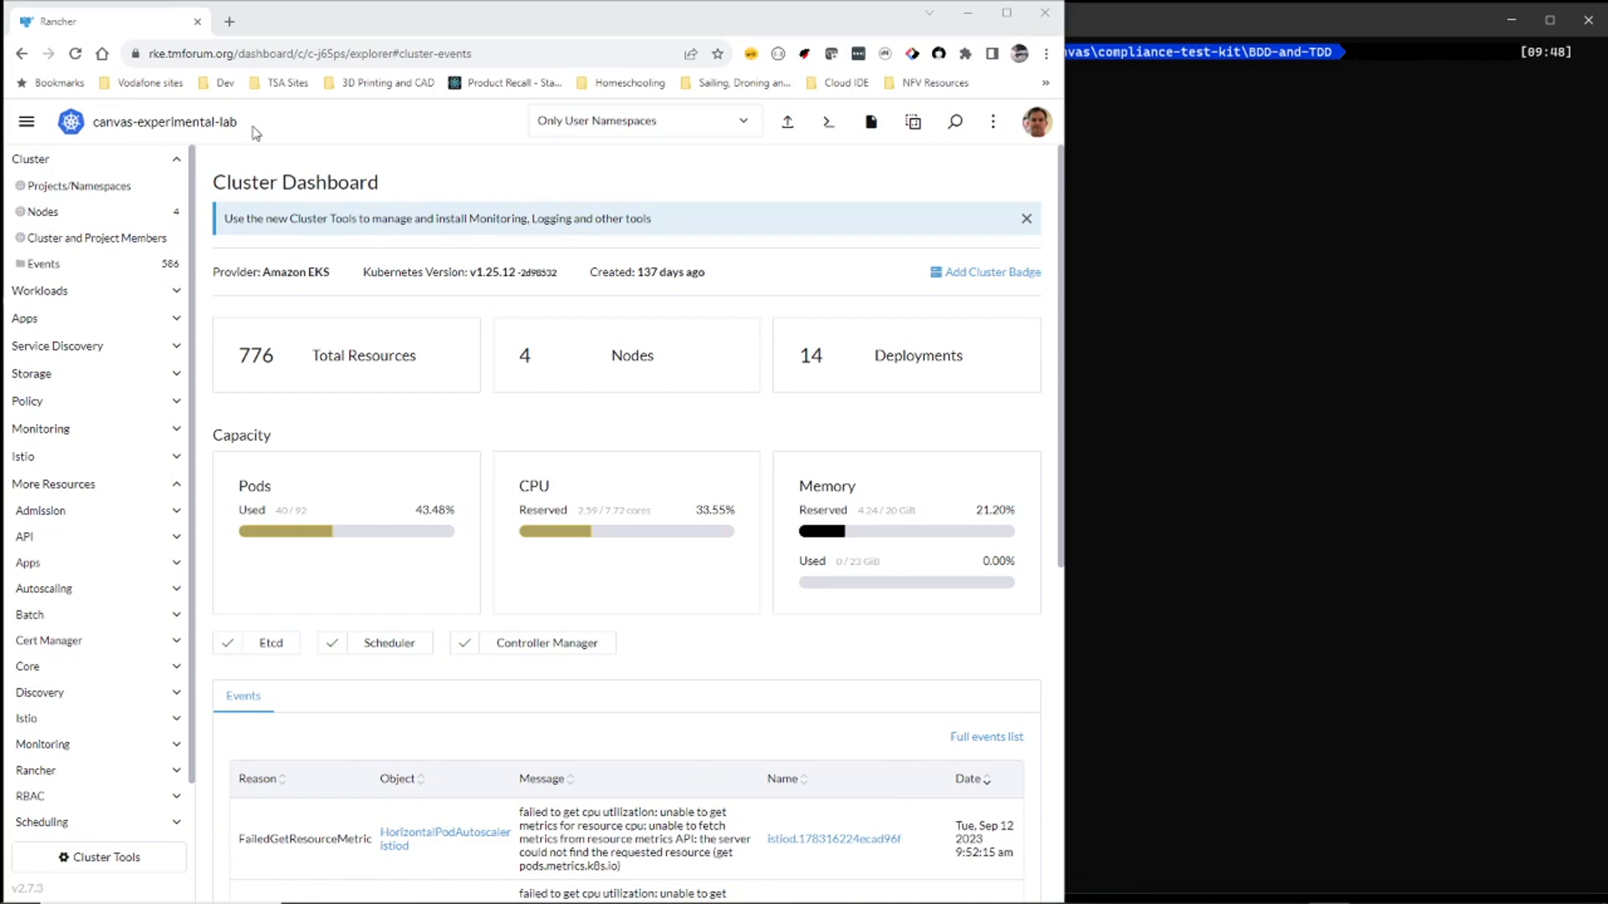
mouse_move(134, 265)
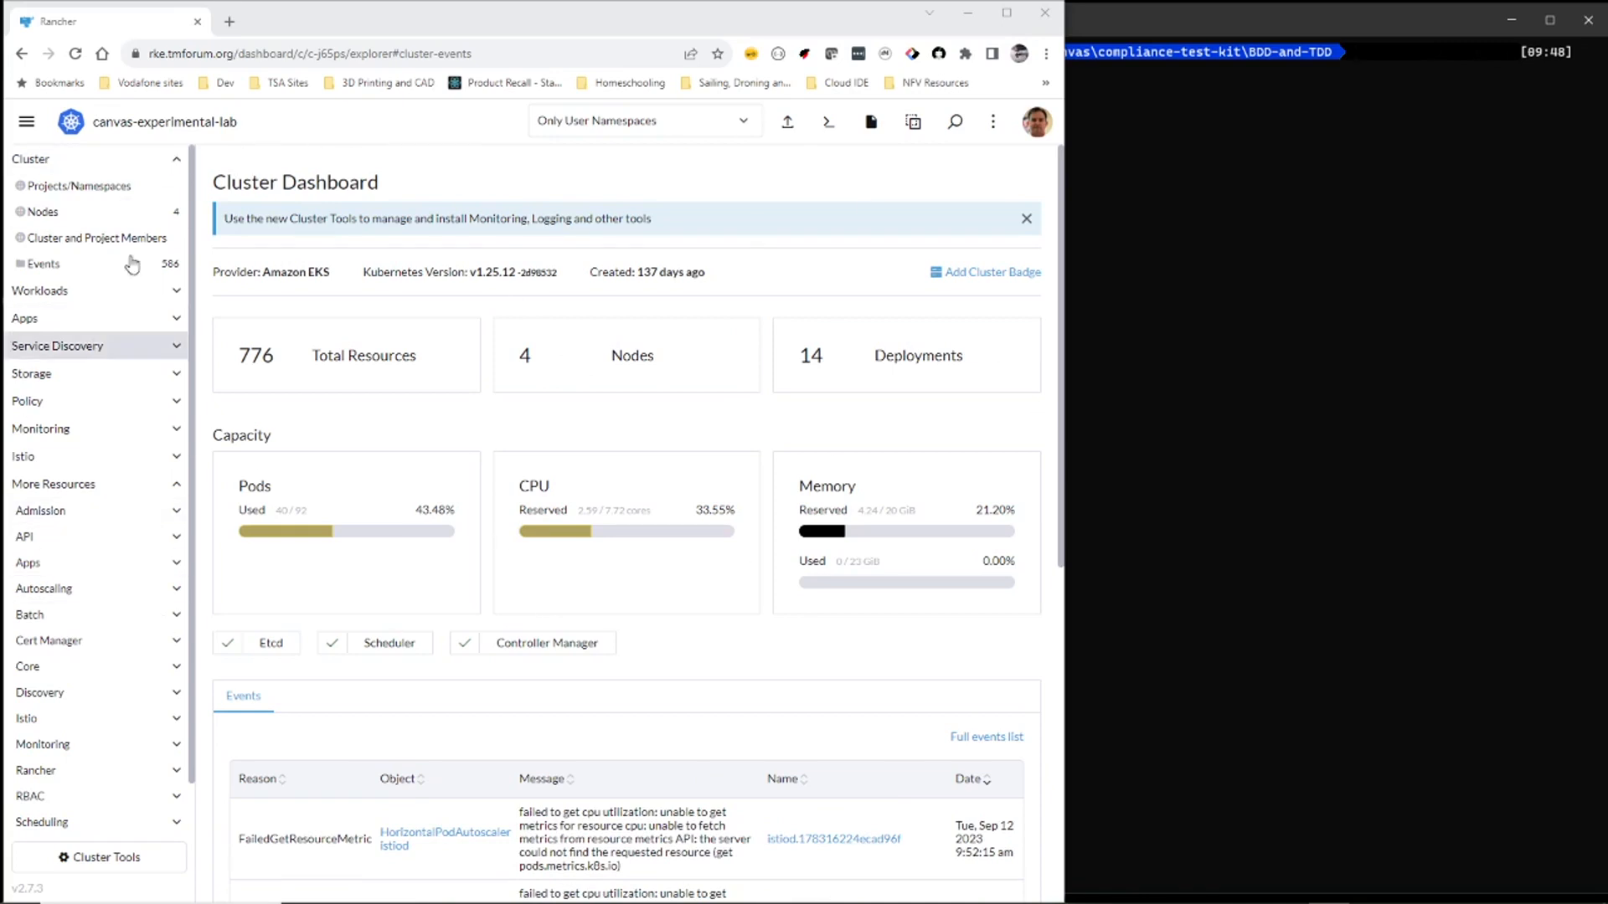
mouse_move(687, 600)
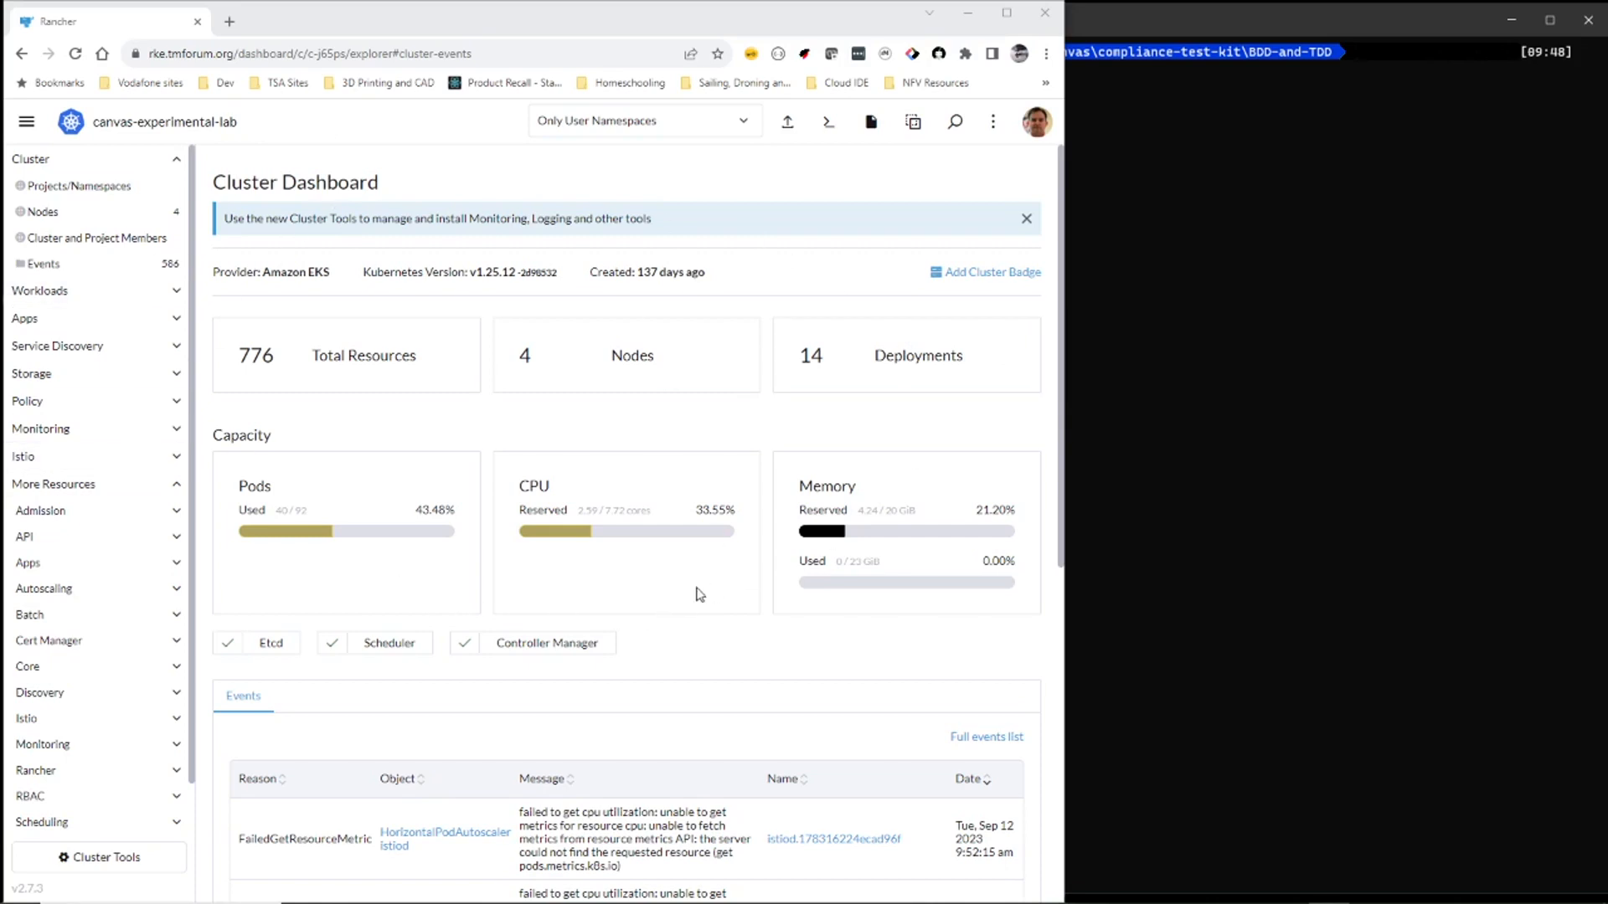
mouse_move(632, 306)
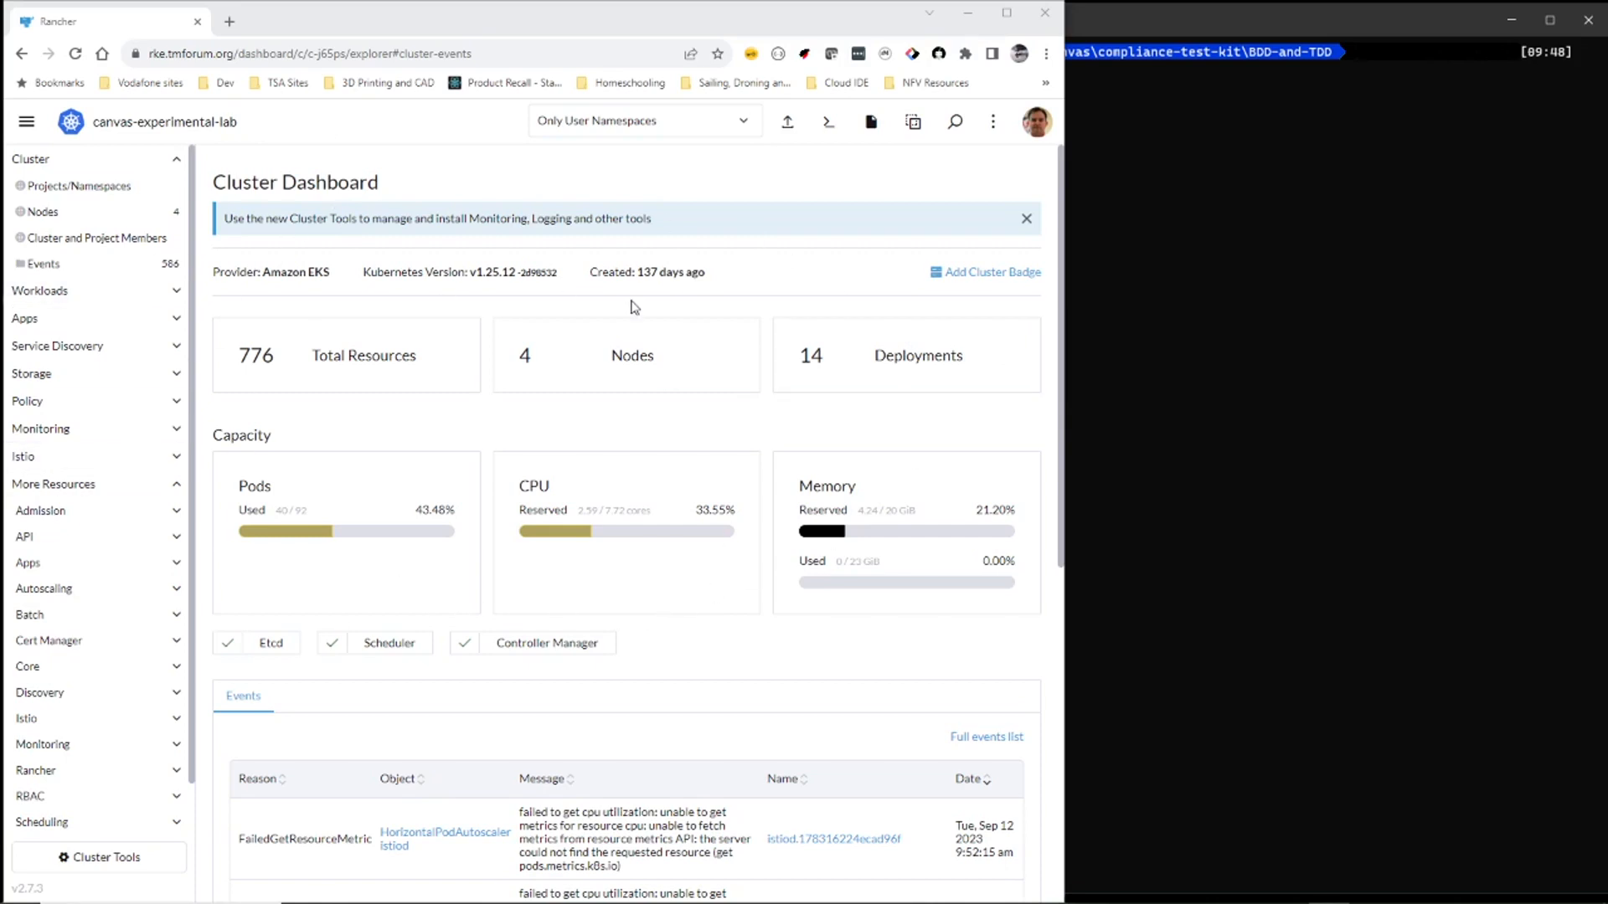
mouse_move(194, 248)
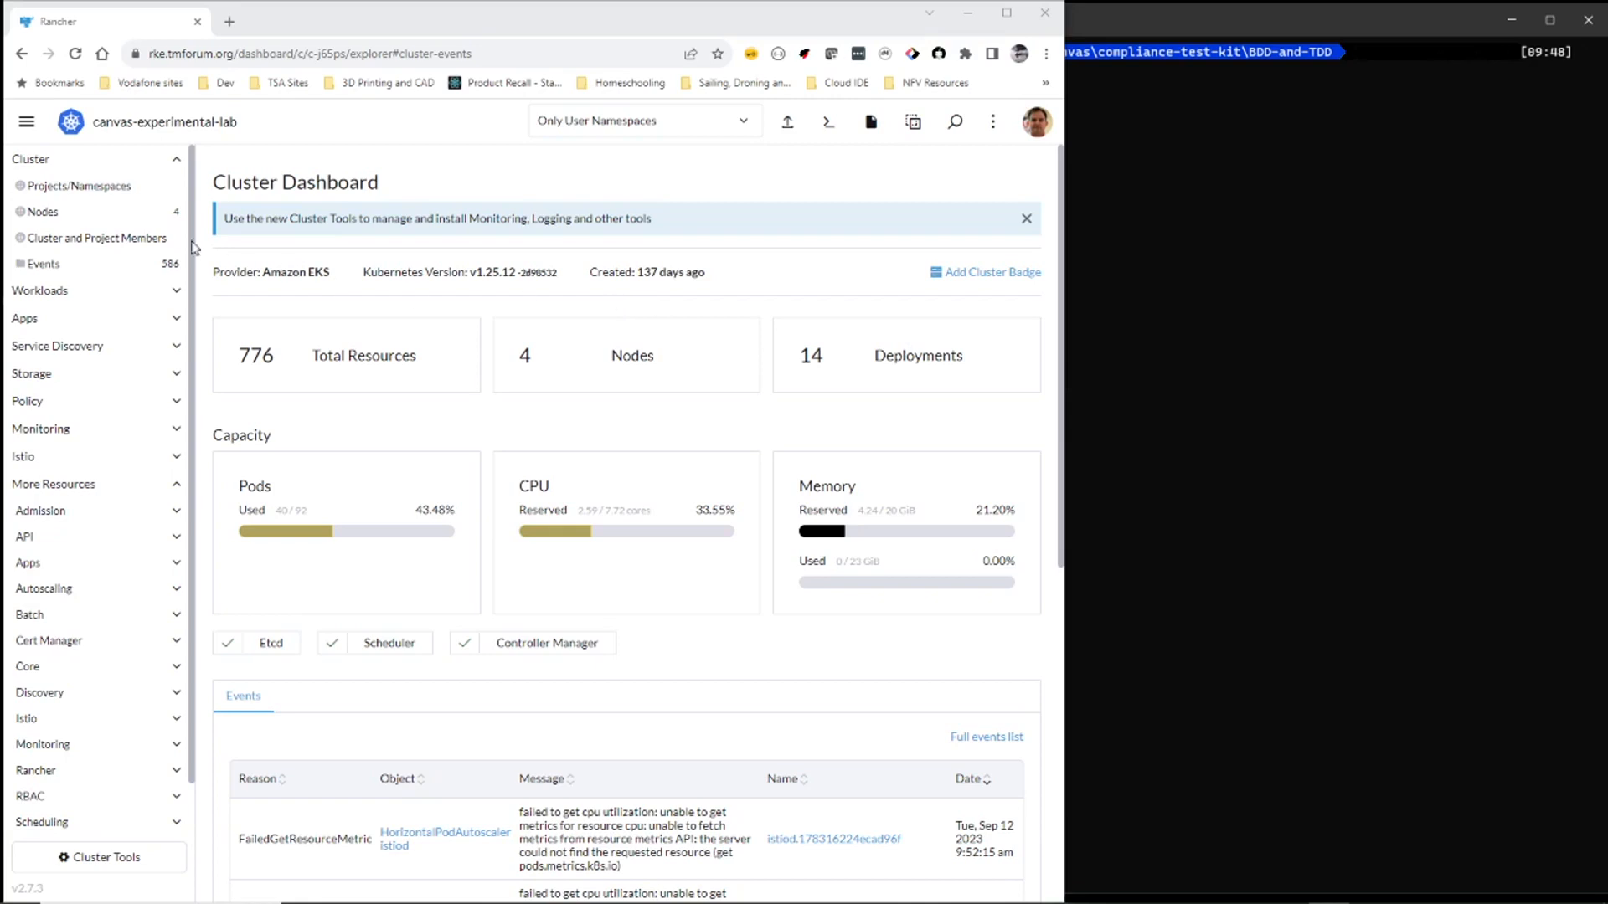
mouse_move(1271, 299)
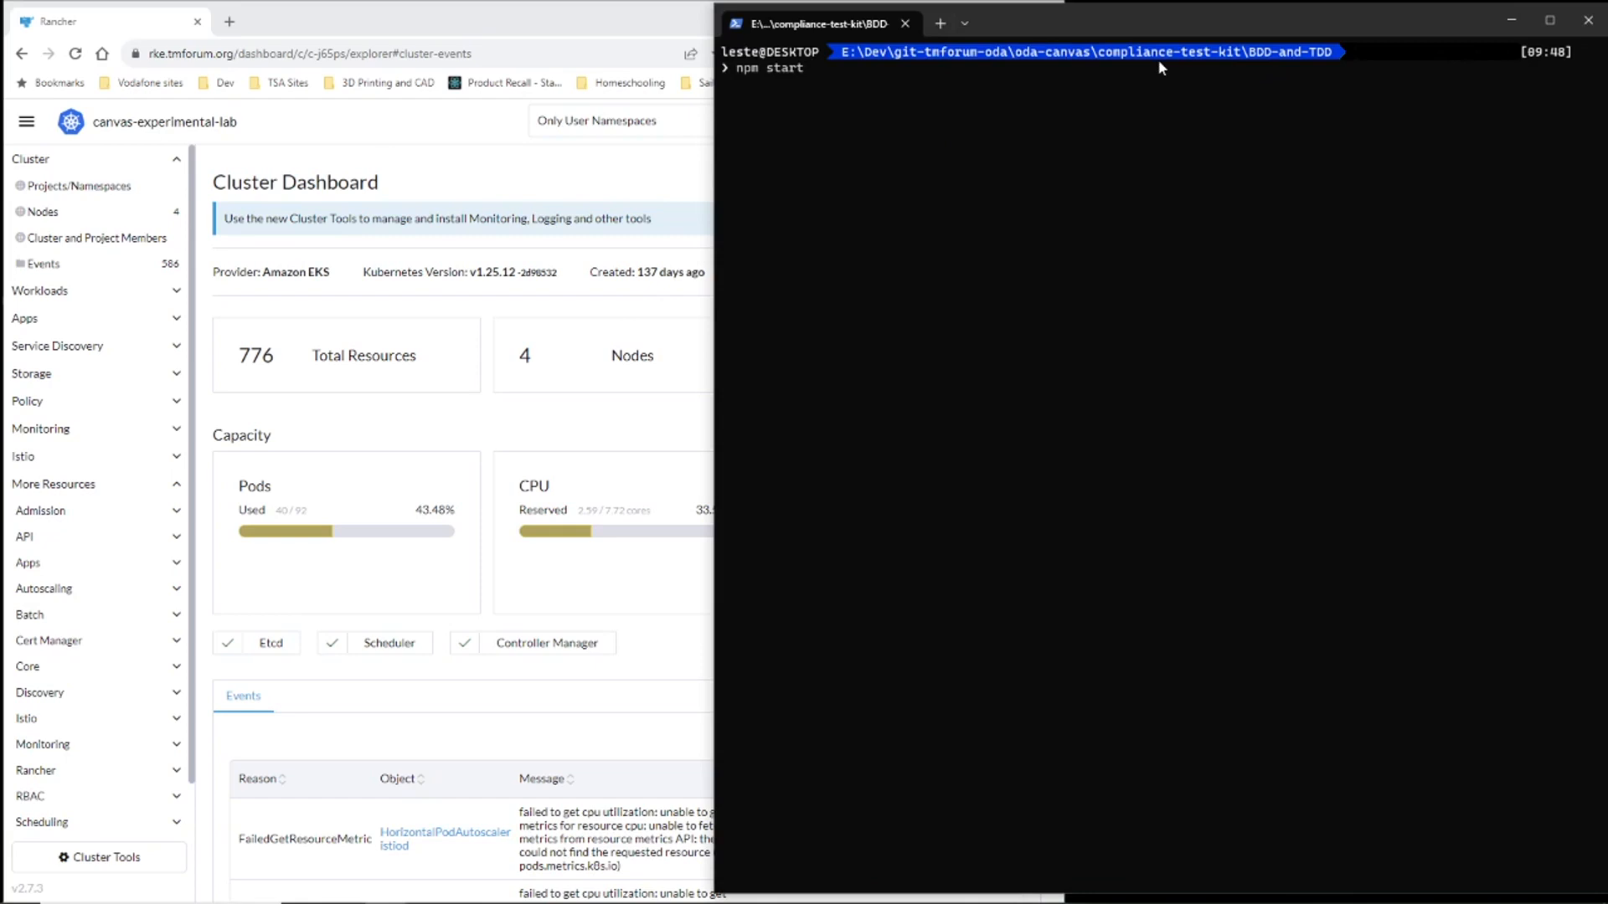
mouse_move(1184, 67)
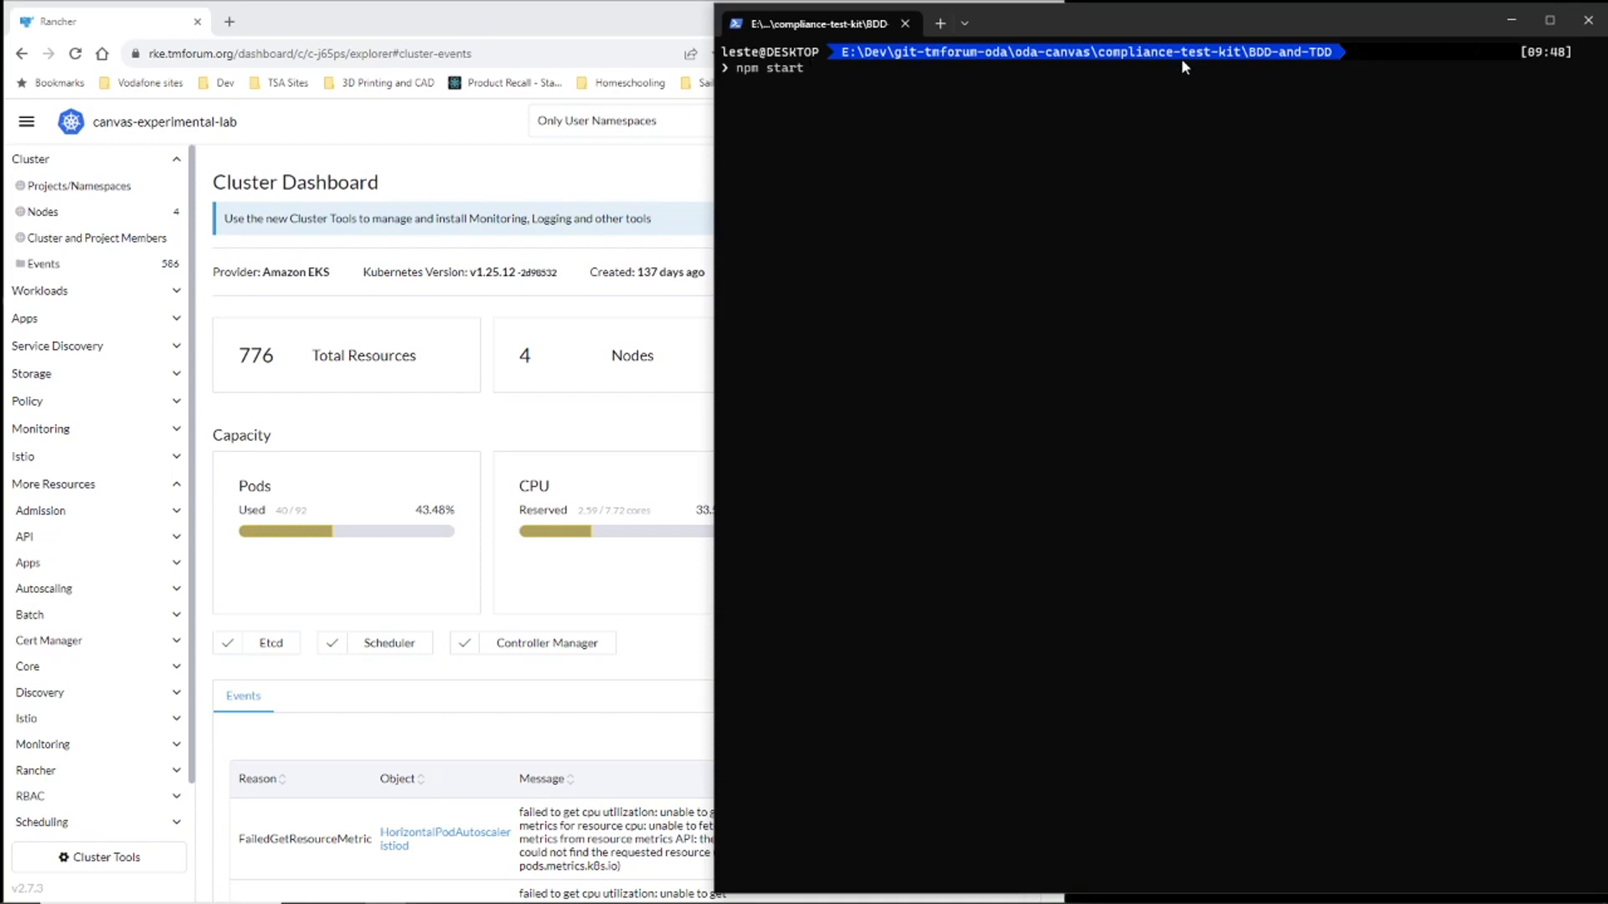
mouse_move(874, 98)
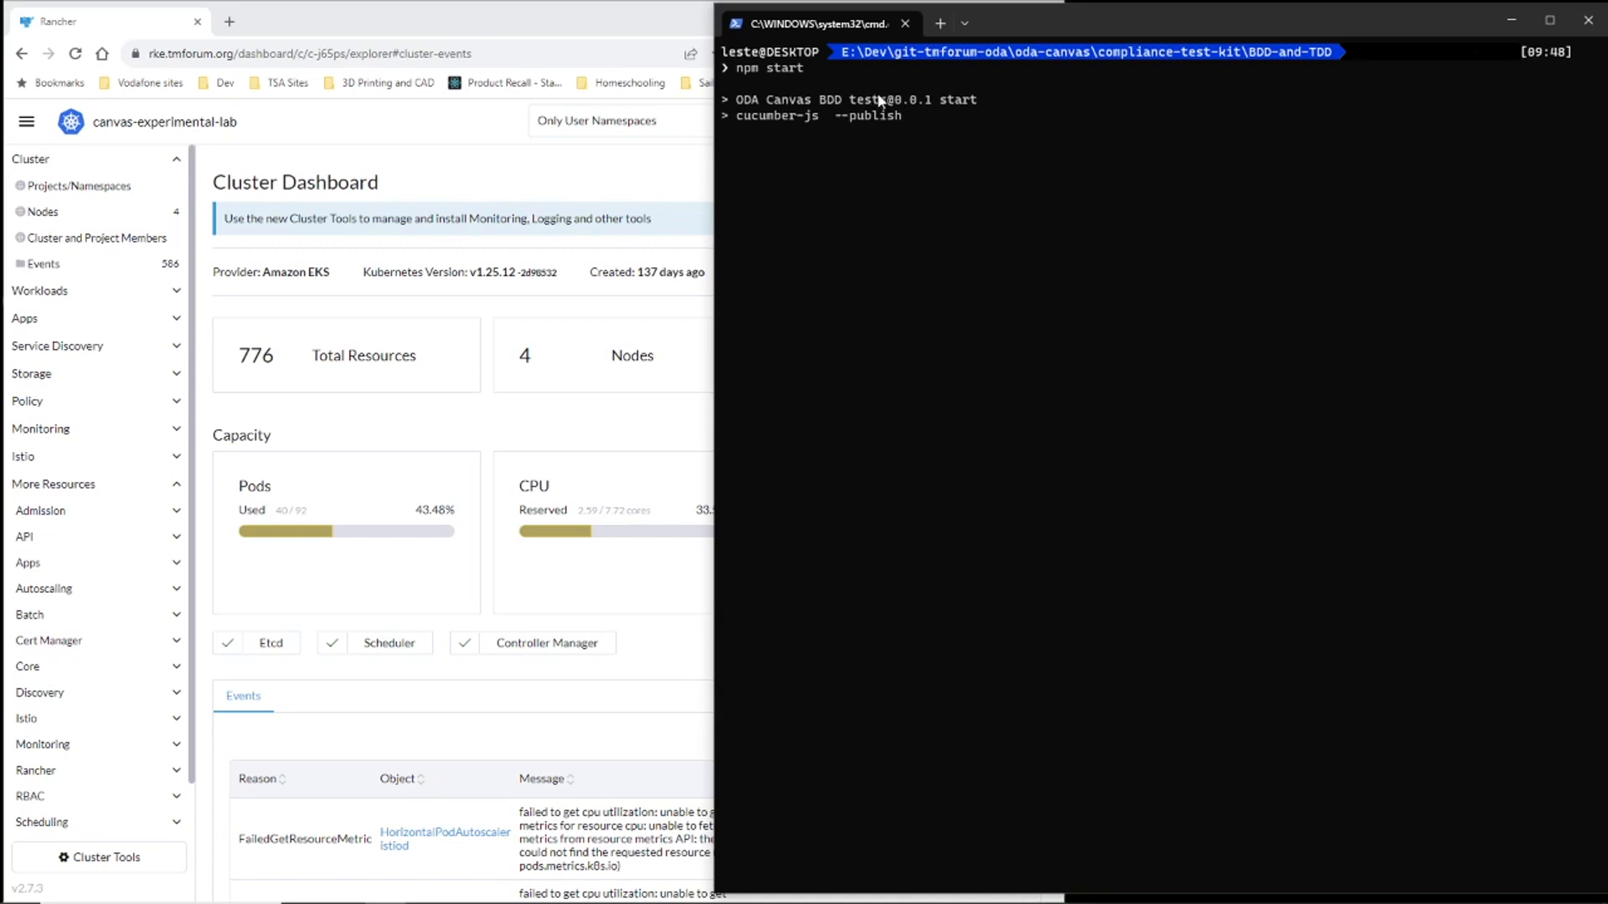
mouse_move(865, 176)
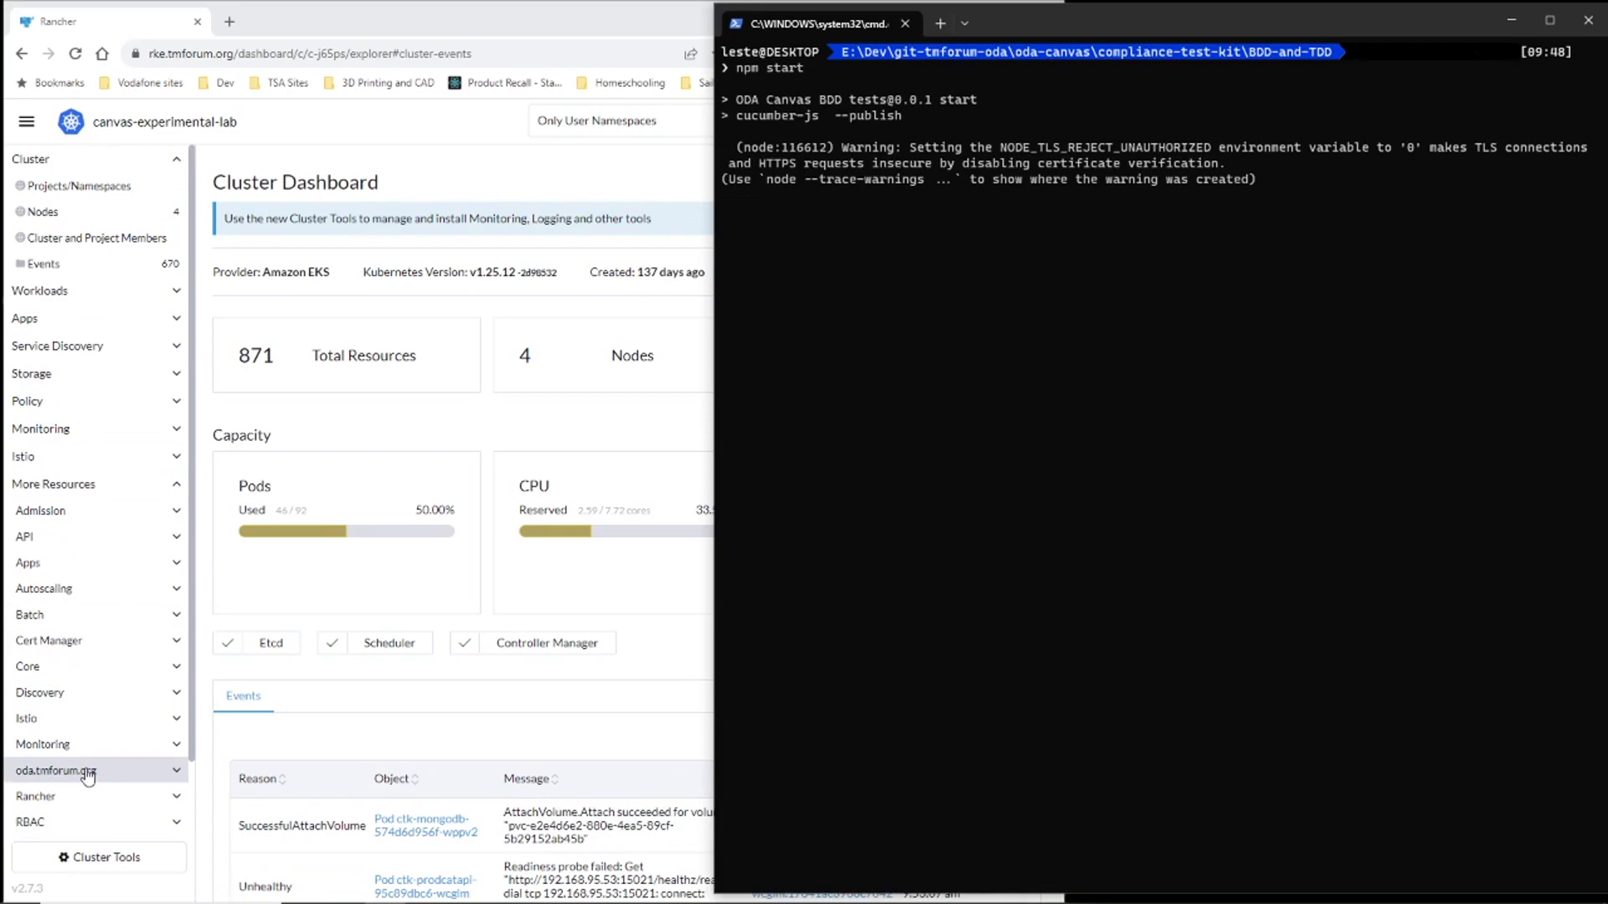
List the ODA components, then the three ctk-productcatalog APIs marked implementation-ready
left_click(63, 714)
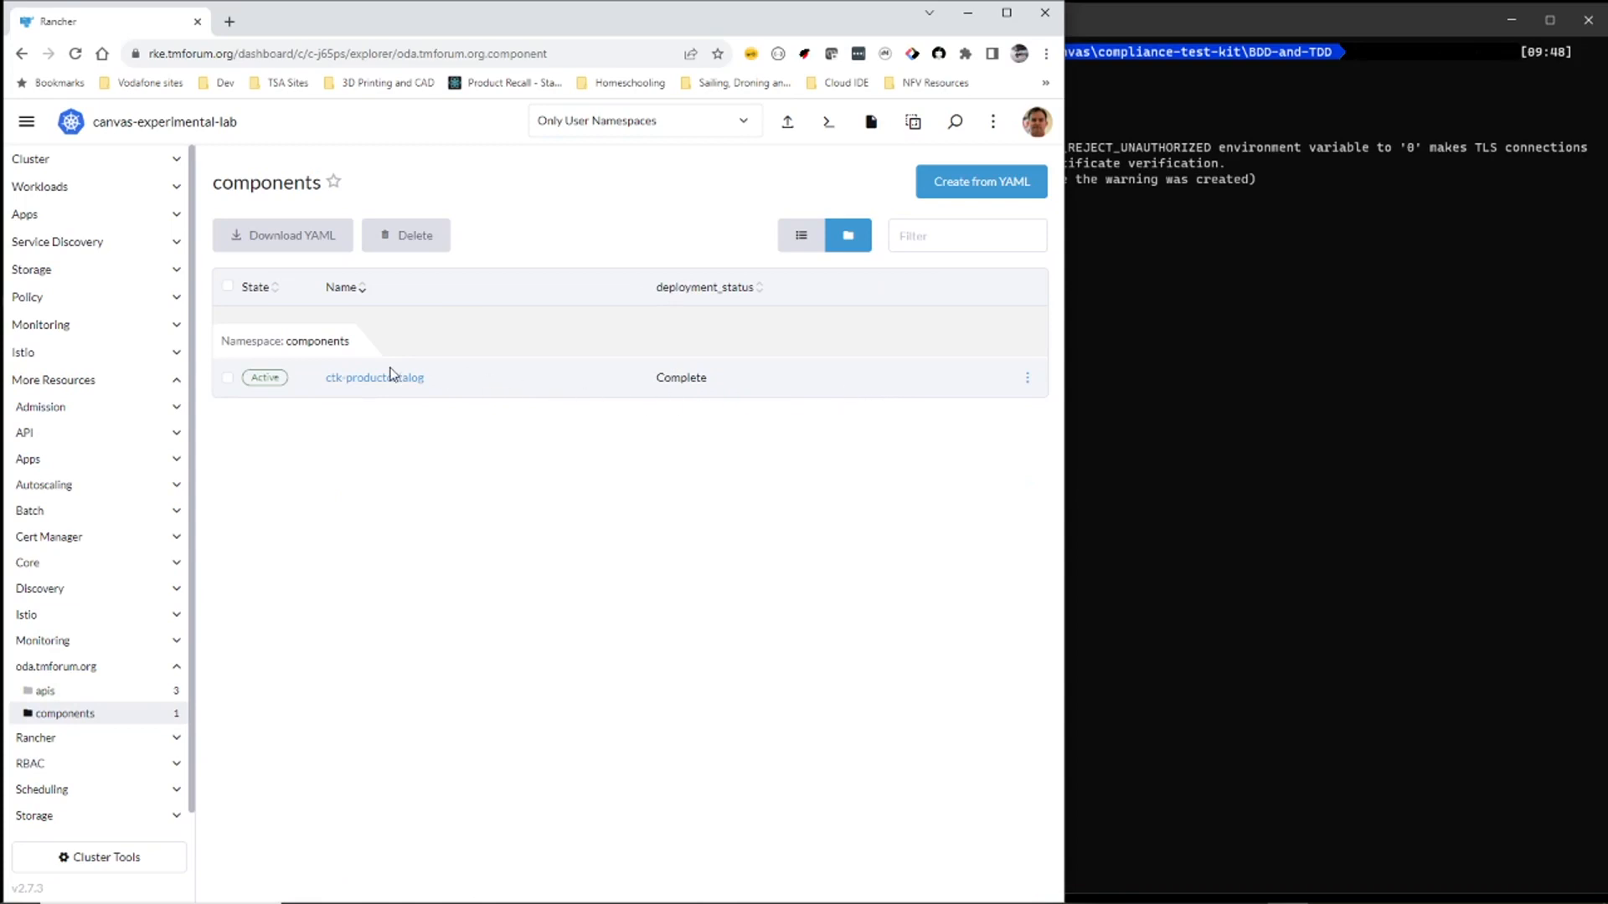
mouse_move(45, 690)
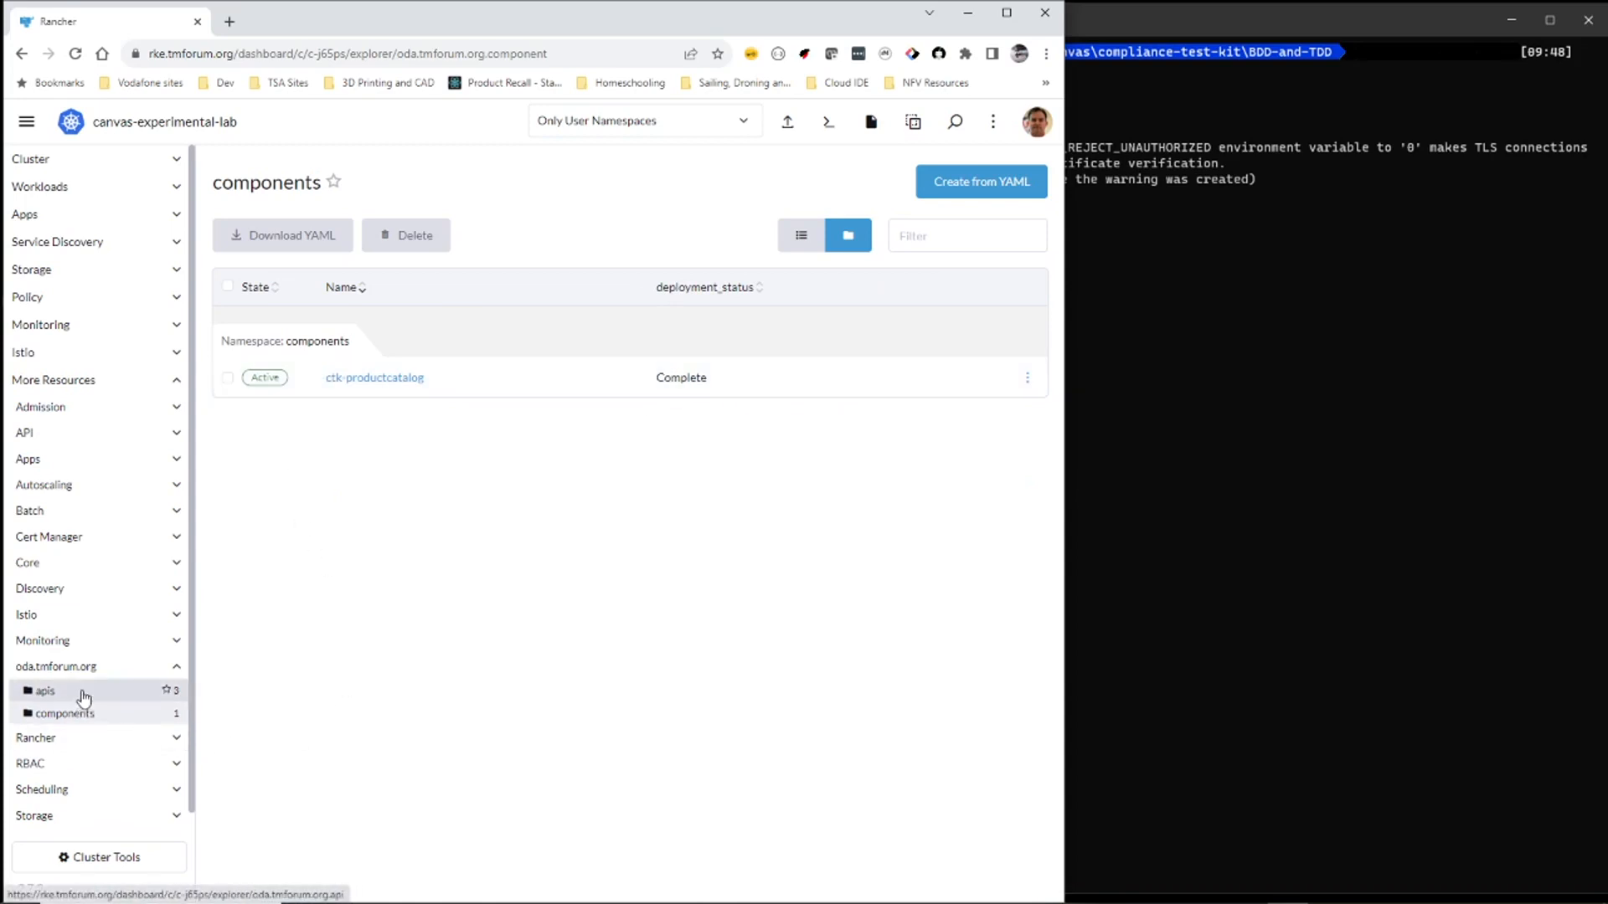
left_click(44, 690)
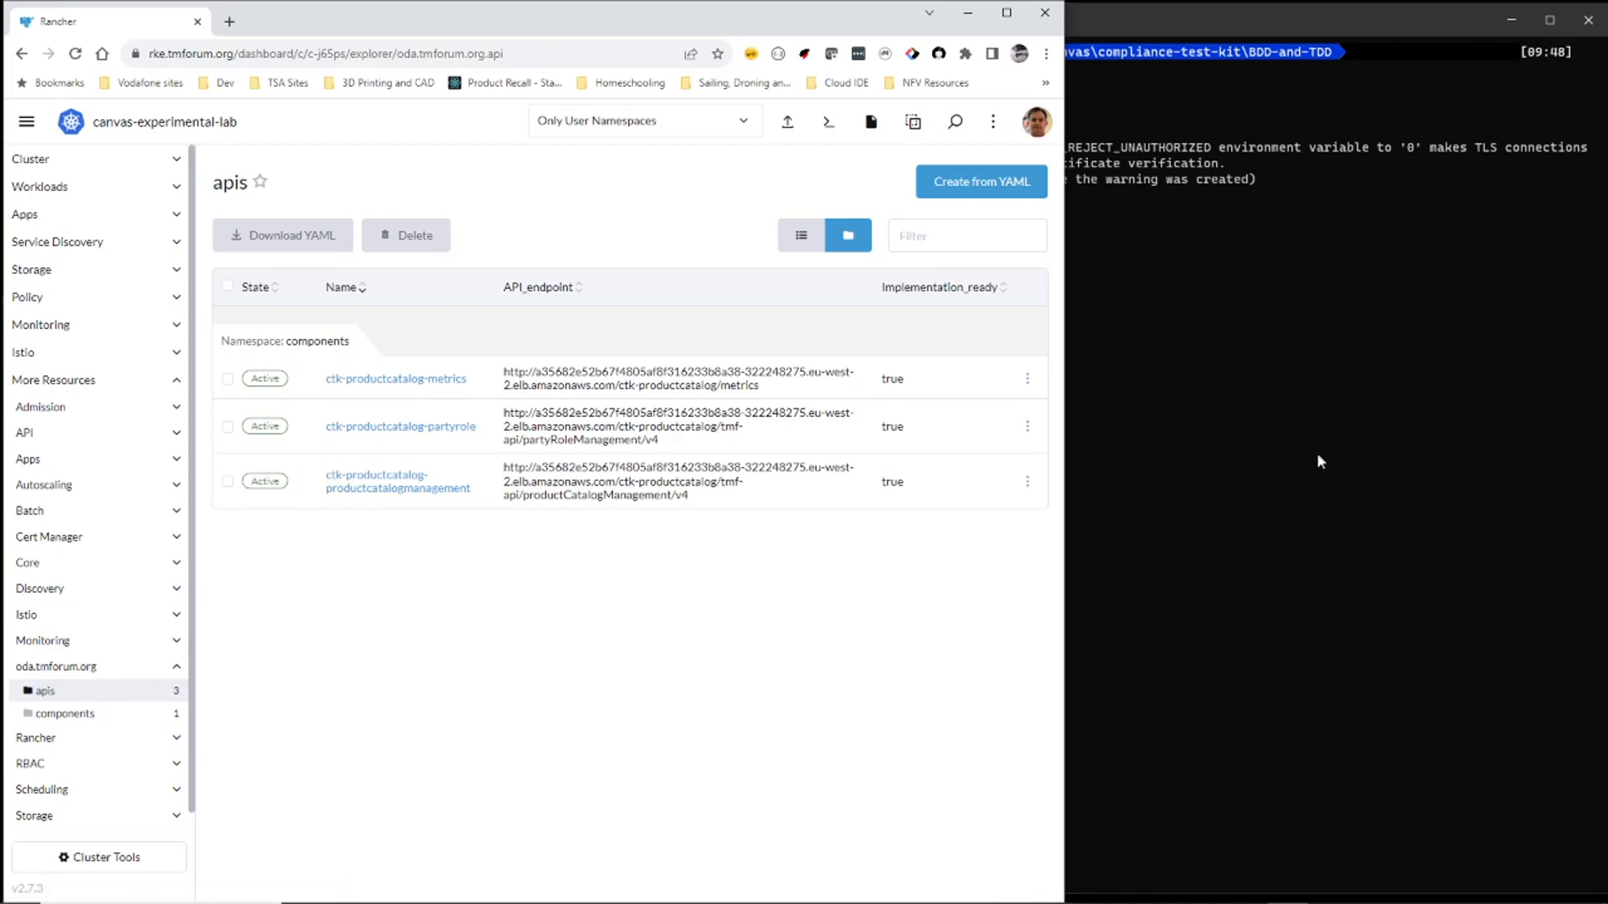
mouse_move(1351, 35)
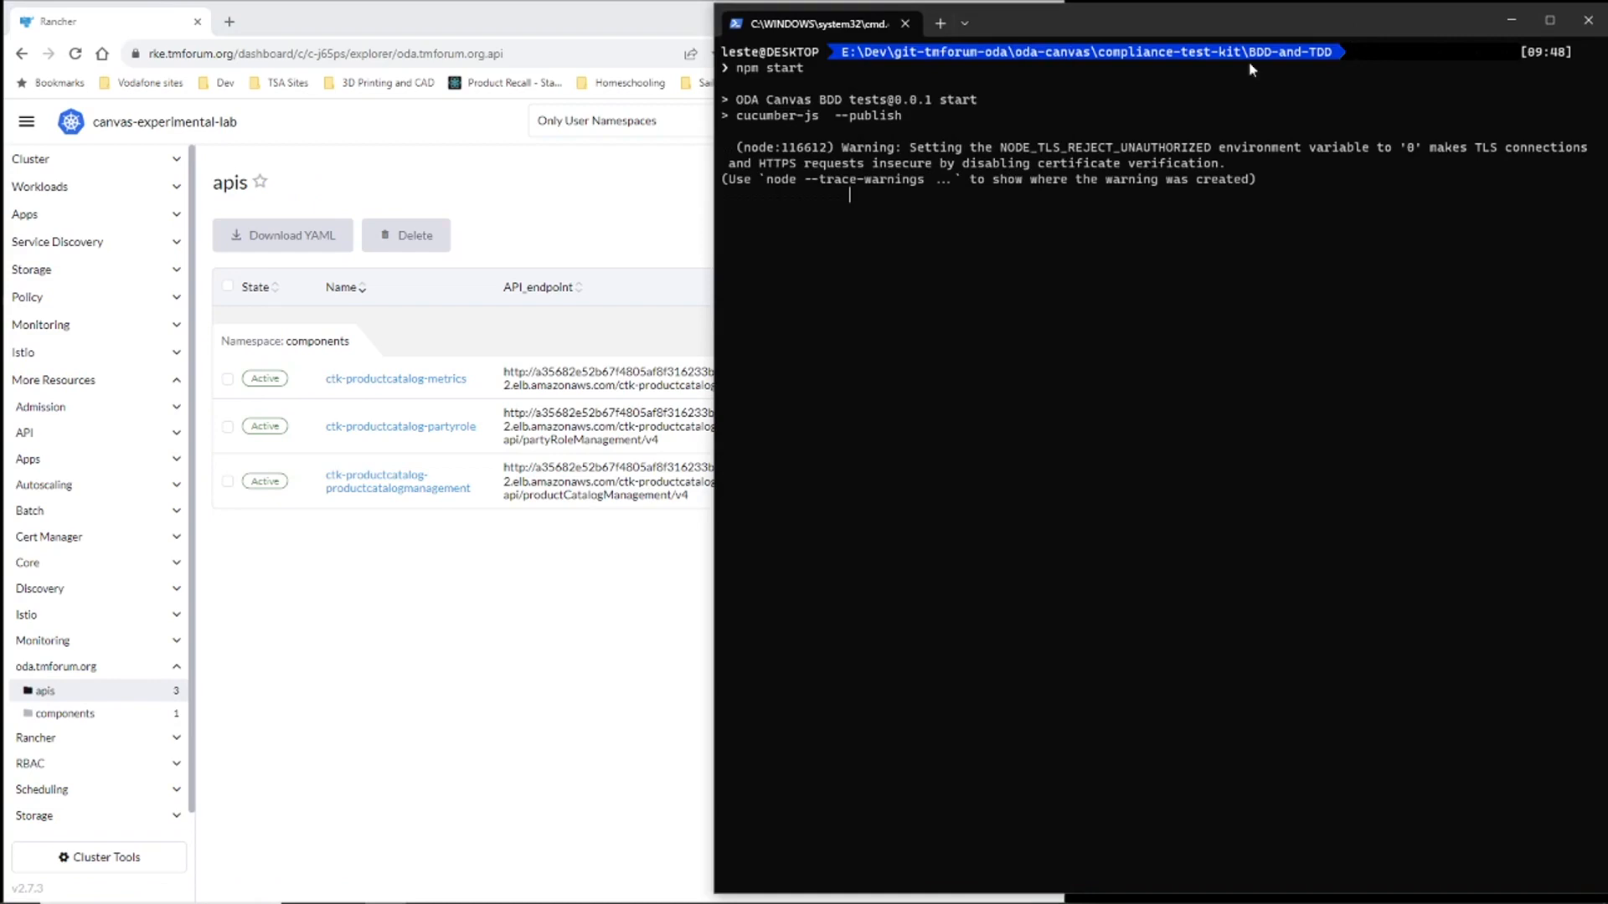
mouse_move(860, 206)
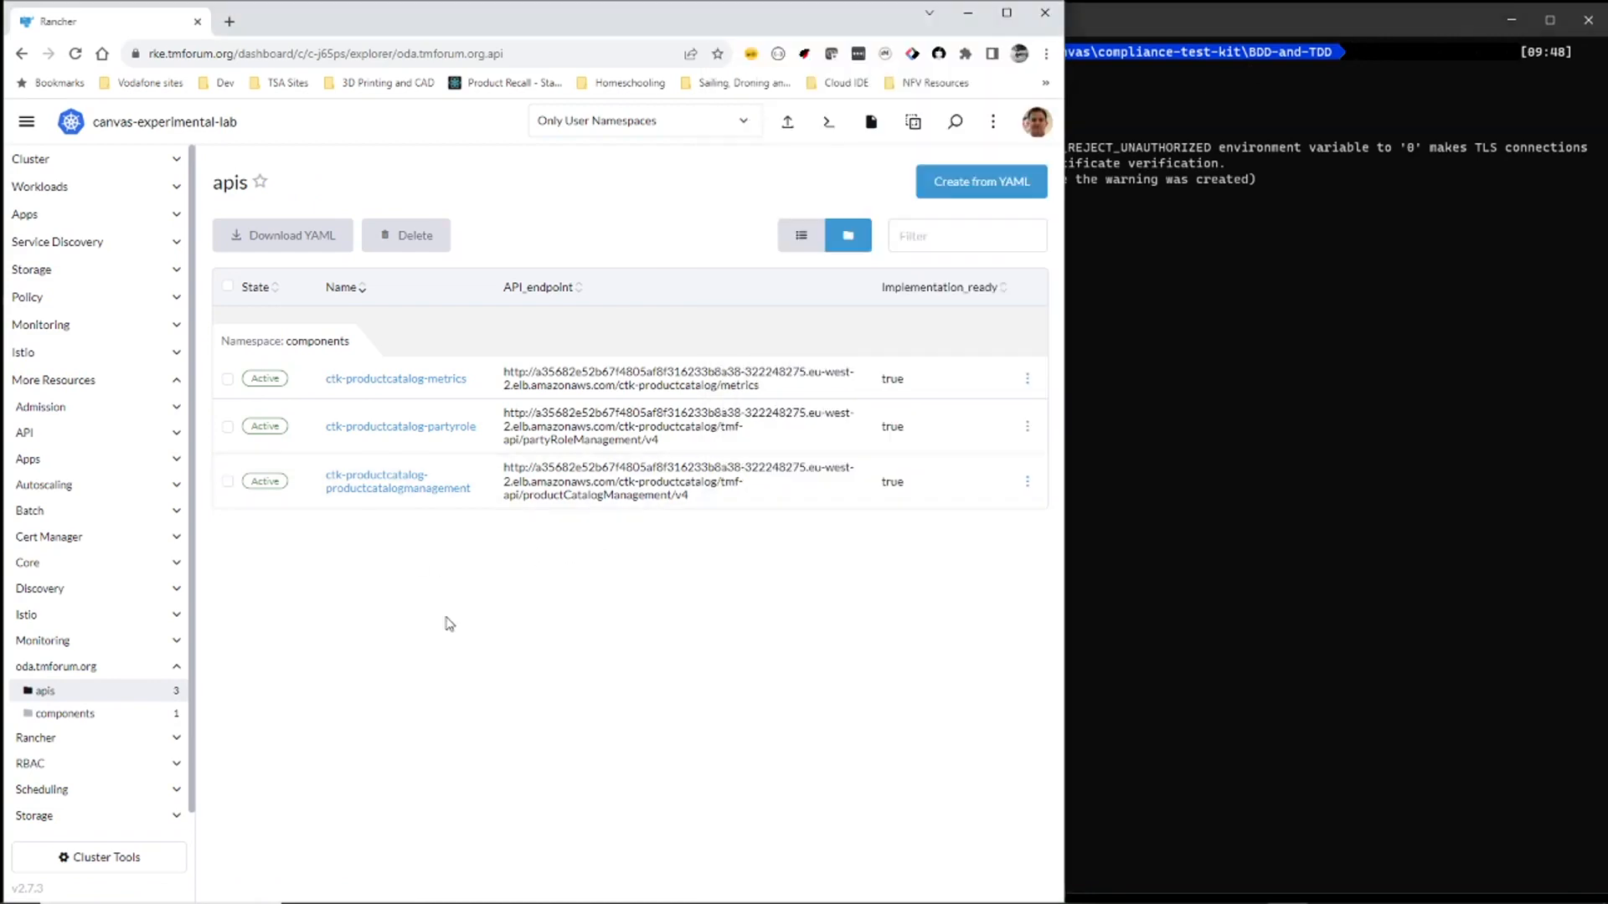
mouse_move(417, 565)
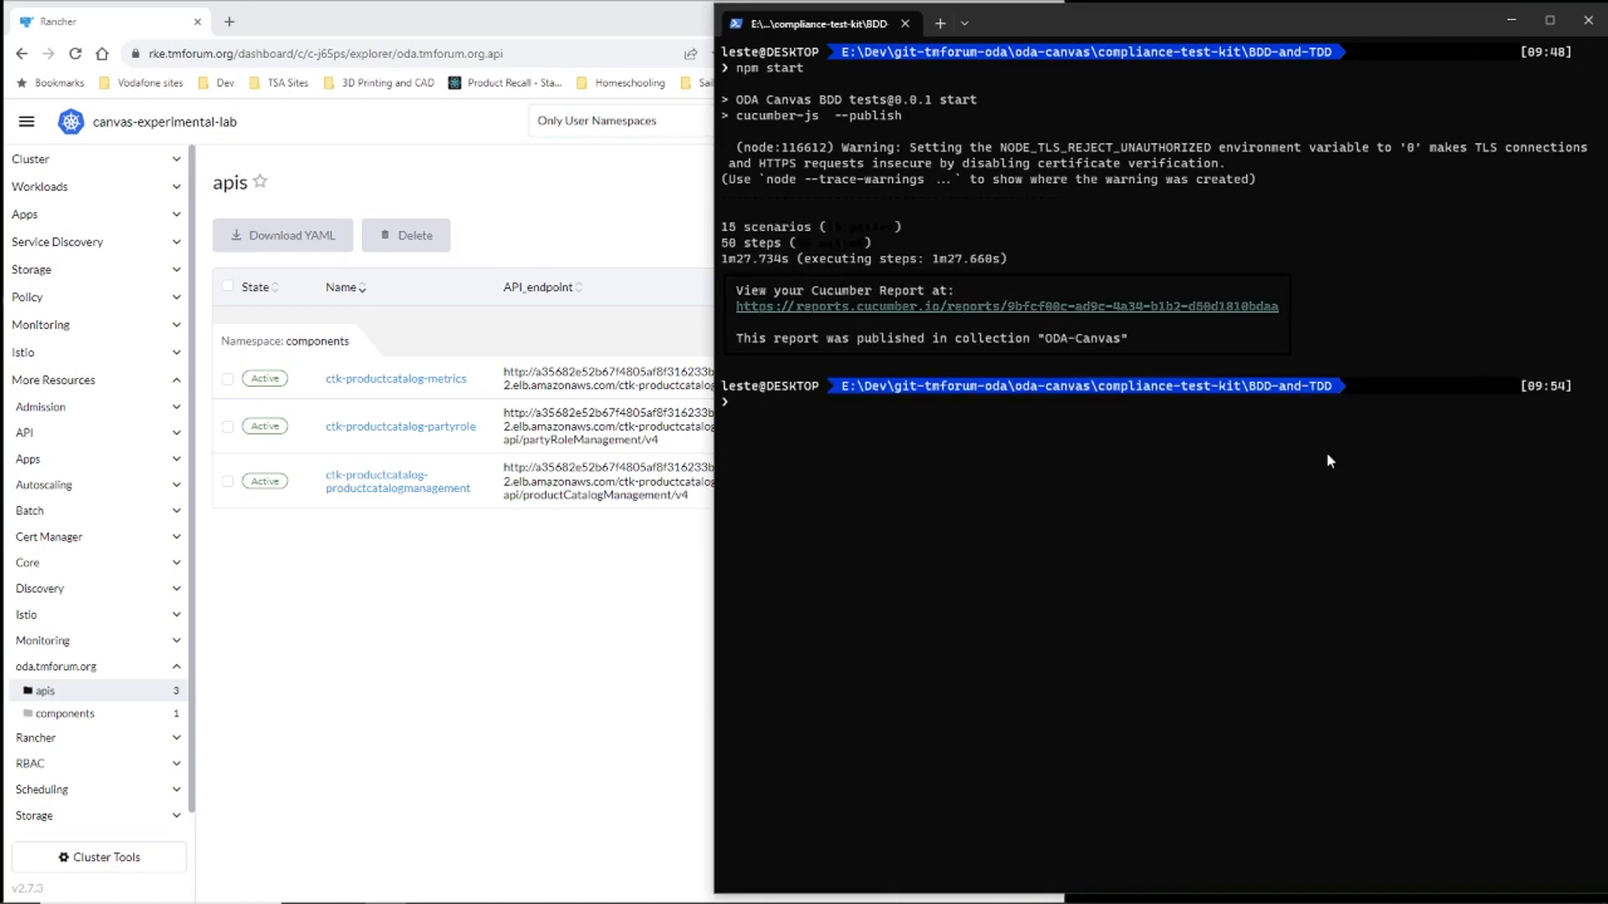
mouse_move(856, 241)
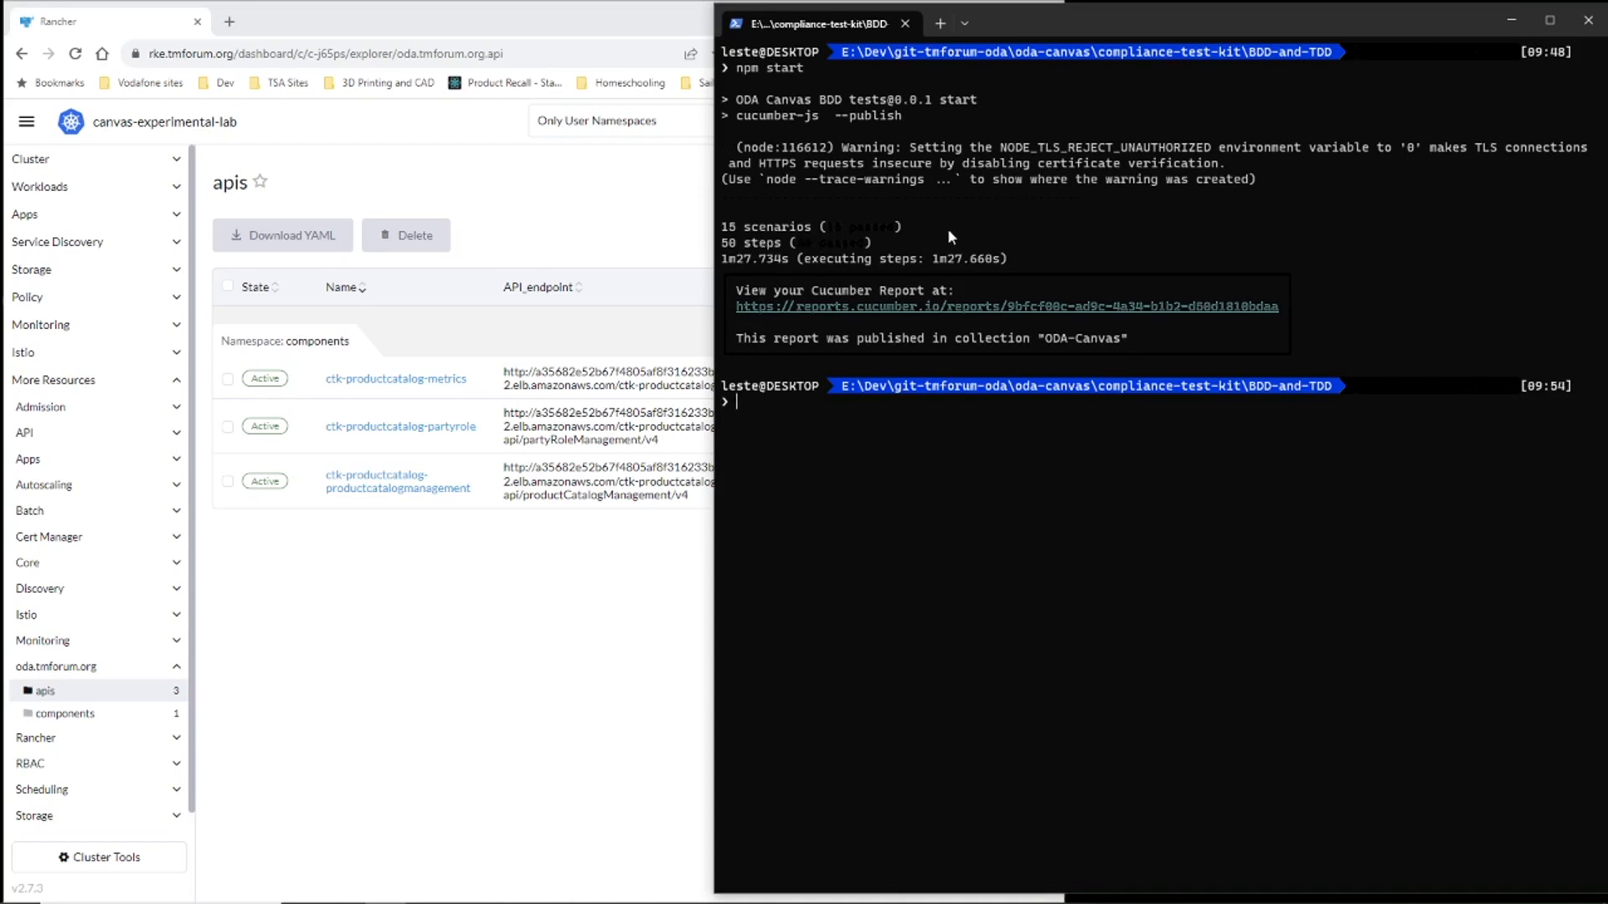
mouse_move(972, 314)
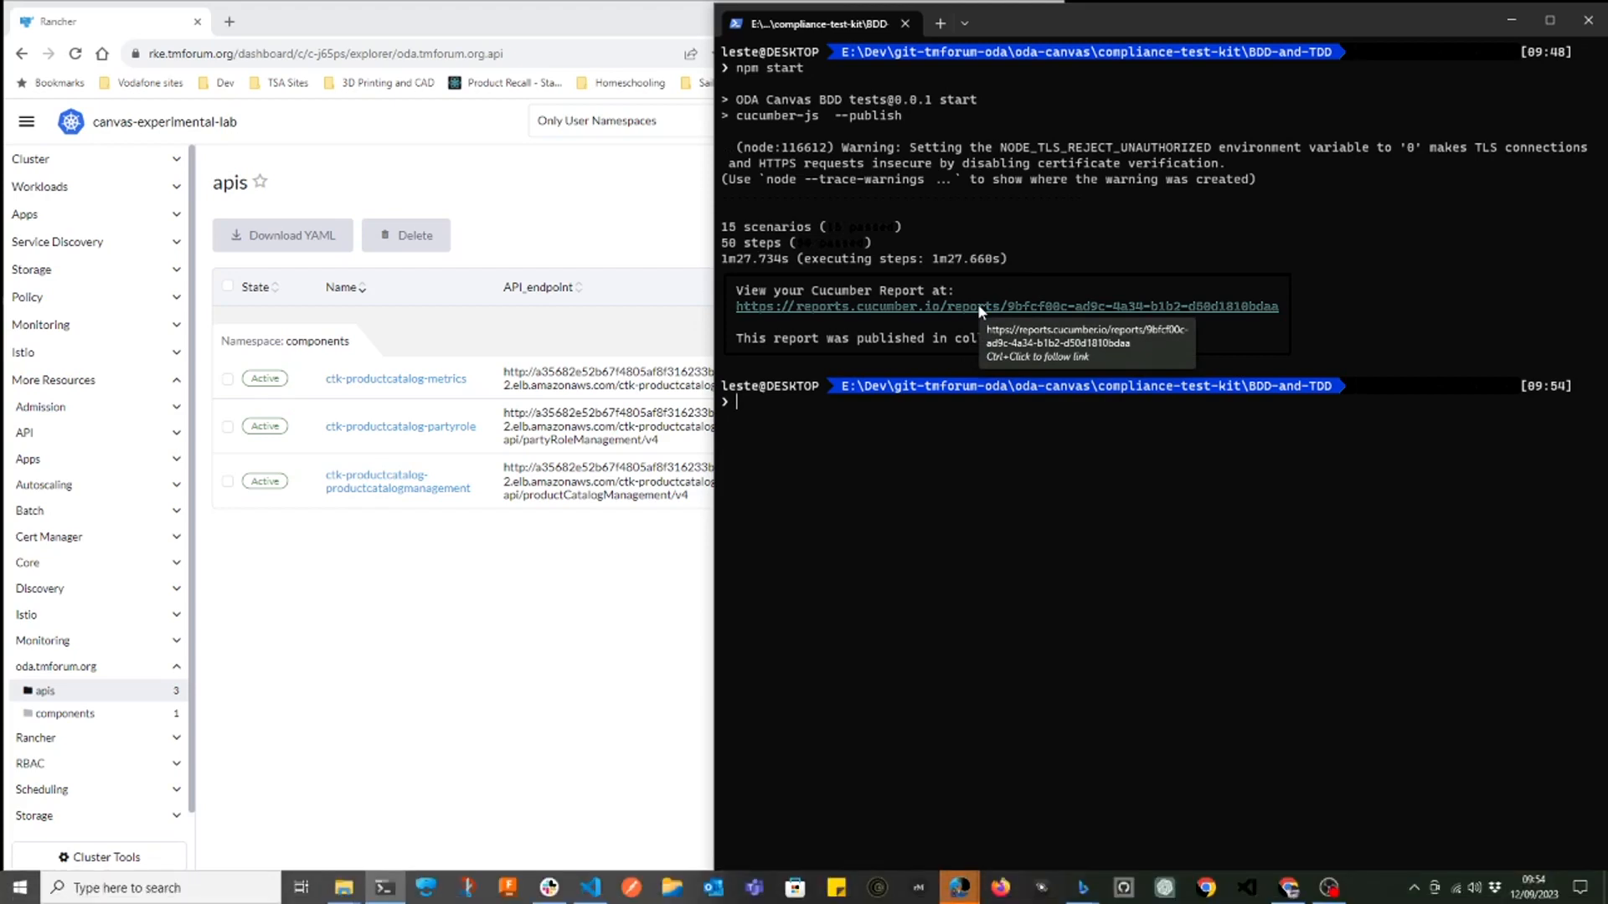
Follow the reports.cucumber.io link to view the published report of 15 passed scenarios
left_click(1007, 305)
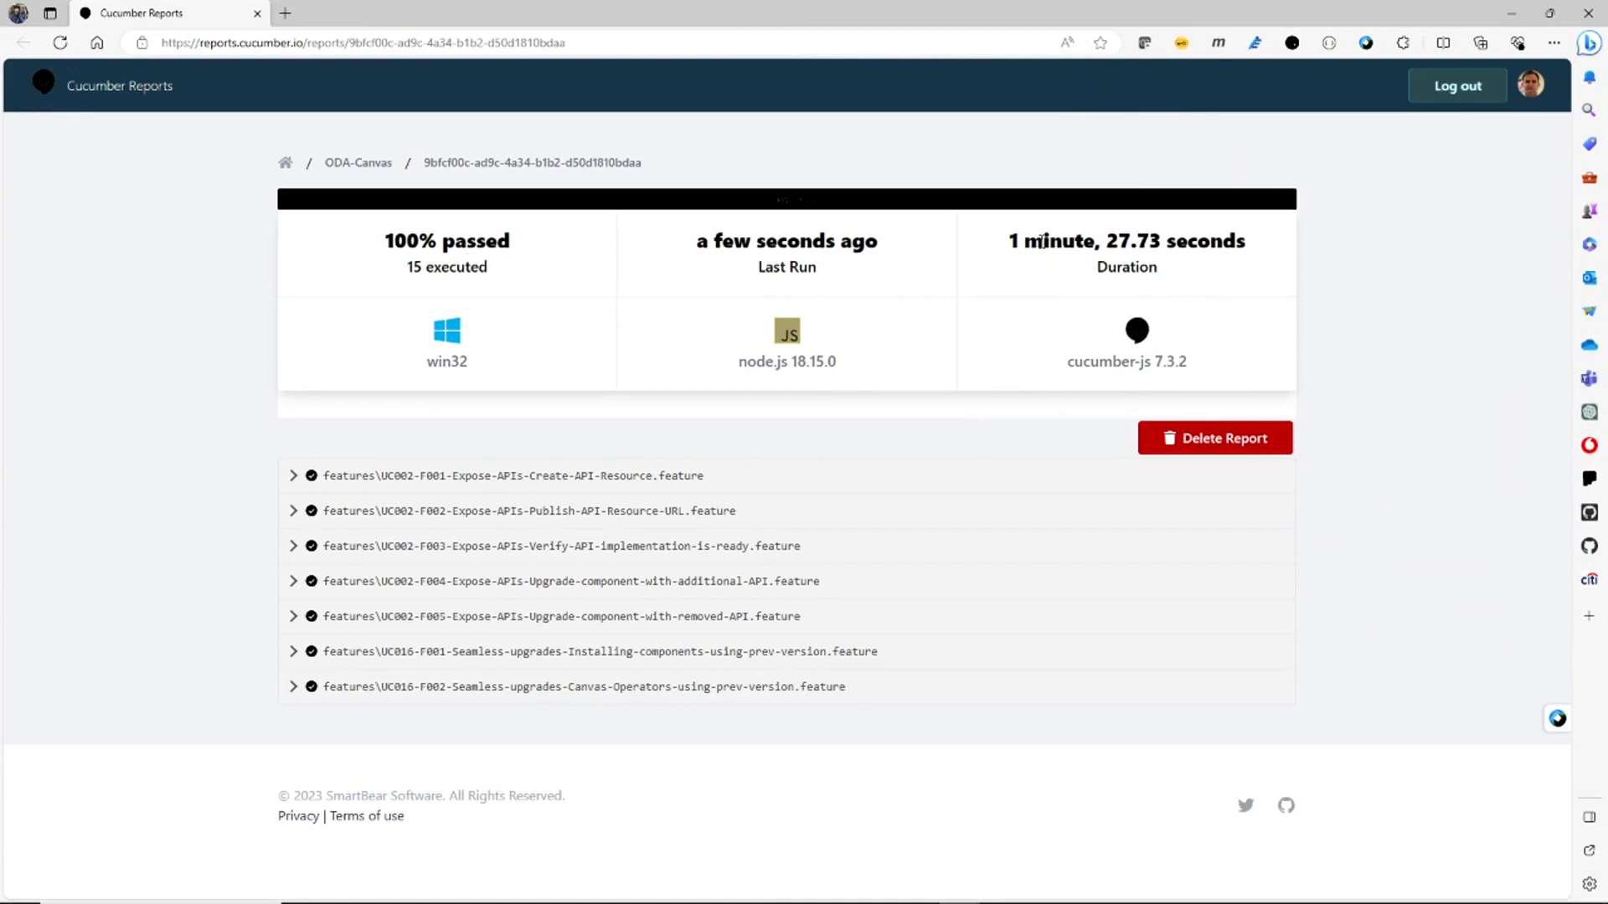
mouse_move(600, 347)
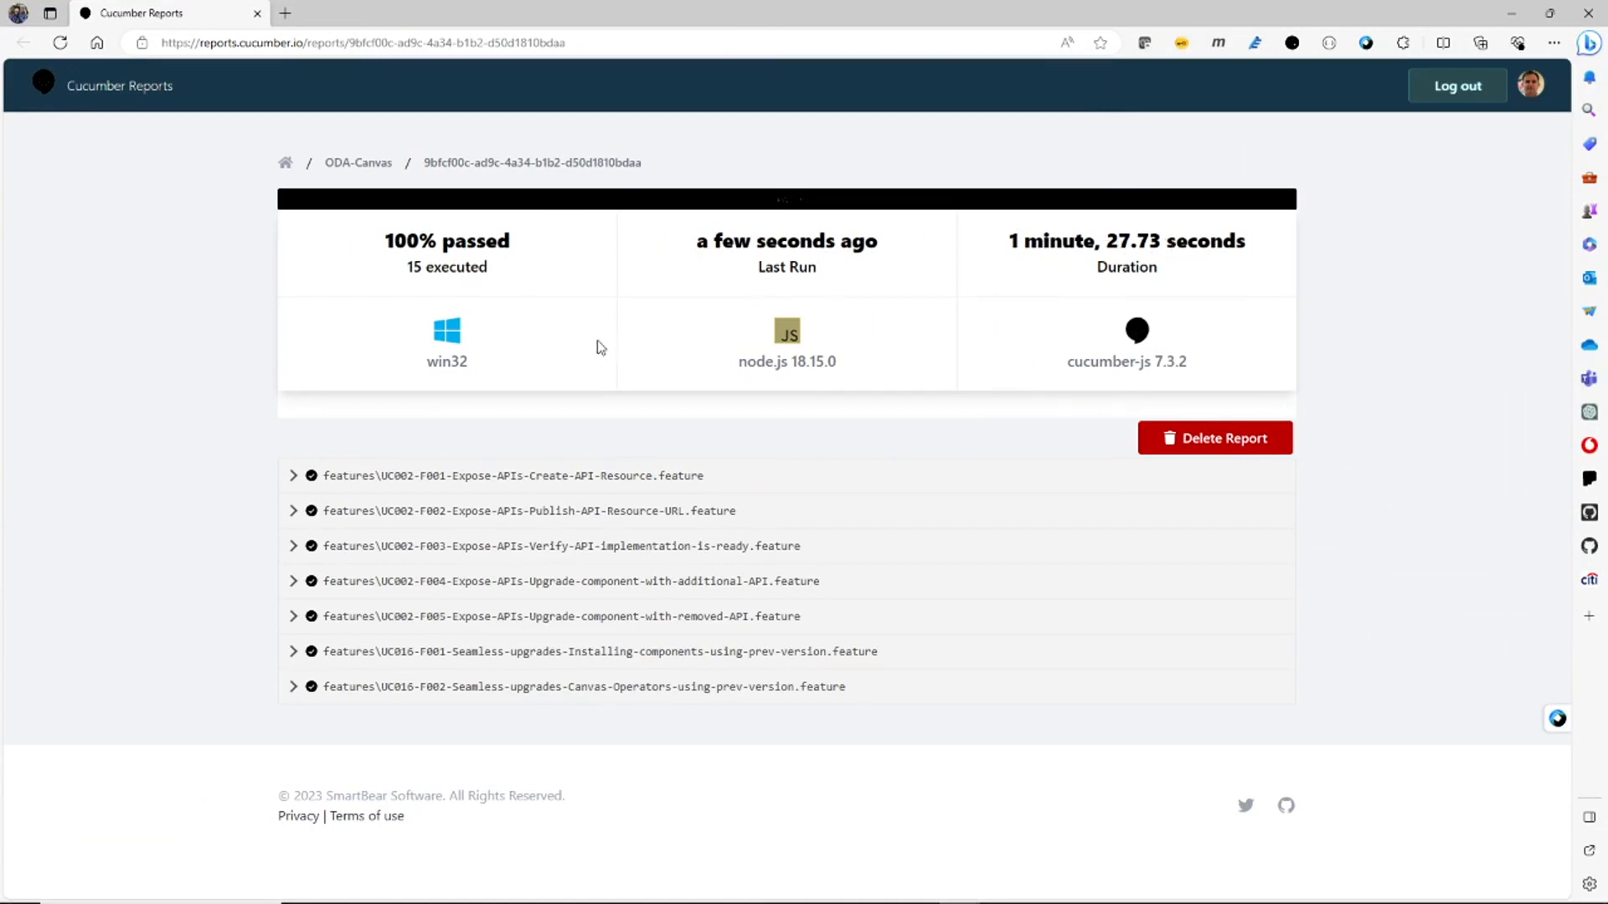
mouse_move(337, 760)
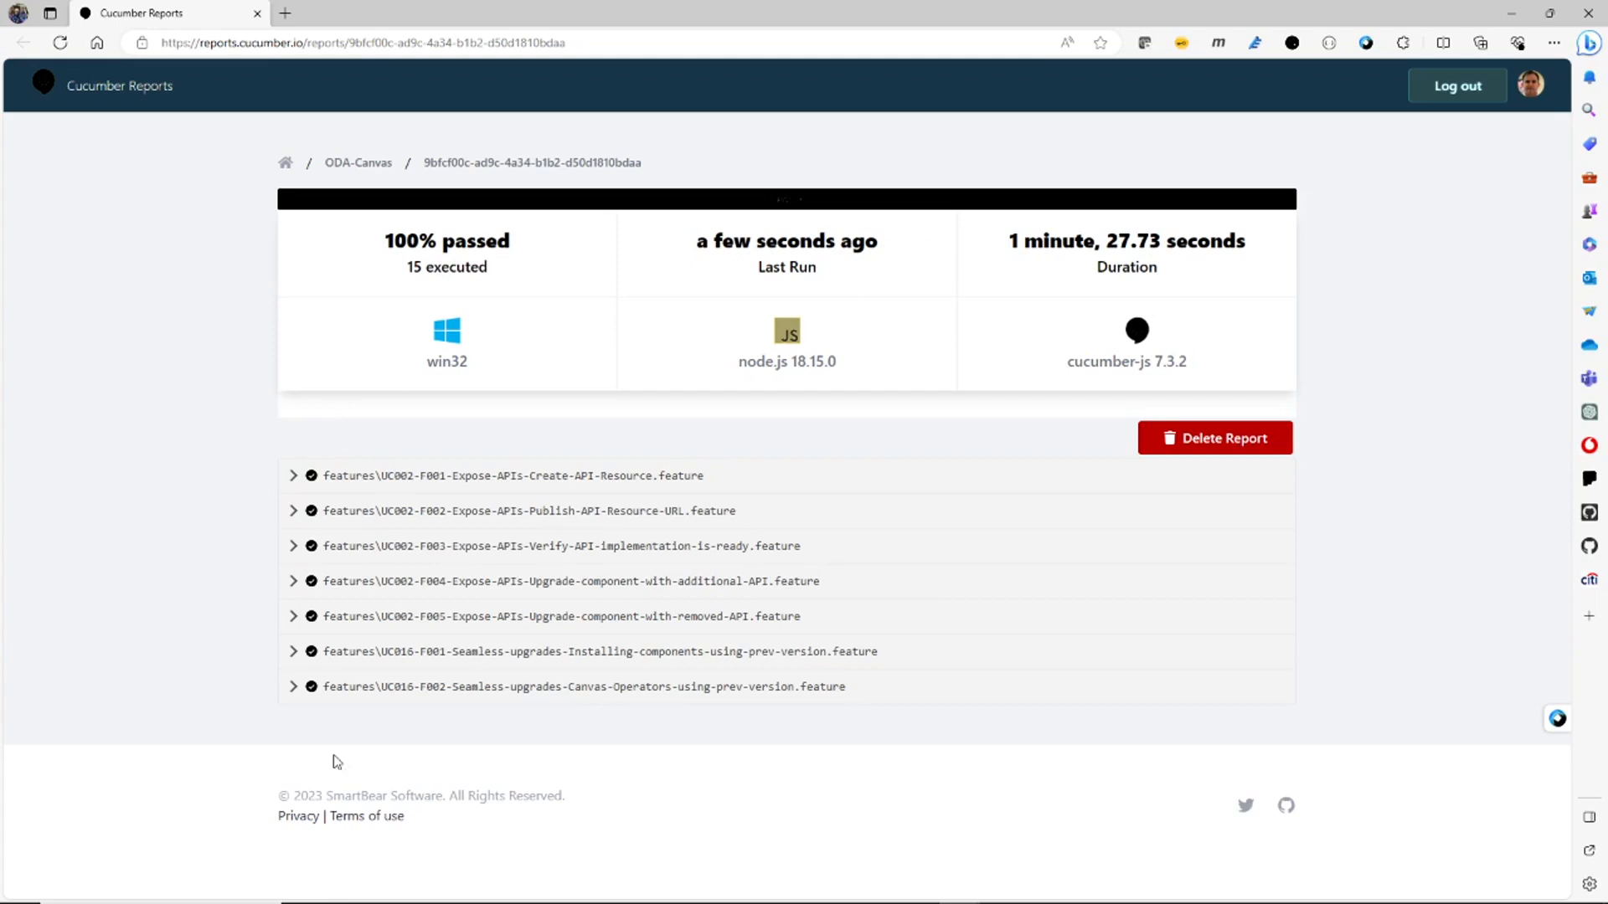
mouse_move(250, 477)
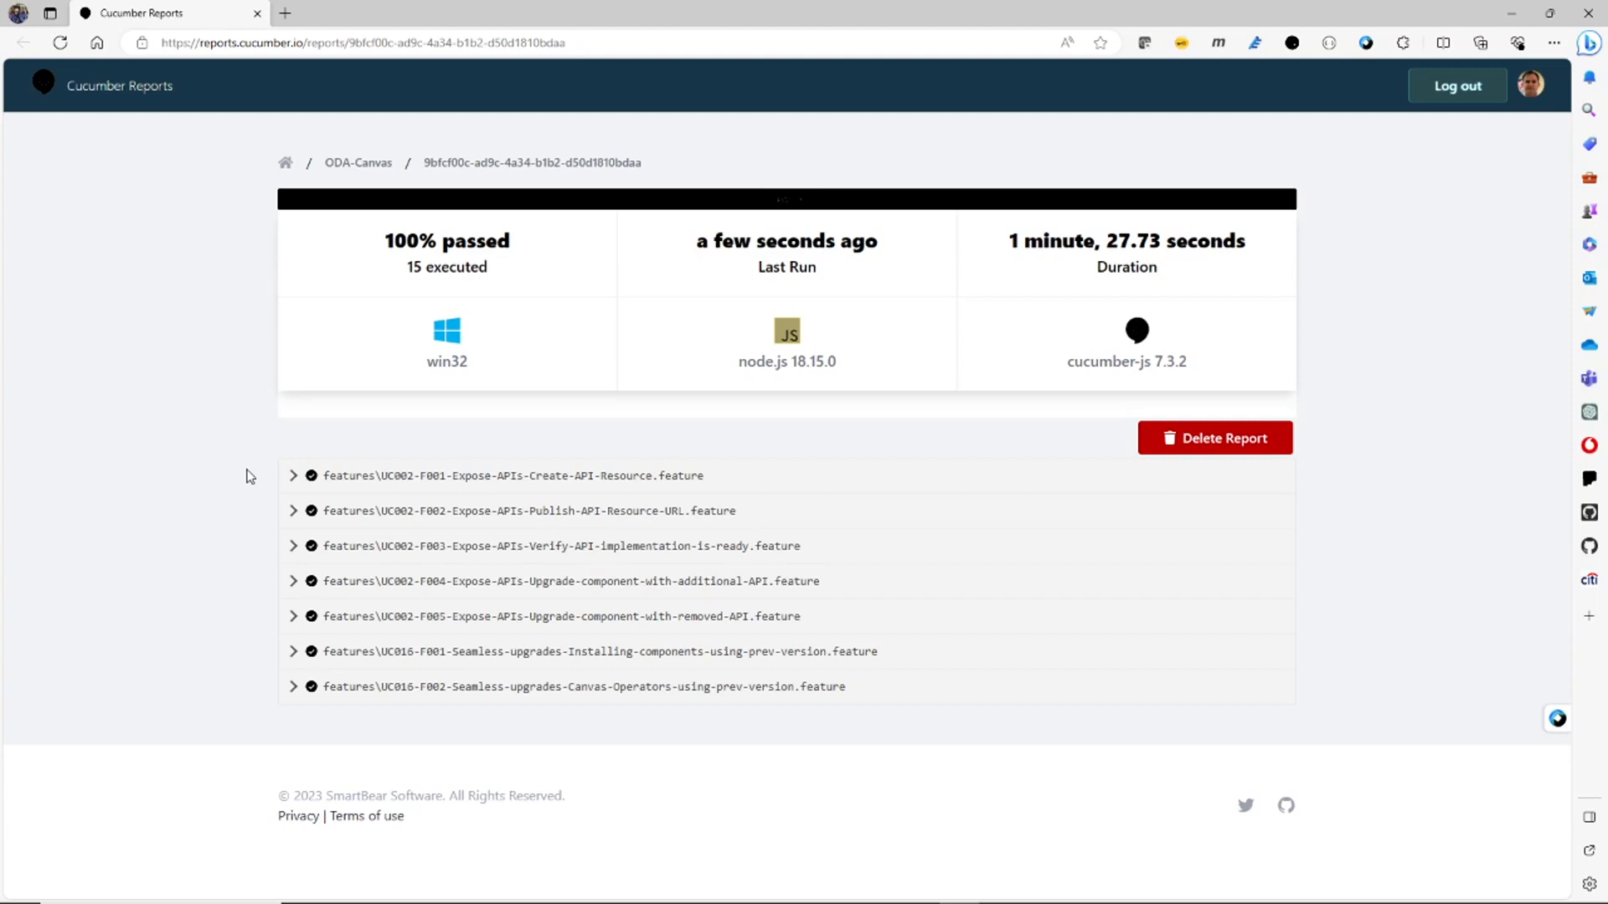
mouse_move(223, 464)
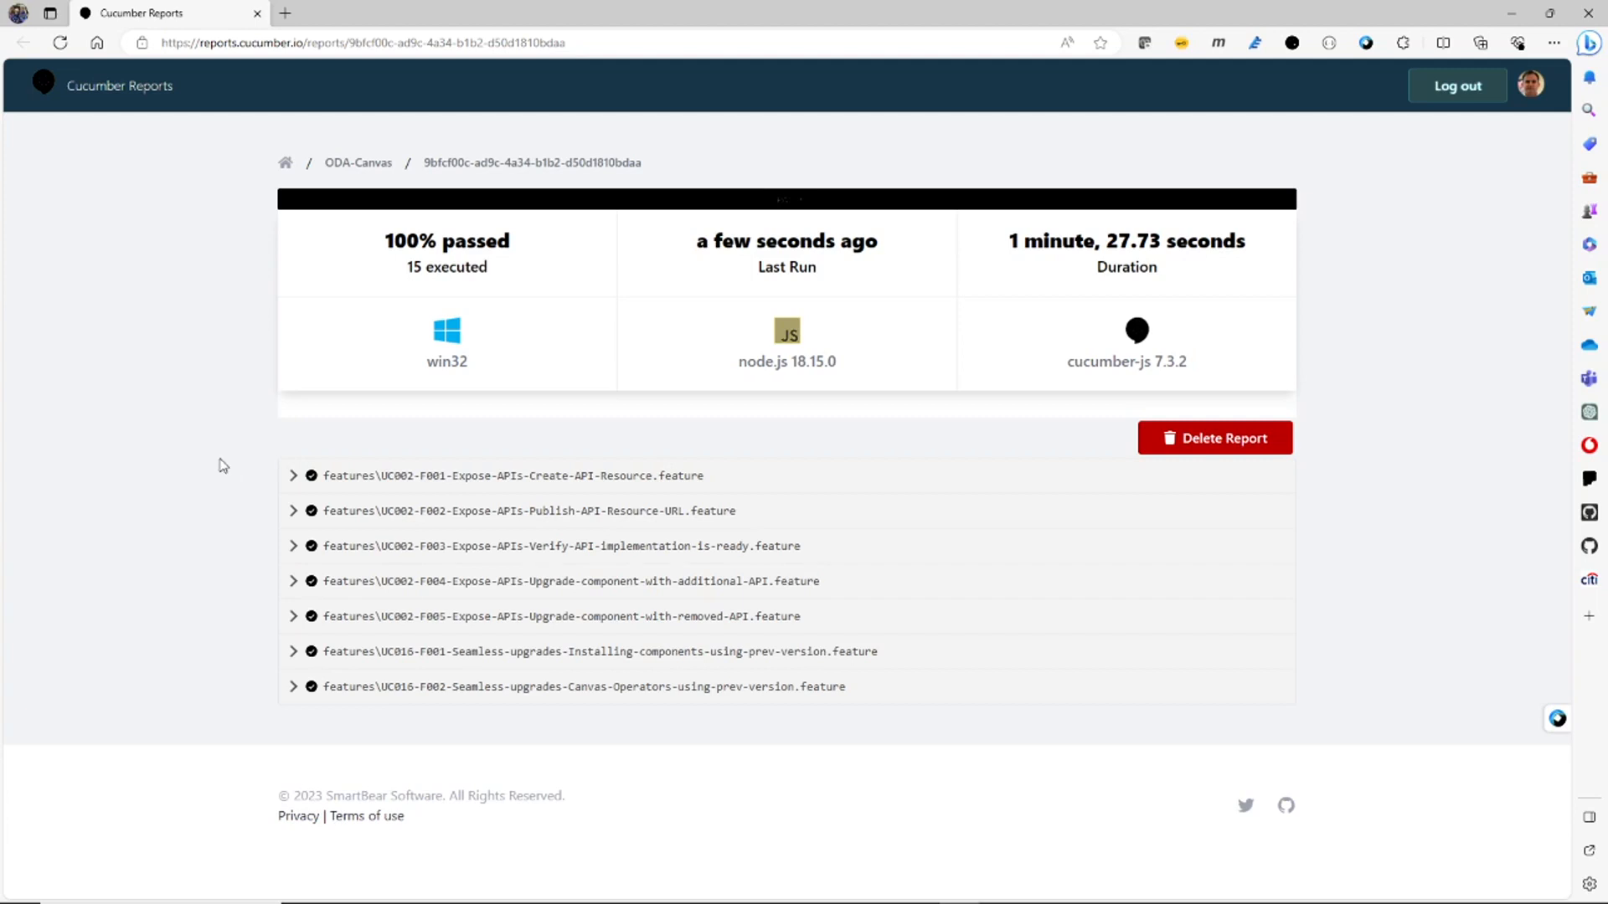
mouse_move(221, 459)
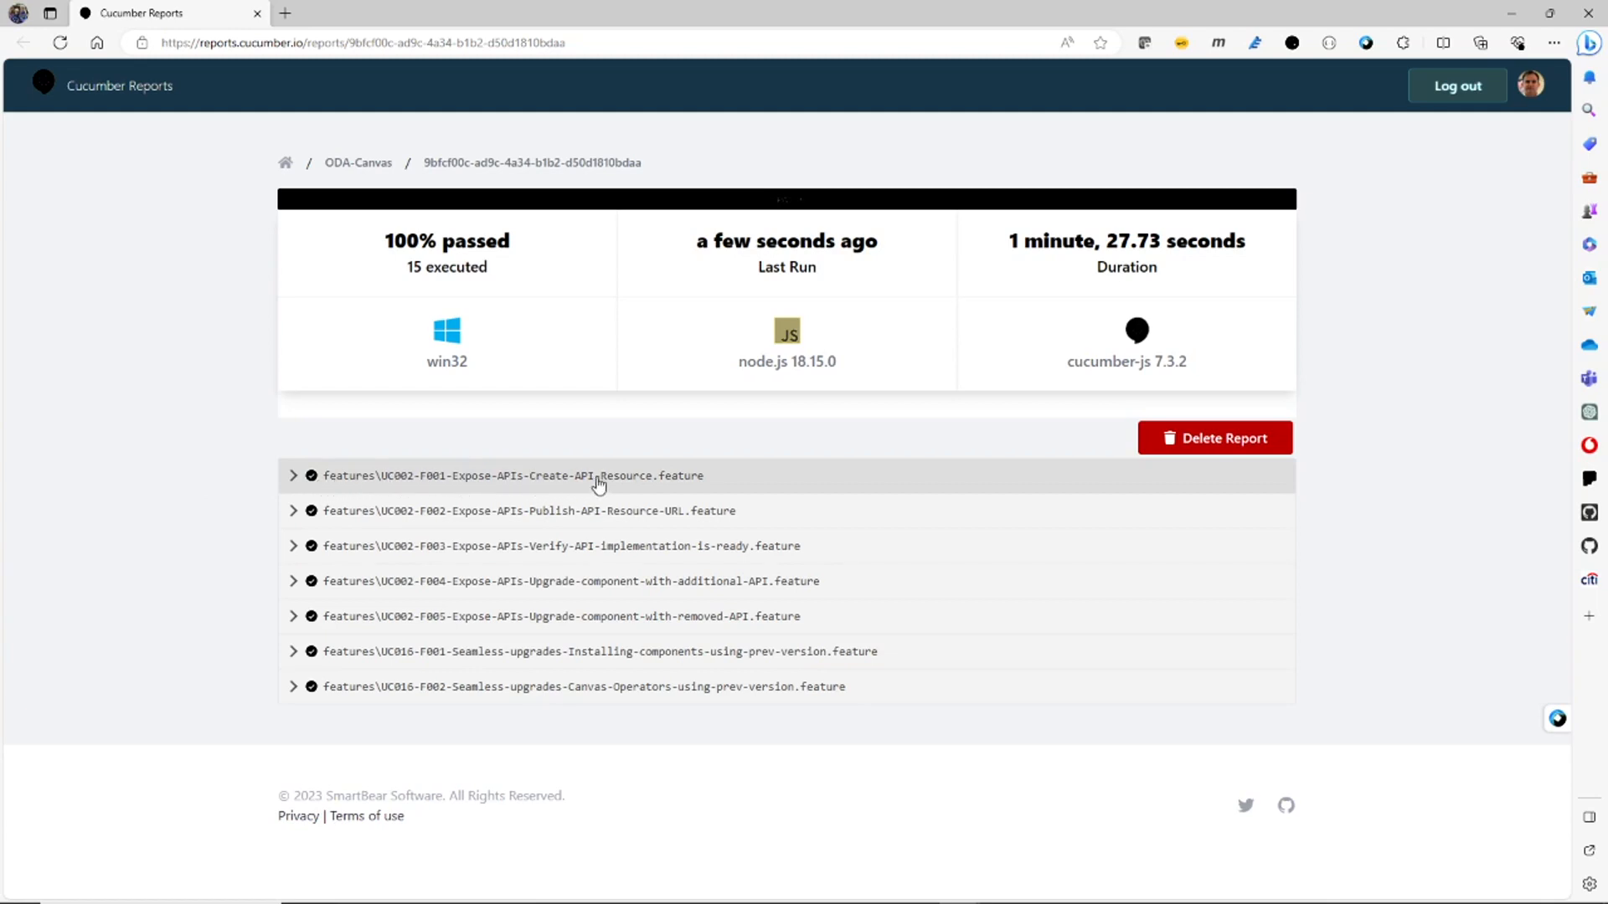
mouse_move(464, 482)
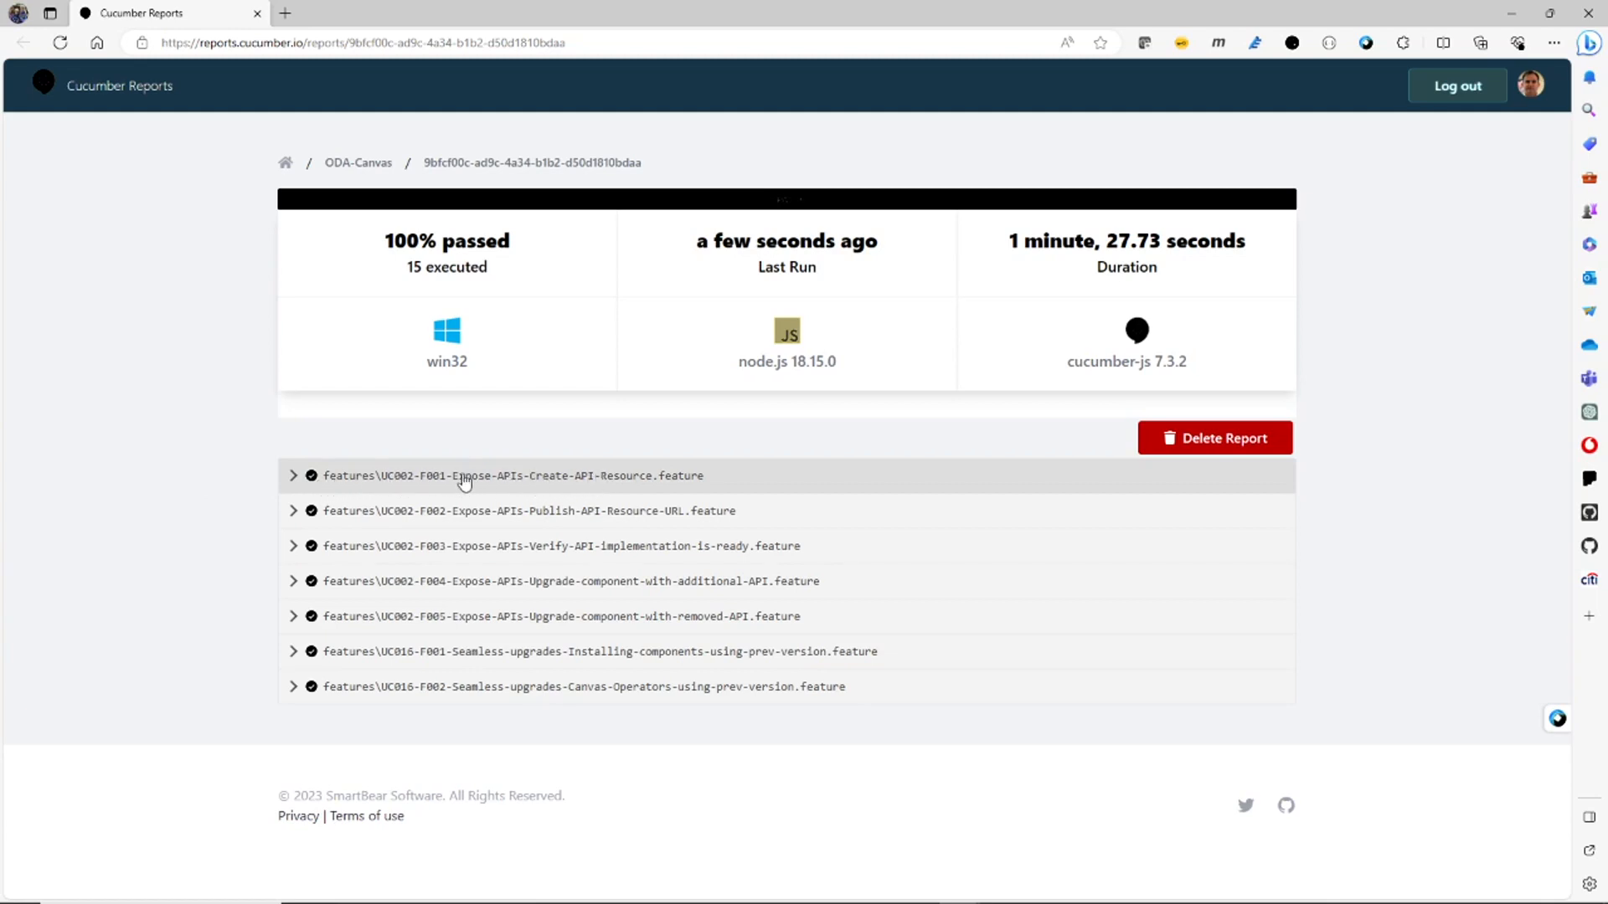
mouse_move(601, 525)
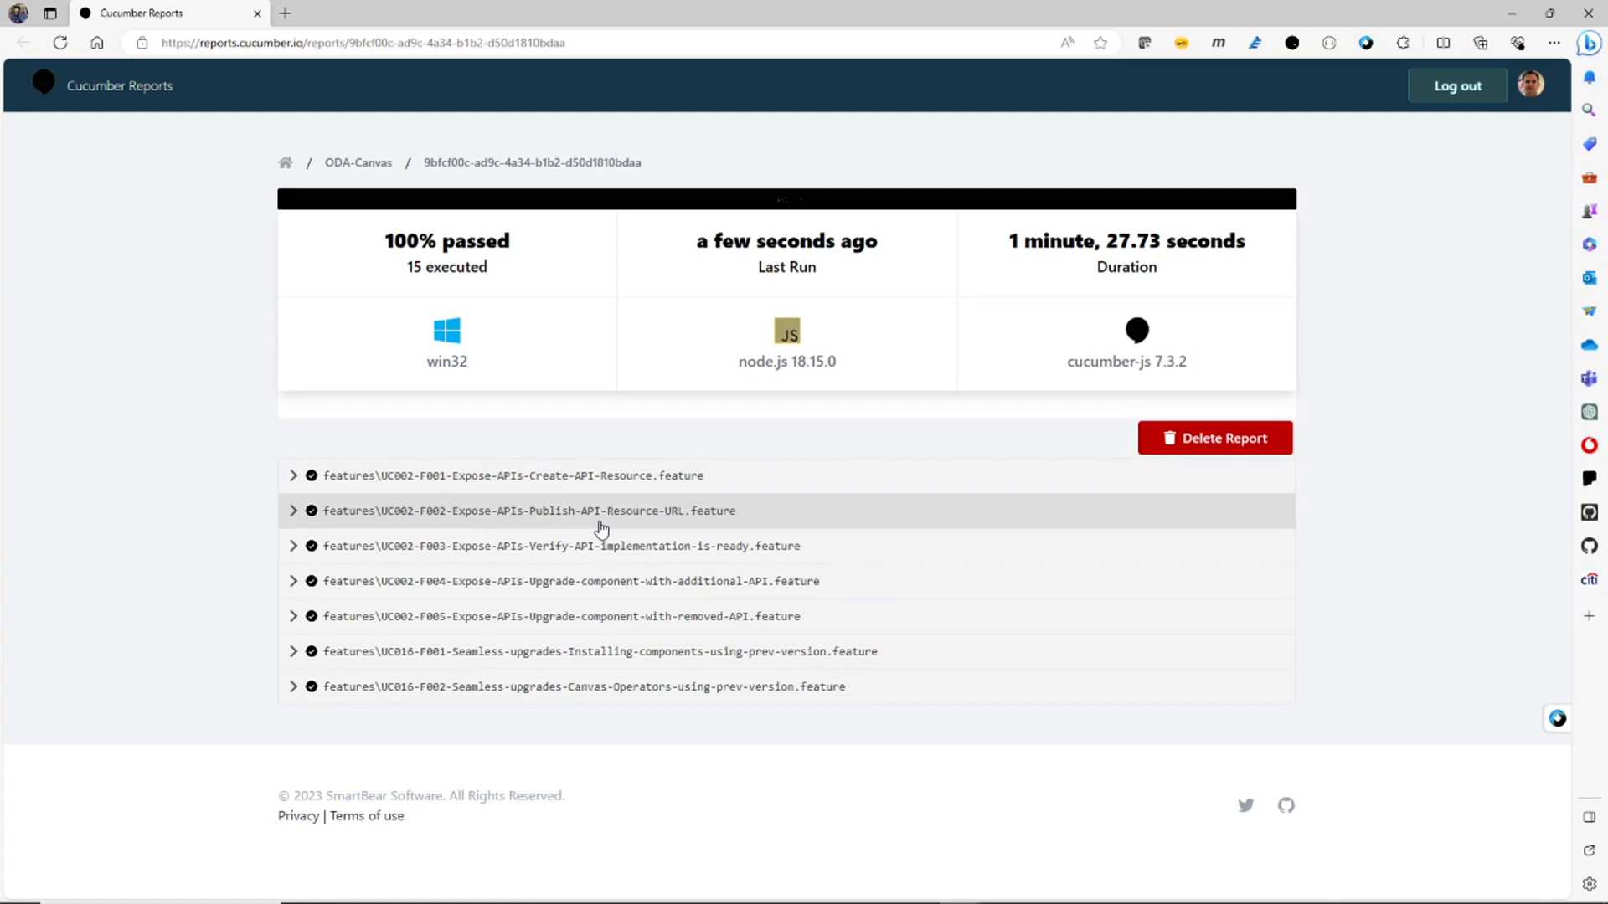
mouse_move(573, 554)
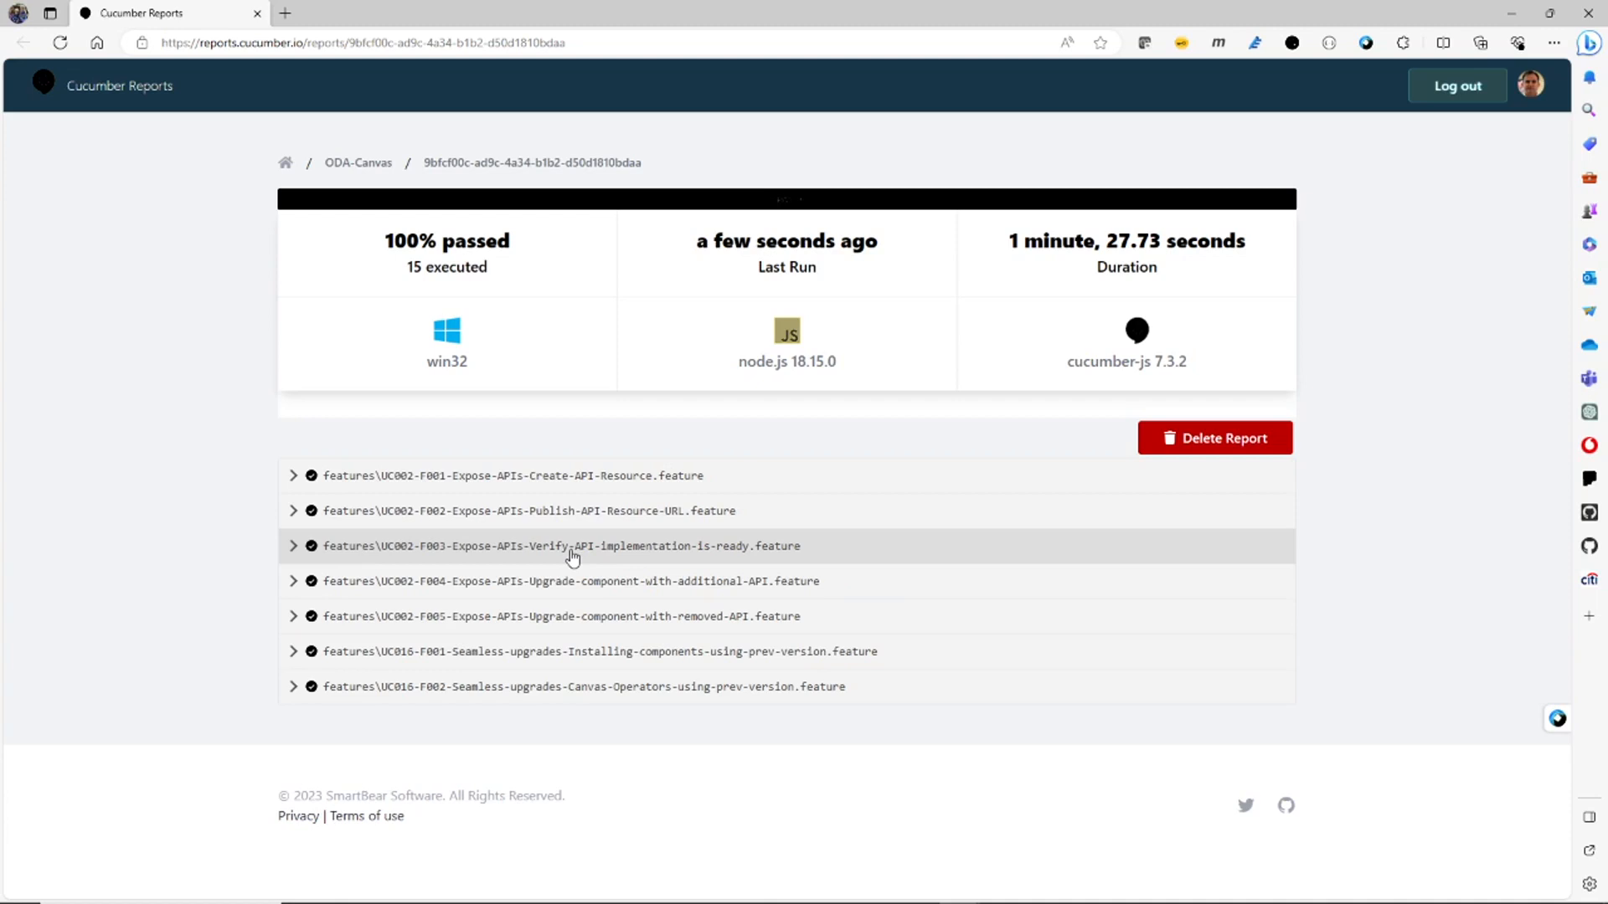
mouse_move(501, 581)
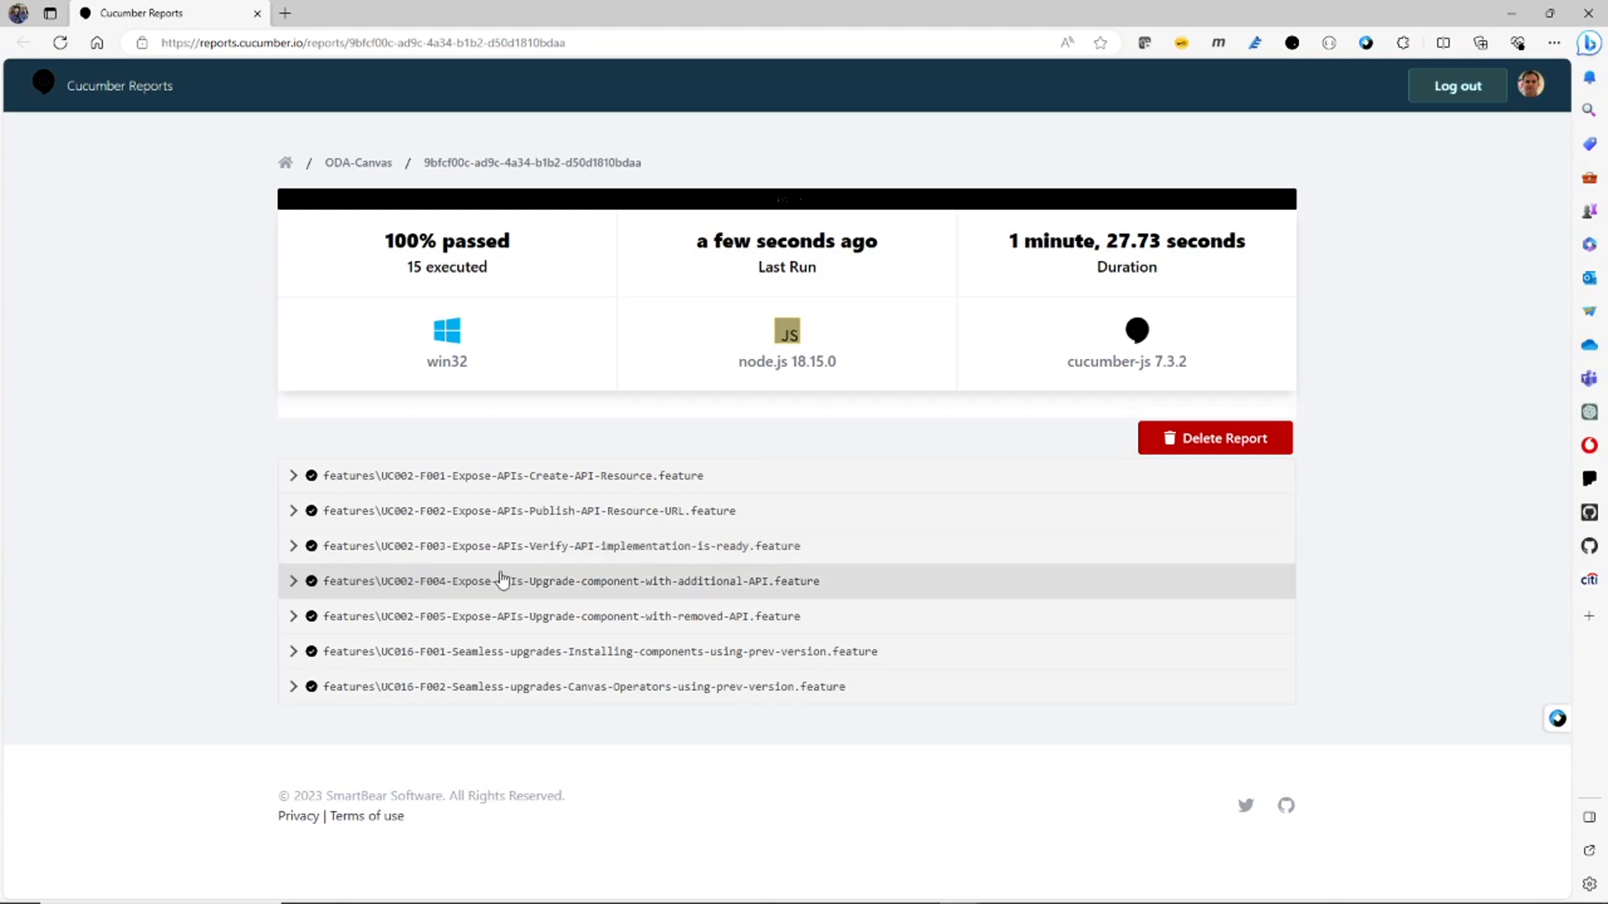
mouse_move(564, 598)
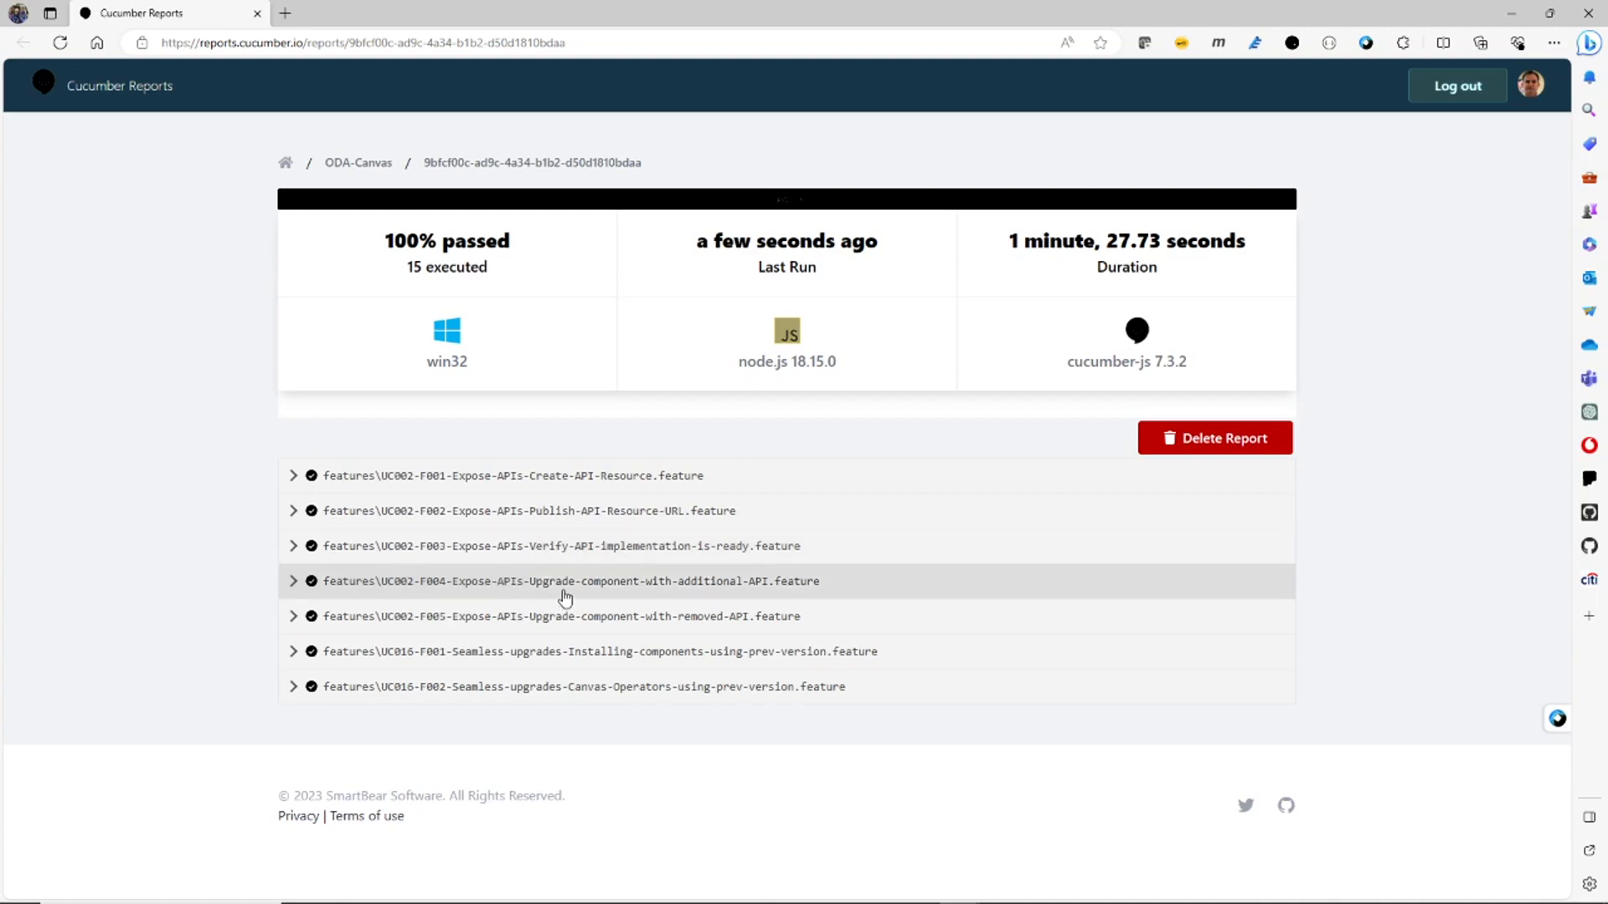
mouse_move(559, 594)
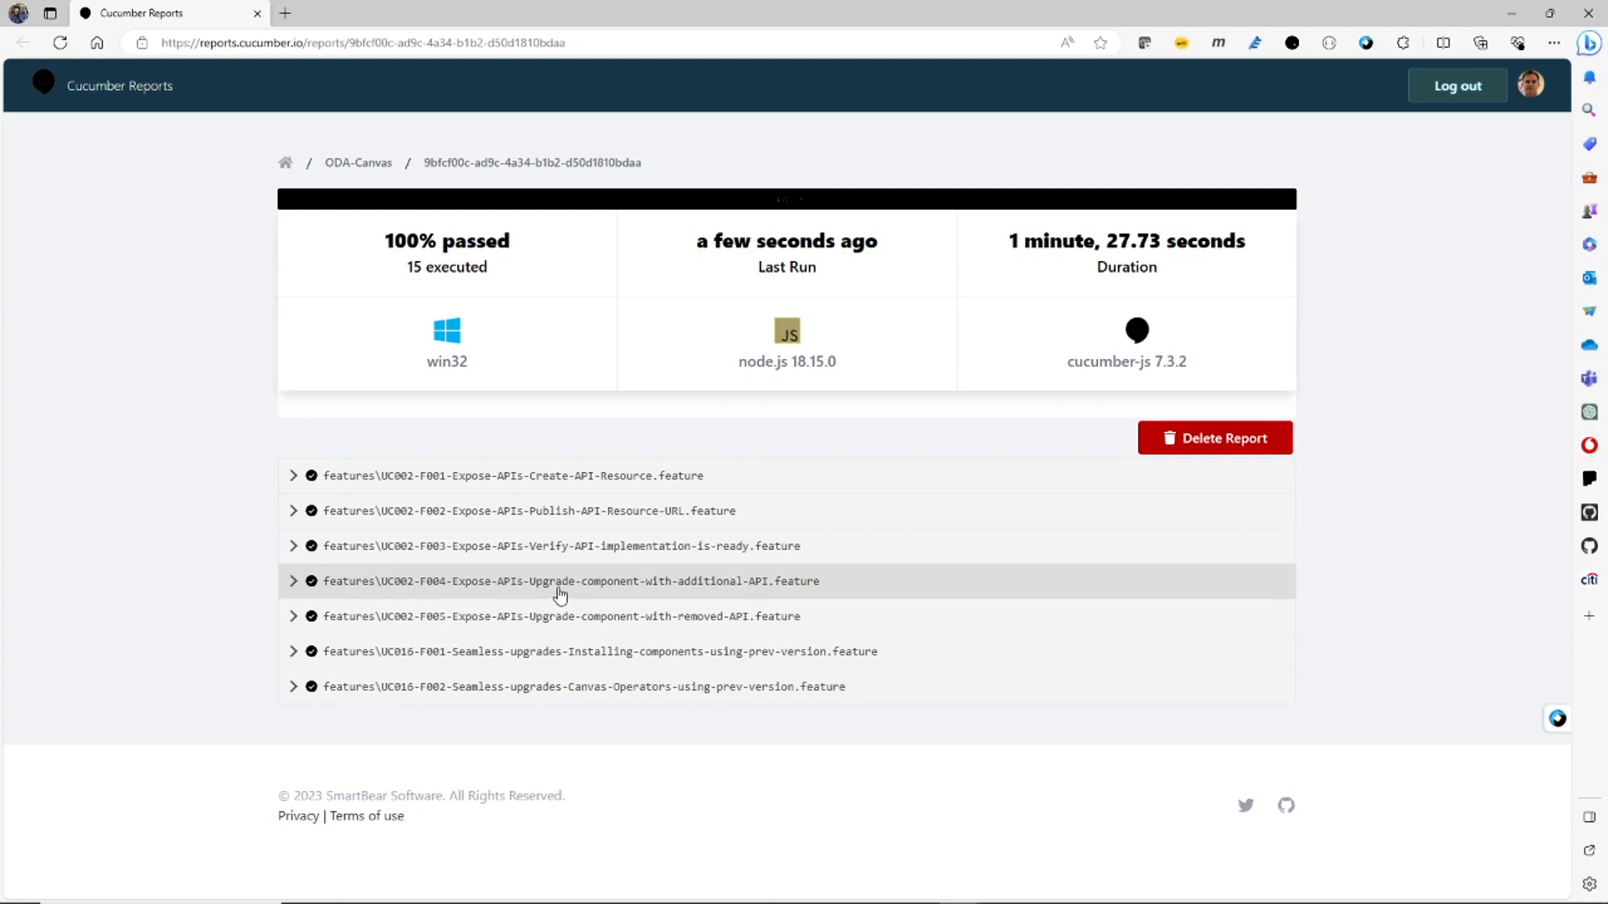
mouse_move(598, 617)
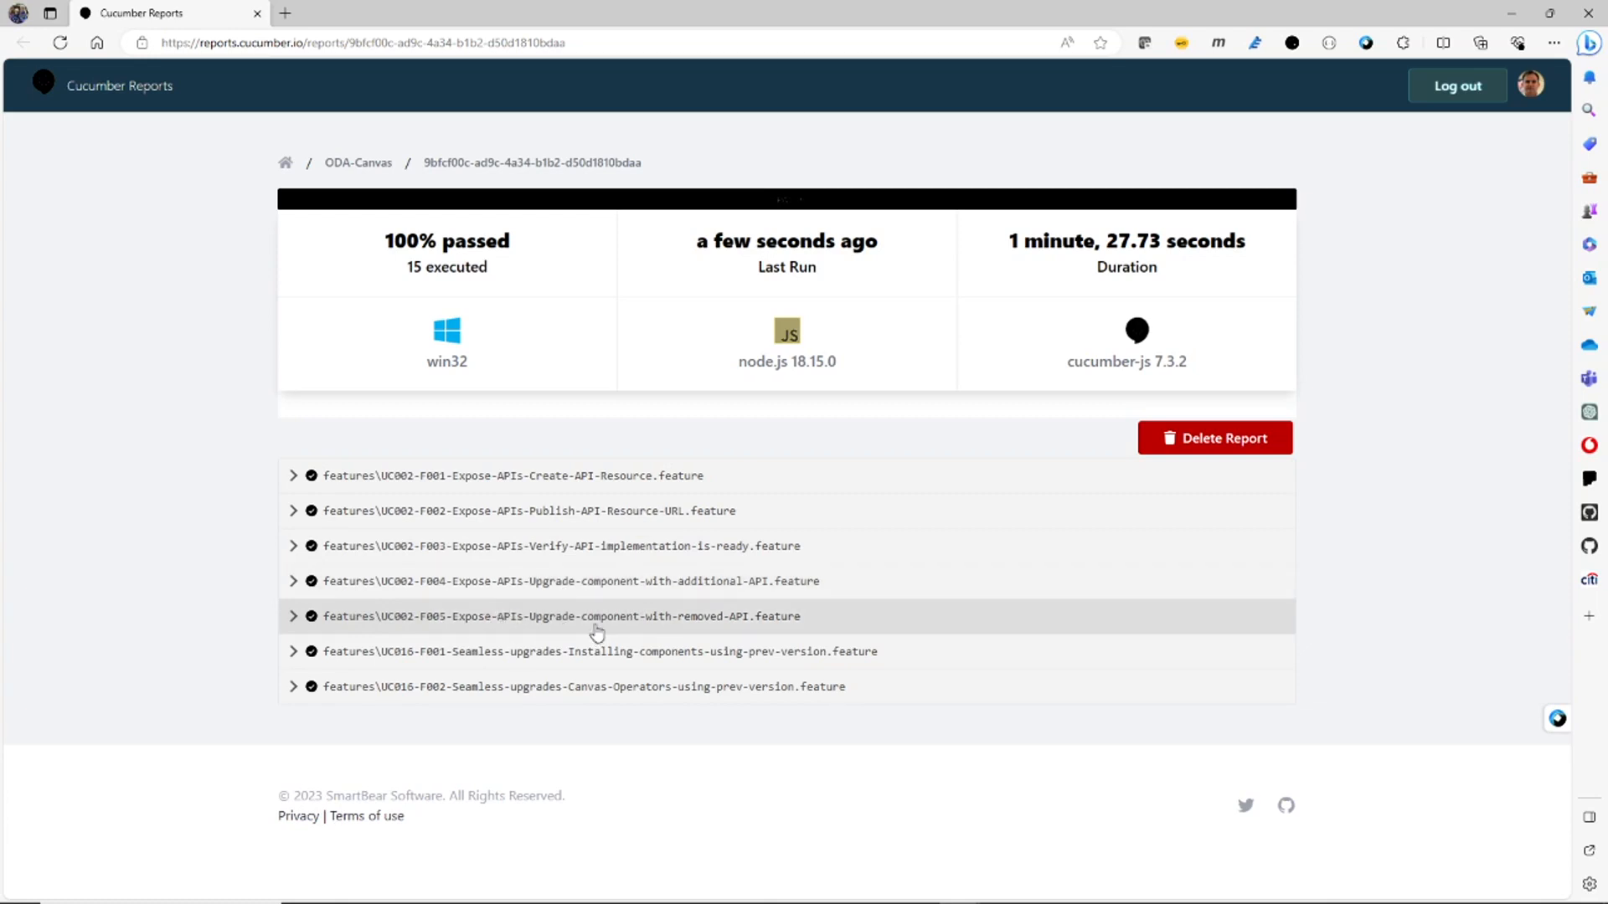
mouse_move(549, 665)
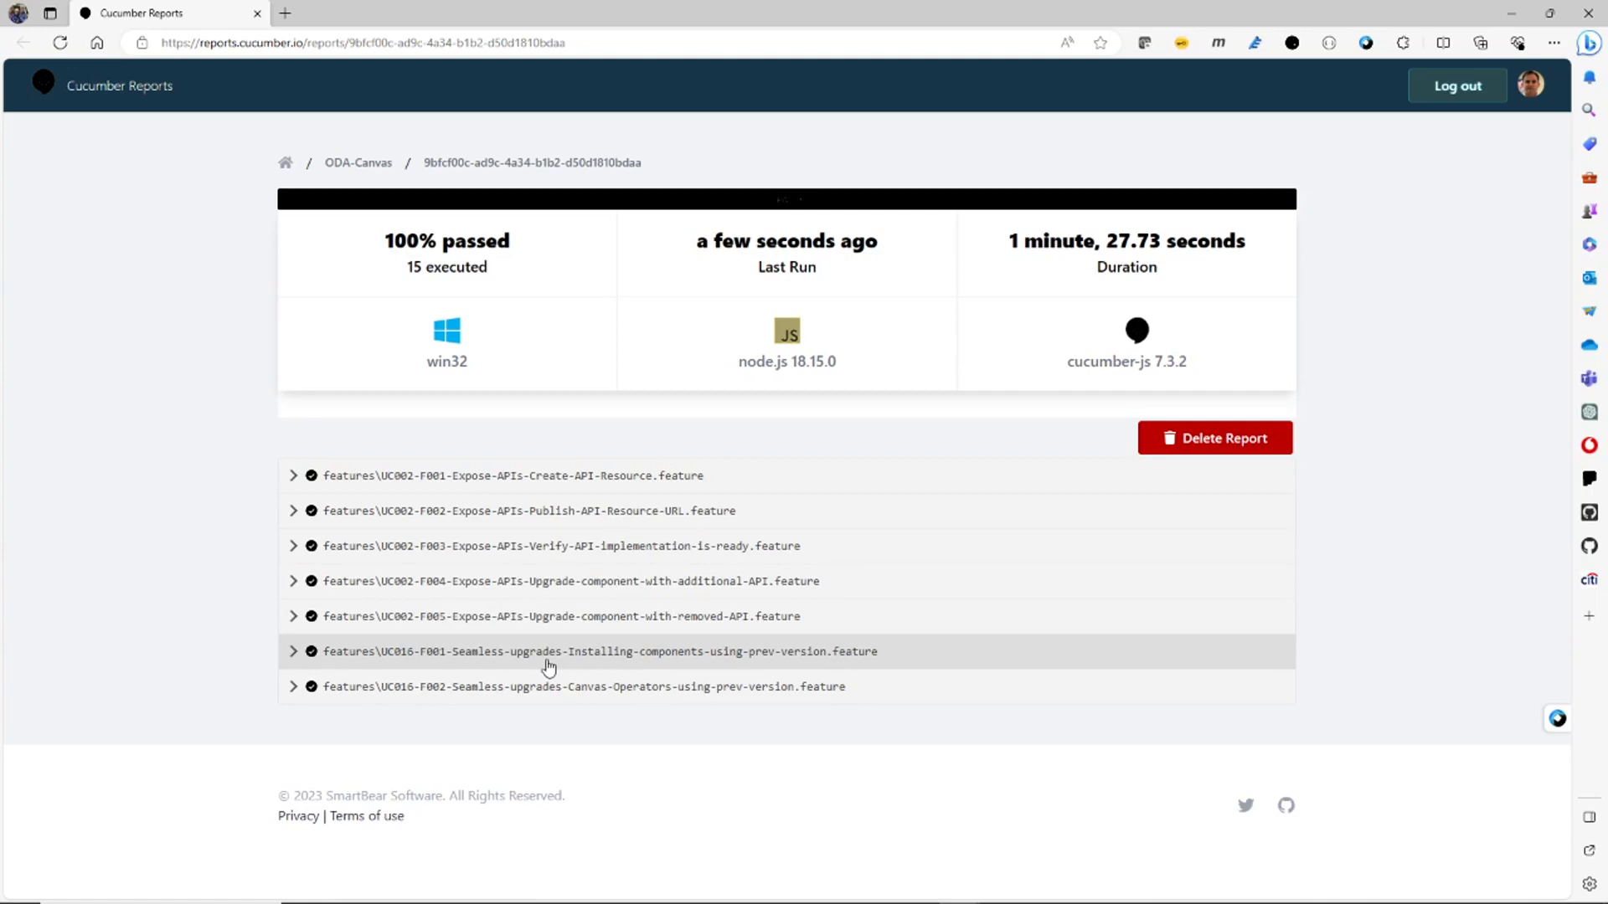
mouse_move(560, 686)
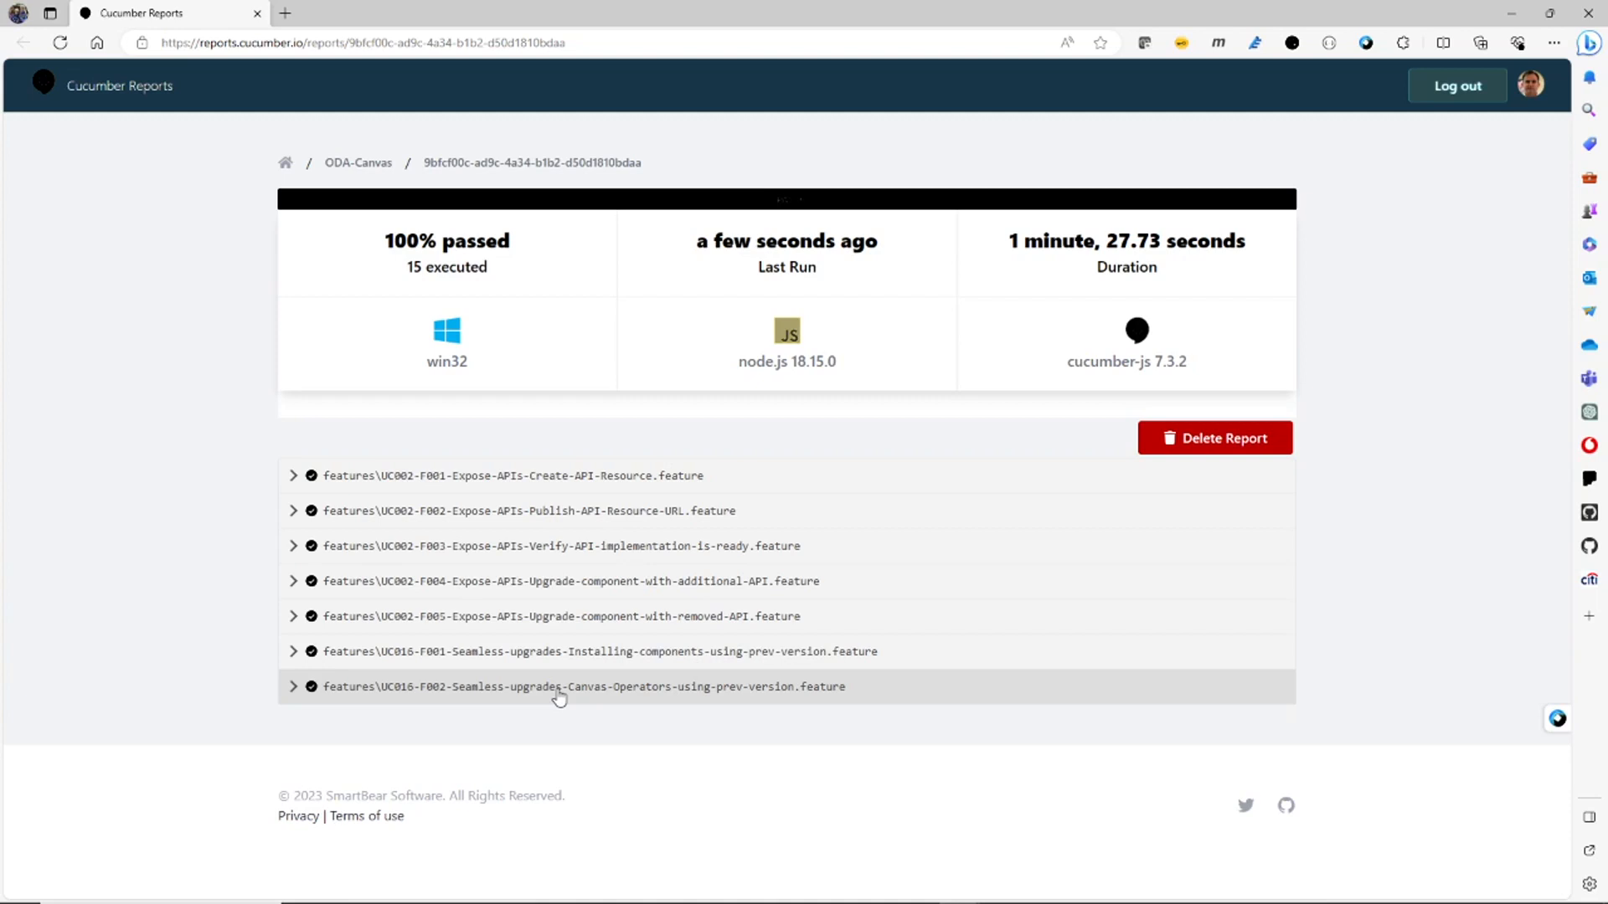
mouse_move(318, 458)
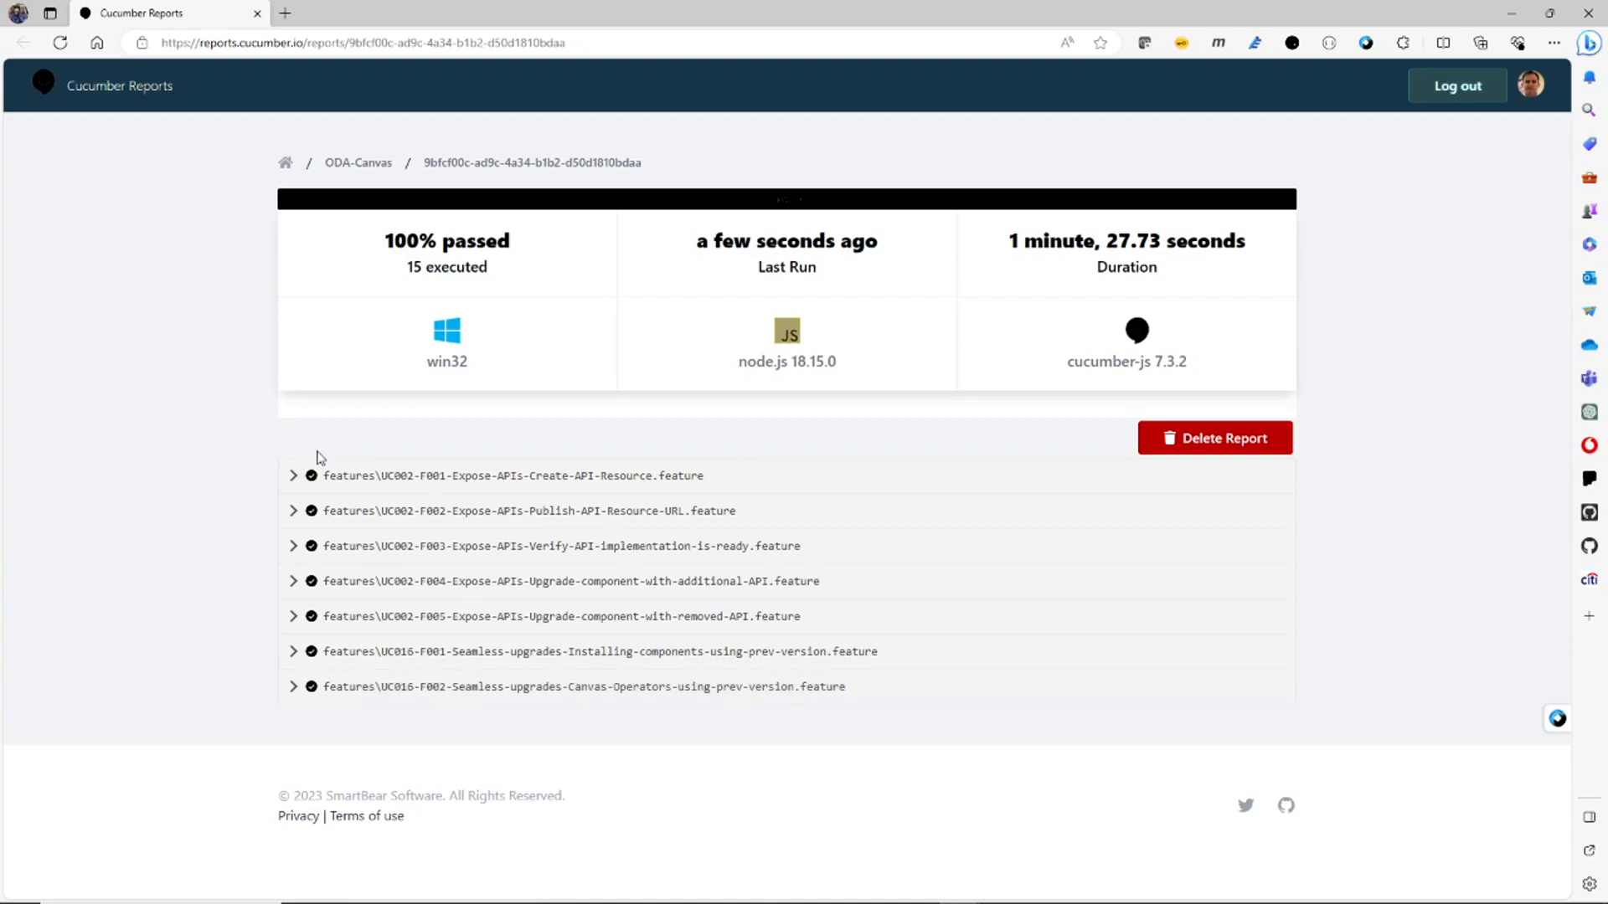
mouse_move(298, 554)
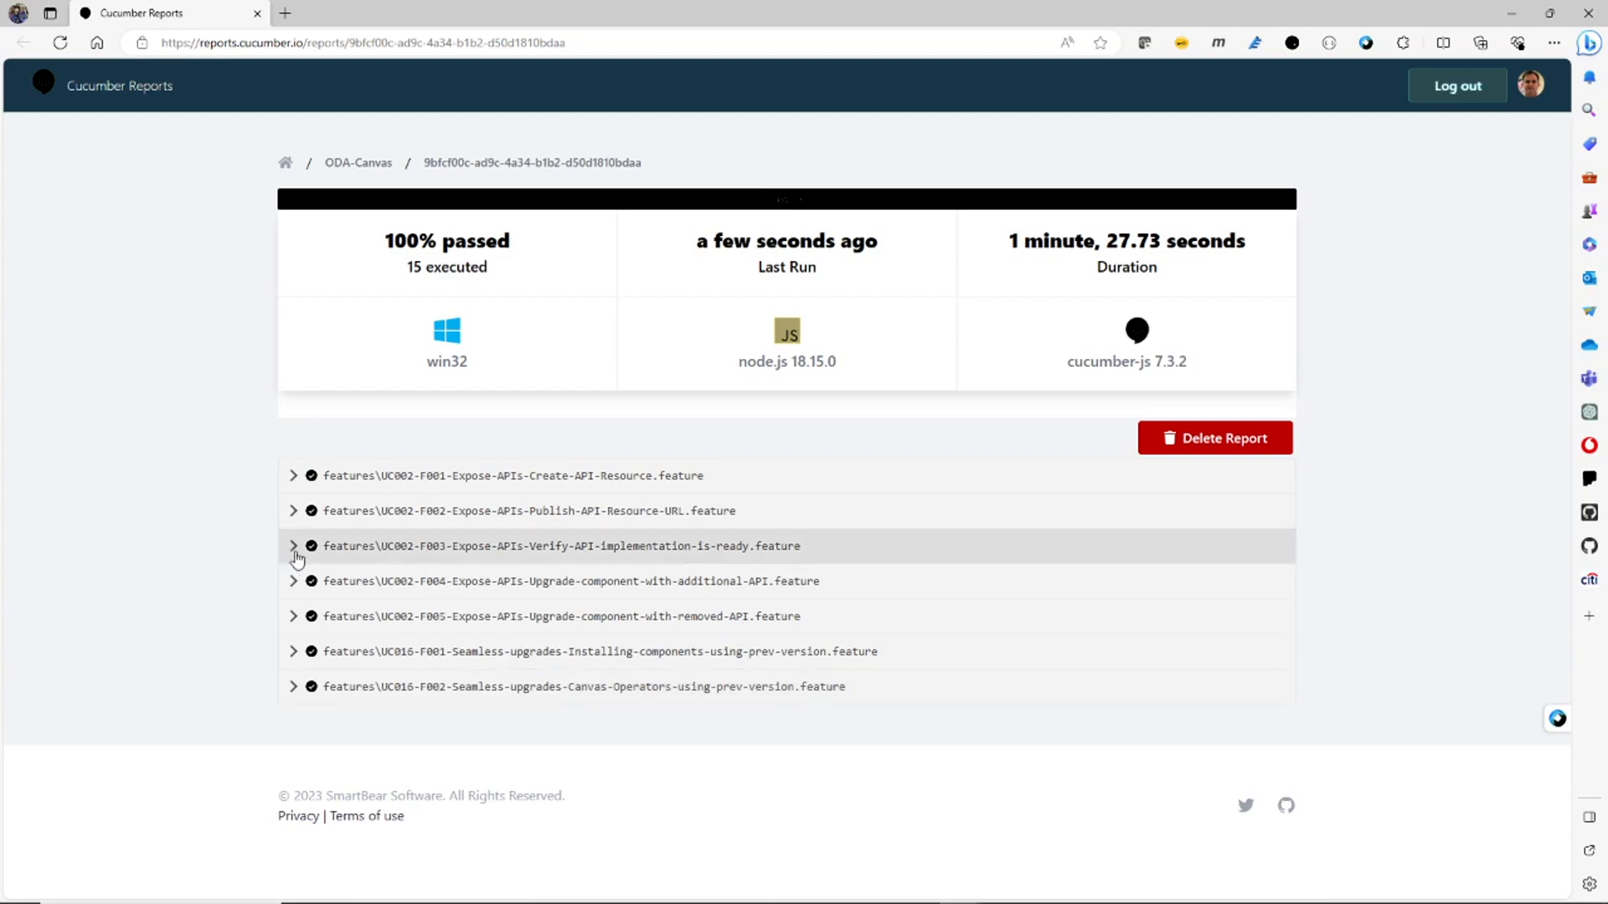
Expand UC002-F003 to show its three passing Core, Management and Security API scenarios
left_click(293, 546)
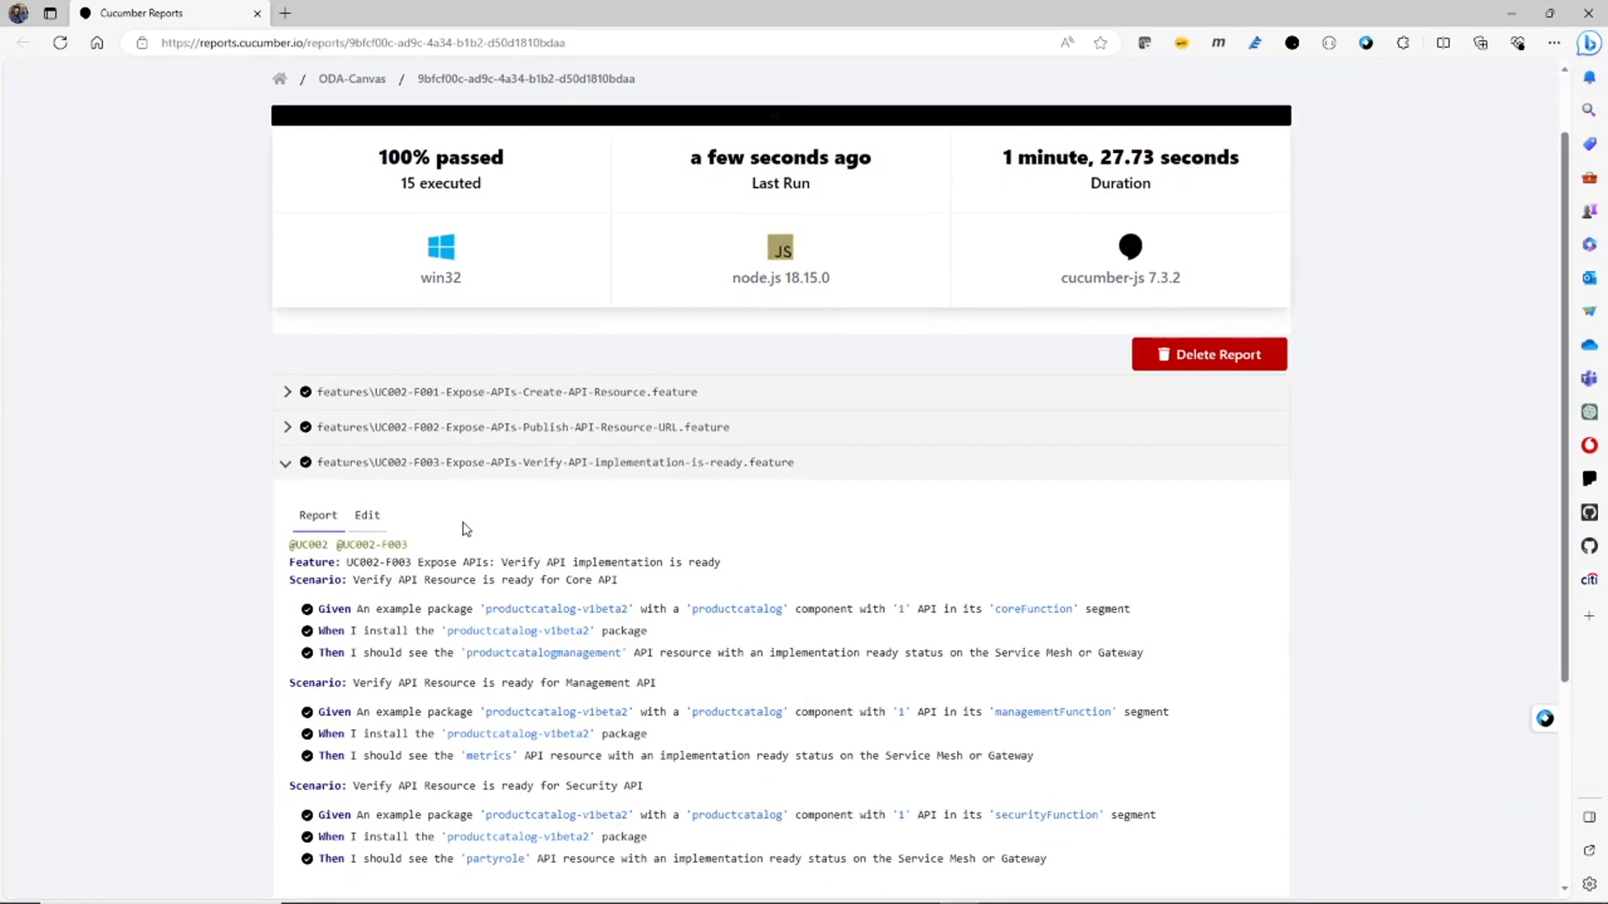
scroll("down", 3)
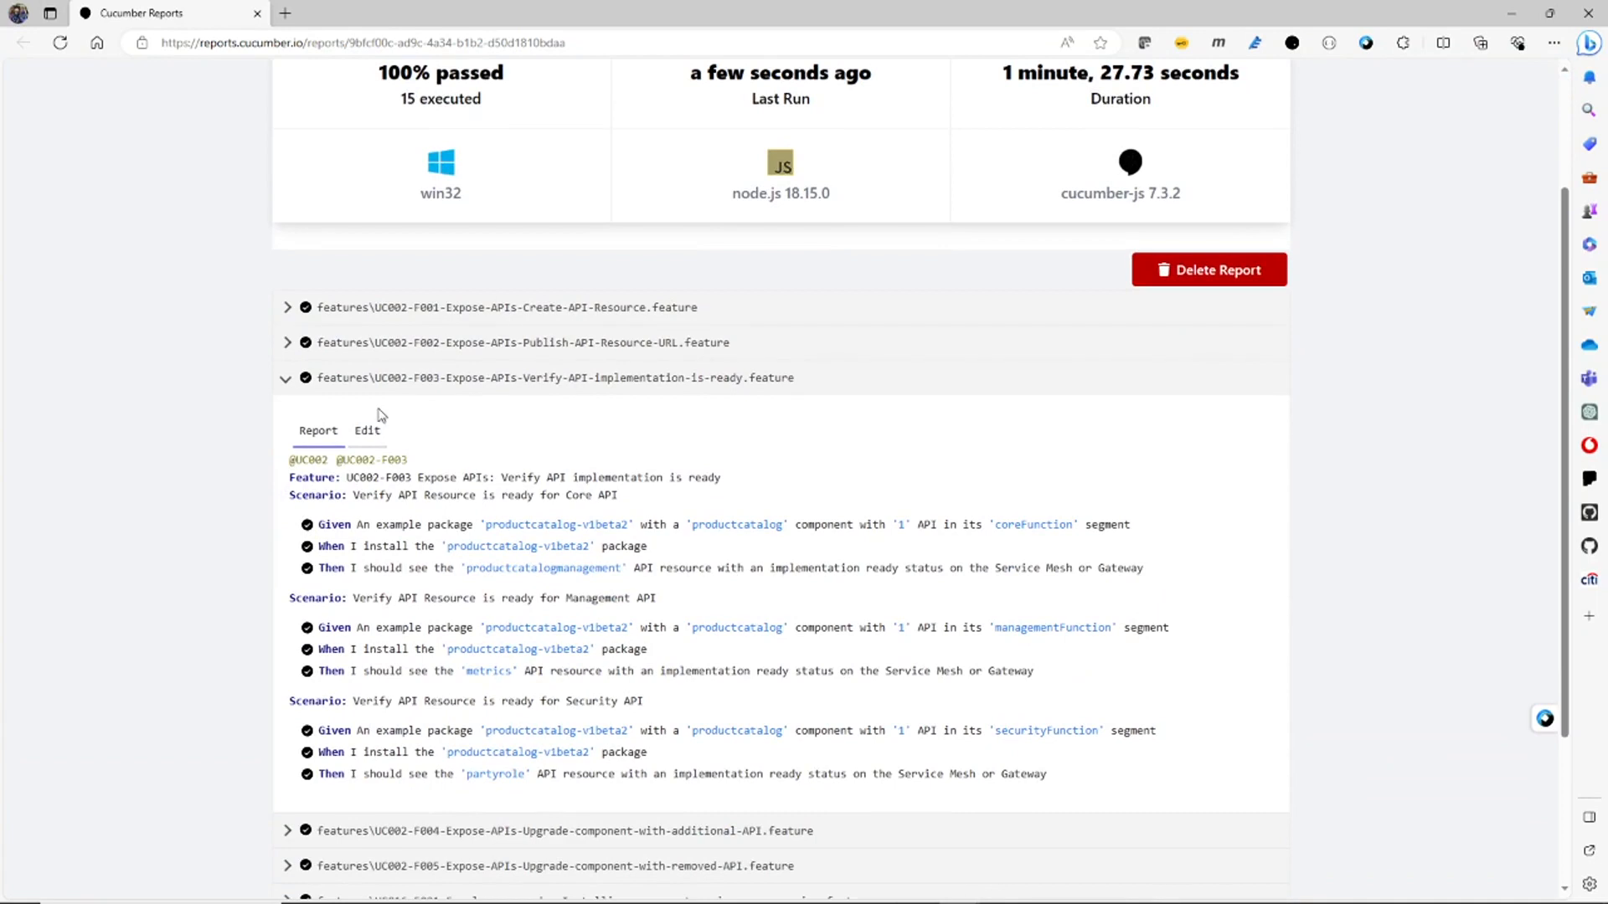
mouse_move(404, 427)
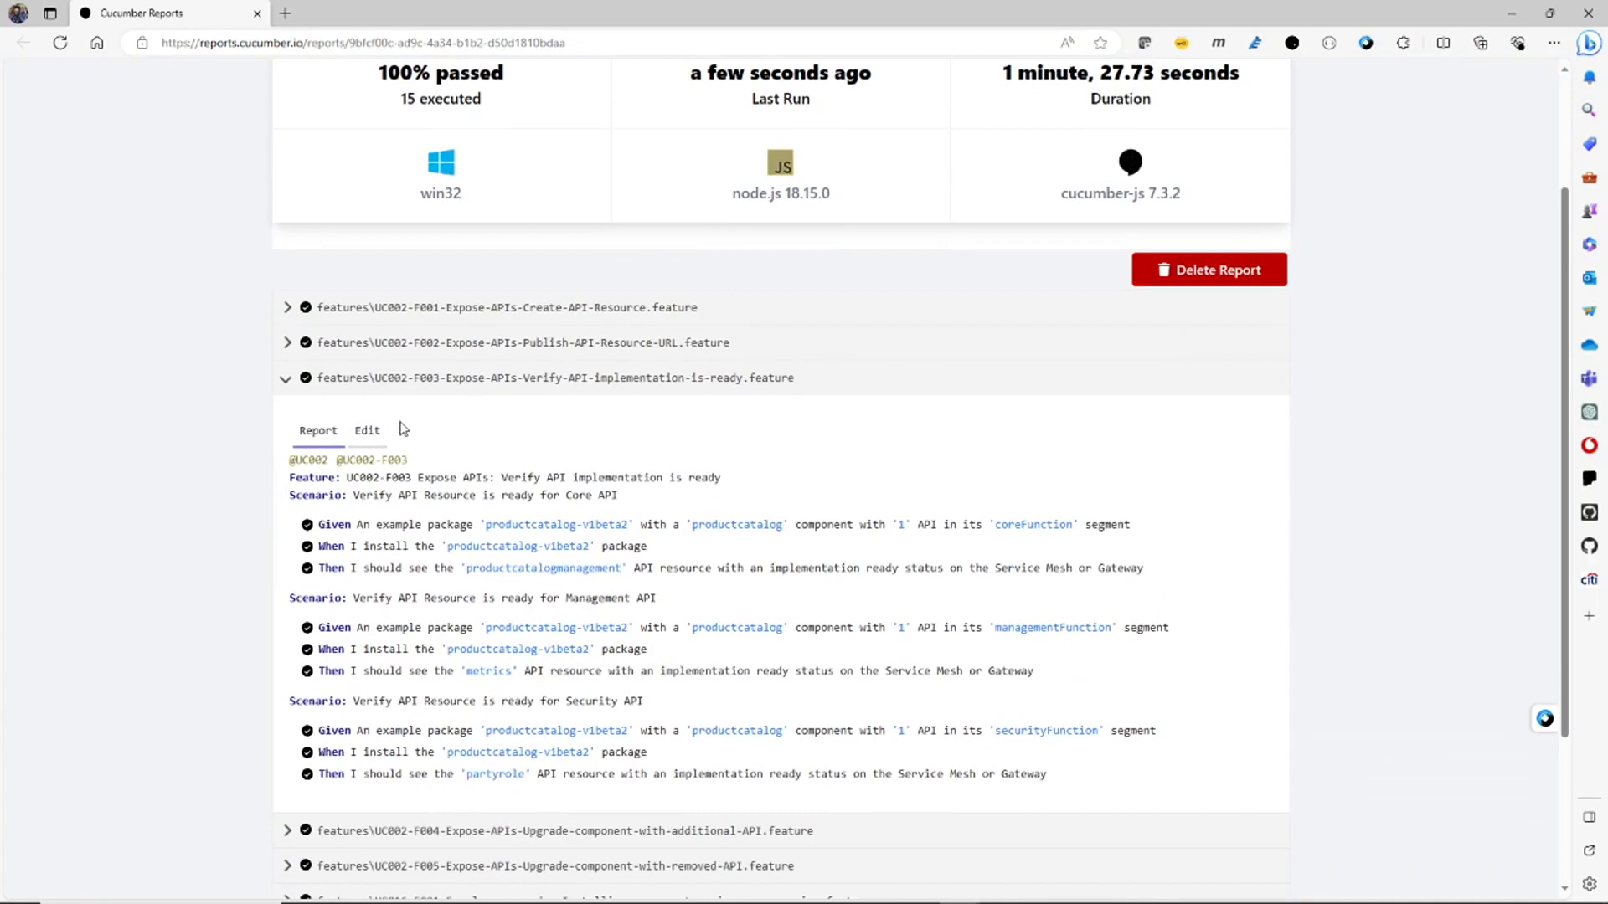
mouse_move(436, 469)
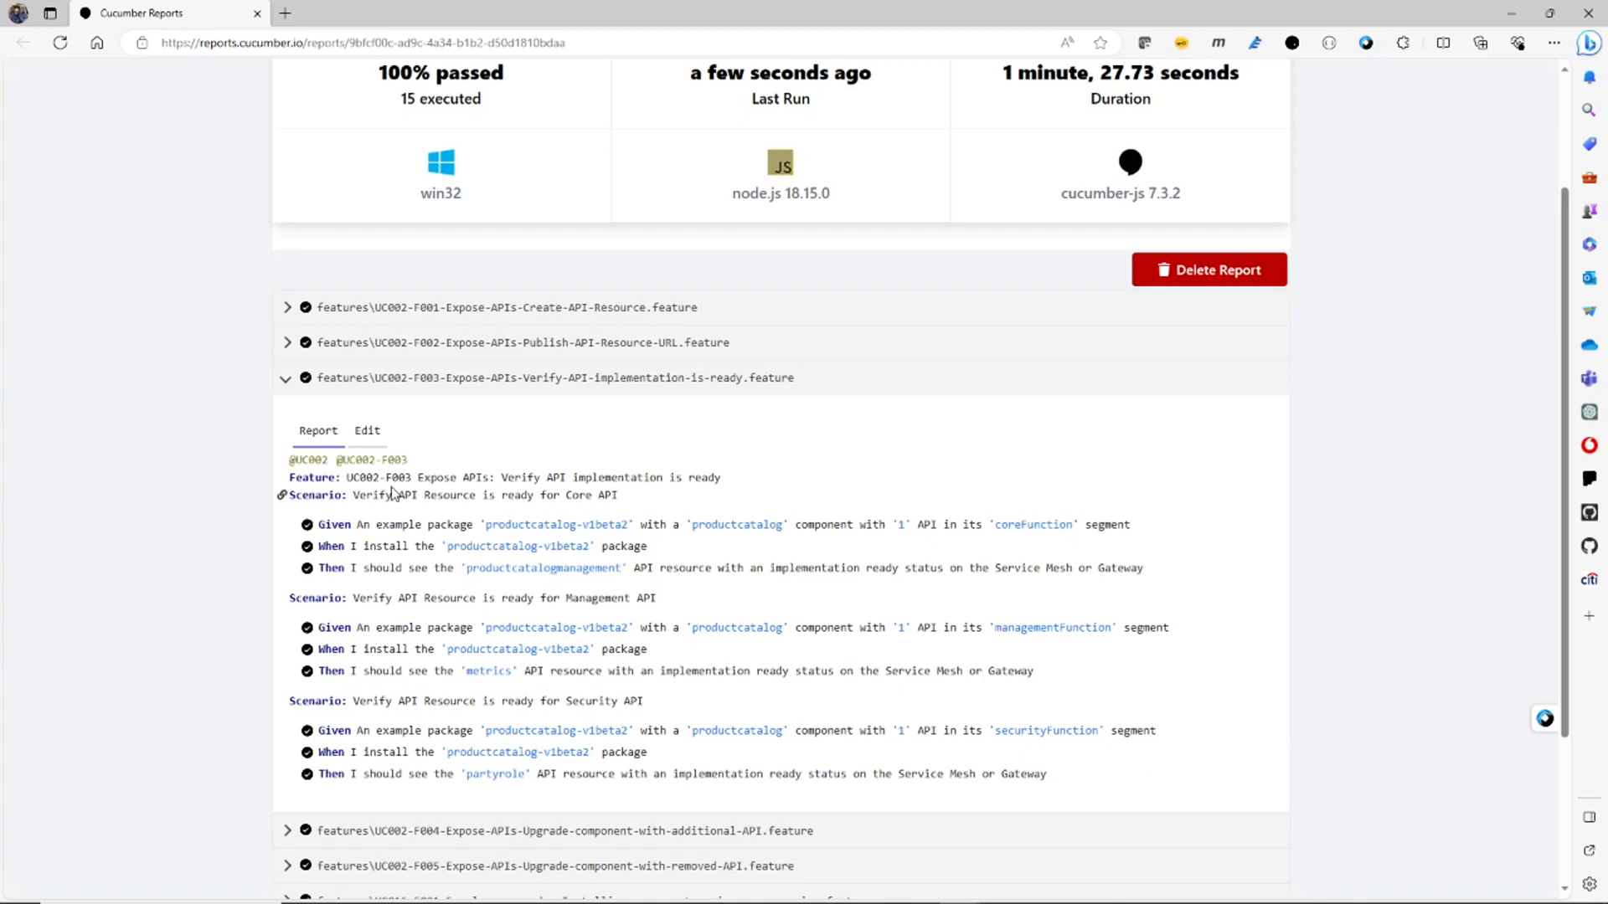
mouse_move(489, 492)
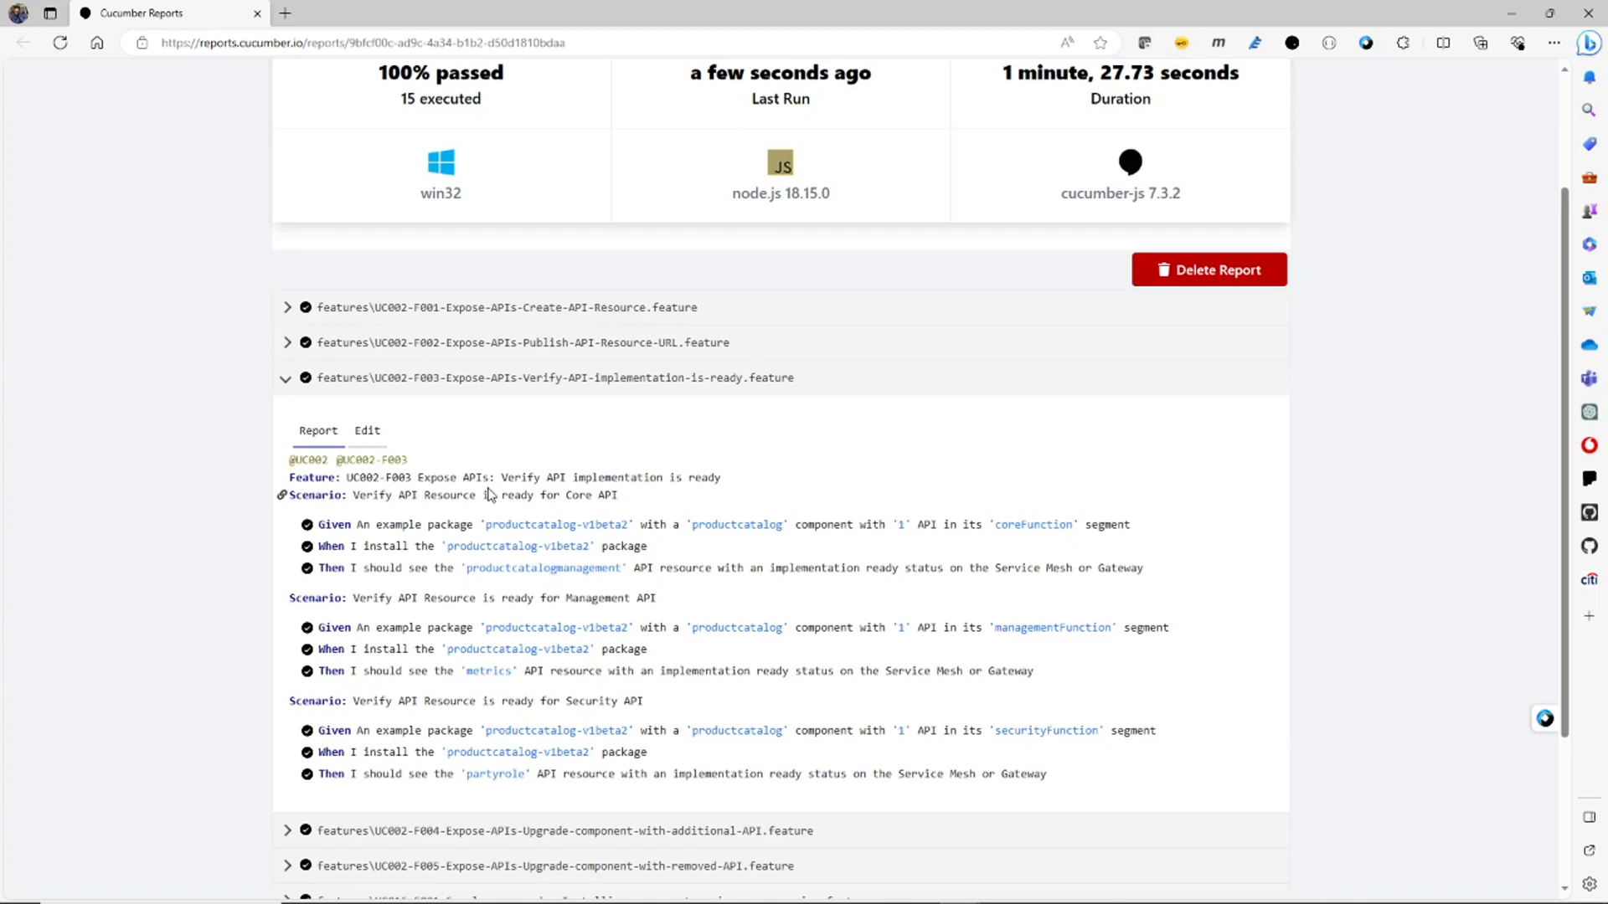
mouse_move(490, 494)
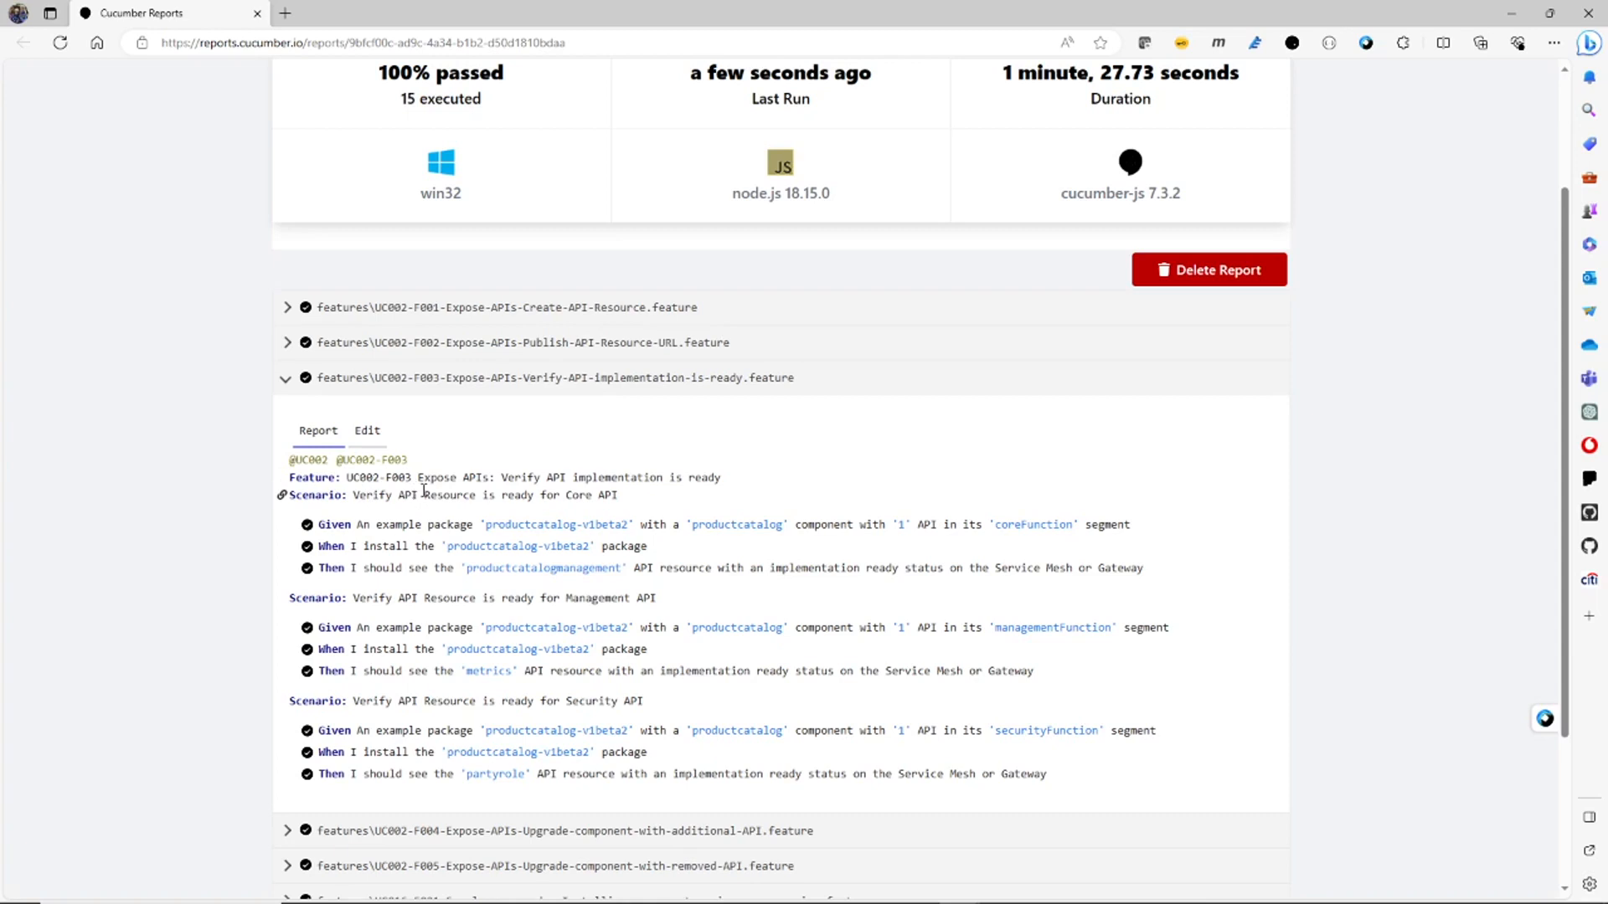
mouse_move(340, 517)
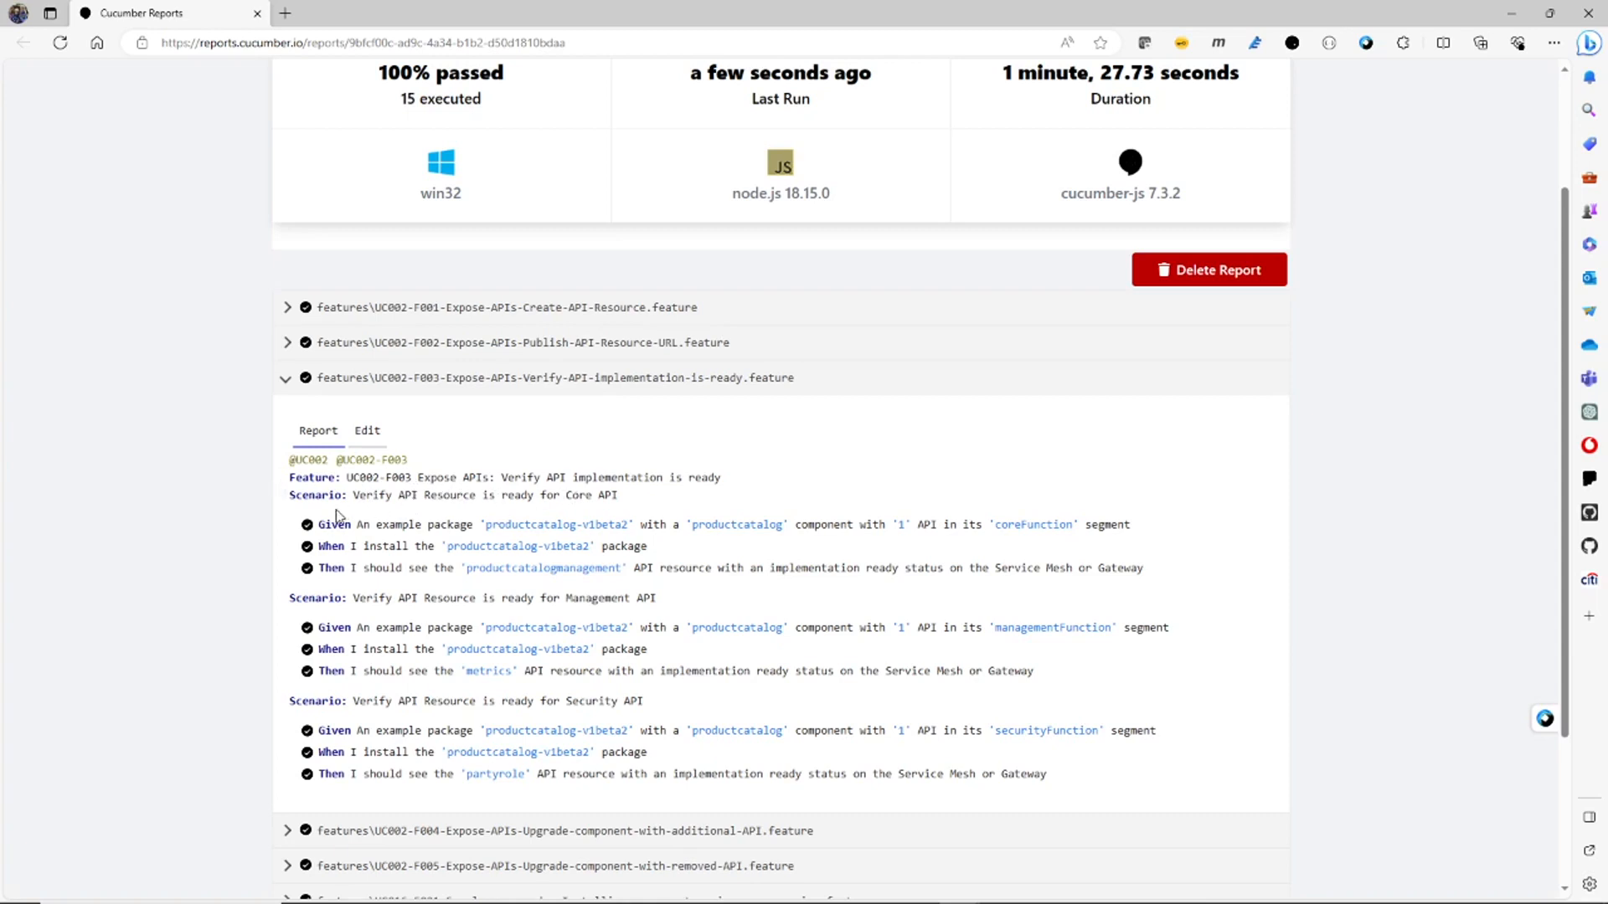
mouse_move(411, 509)
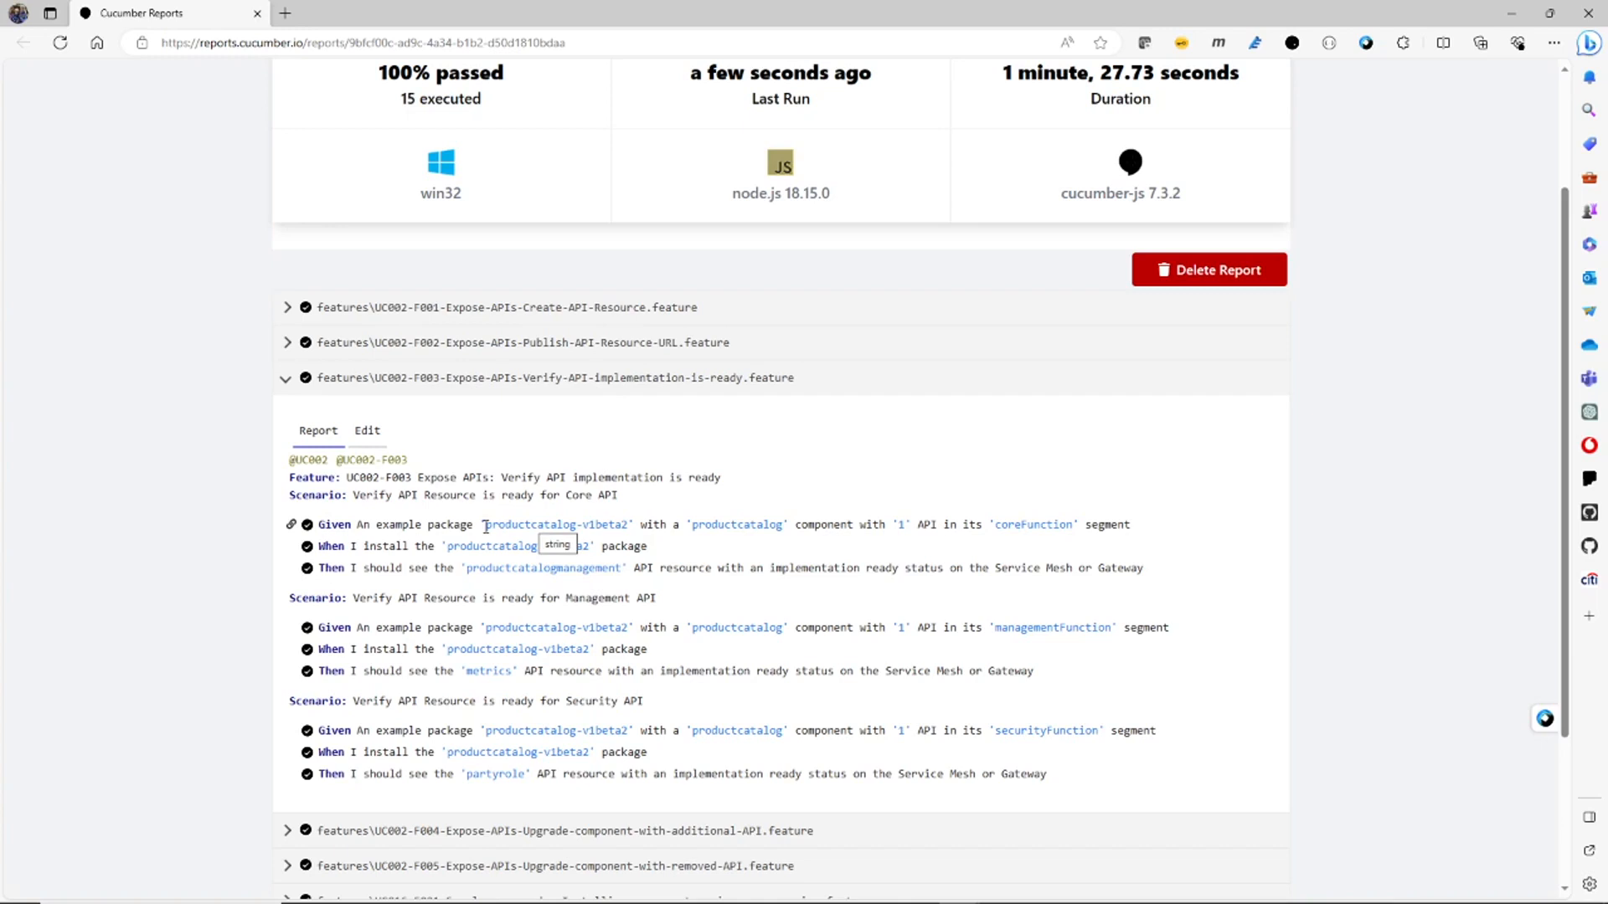
mouse_move(493, 531)
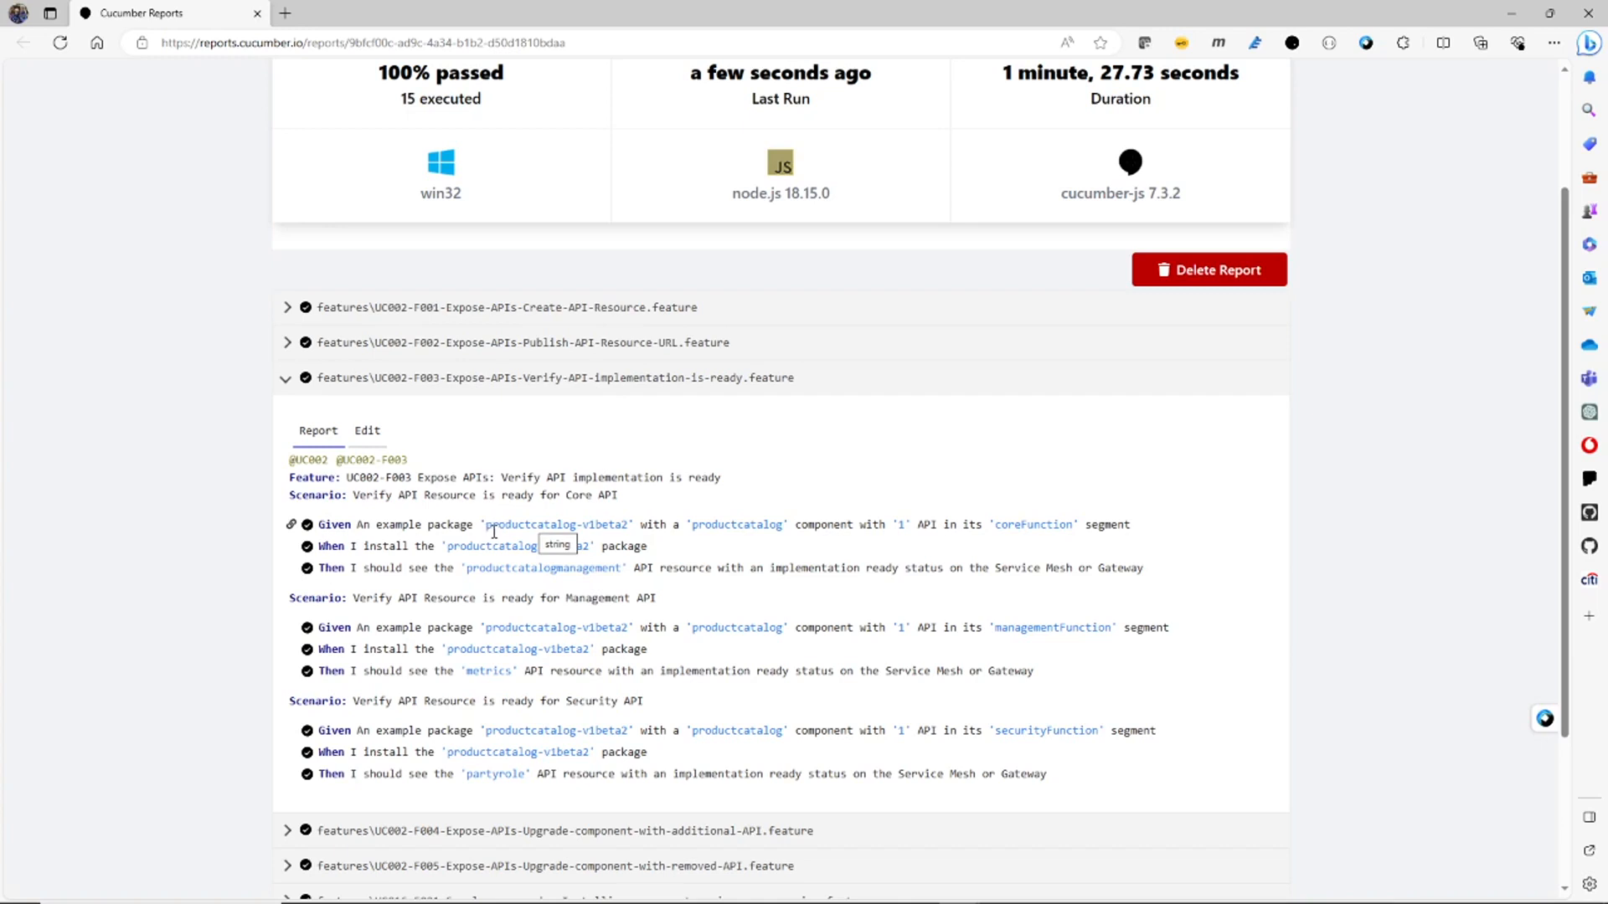
mouse_move(658, 527)
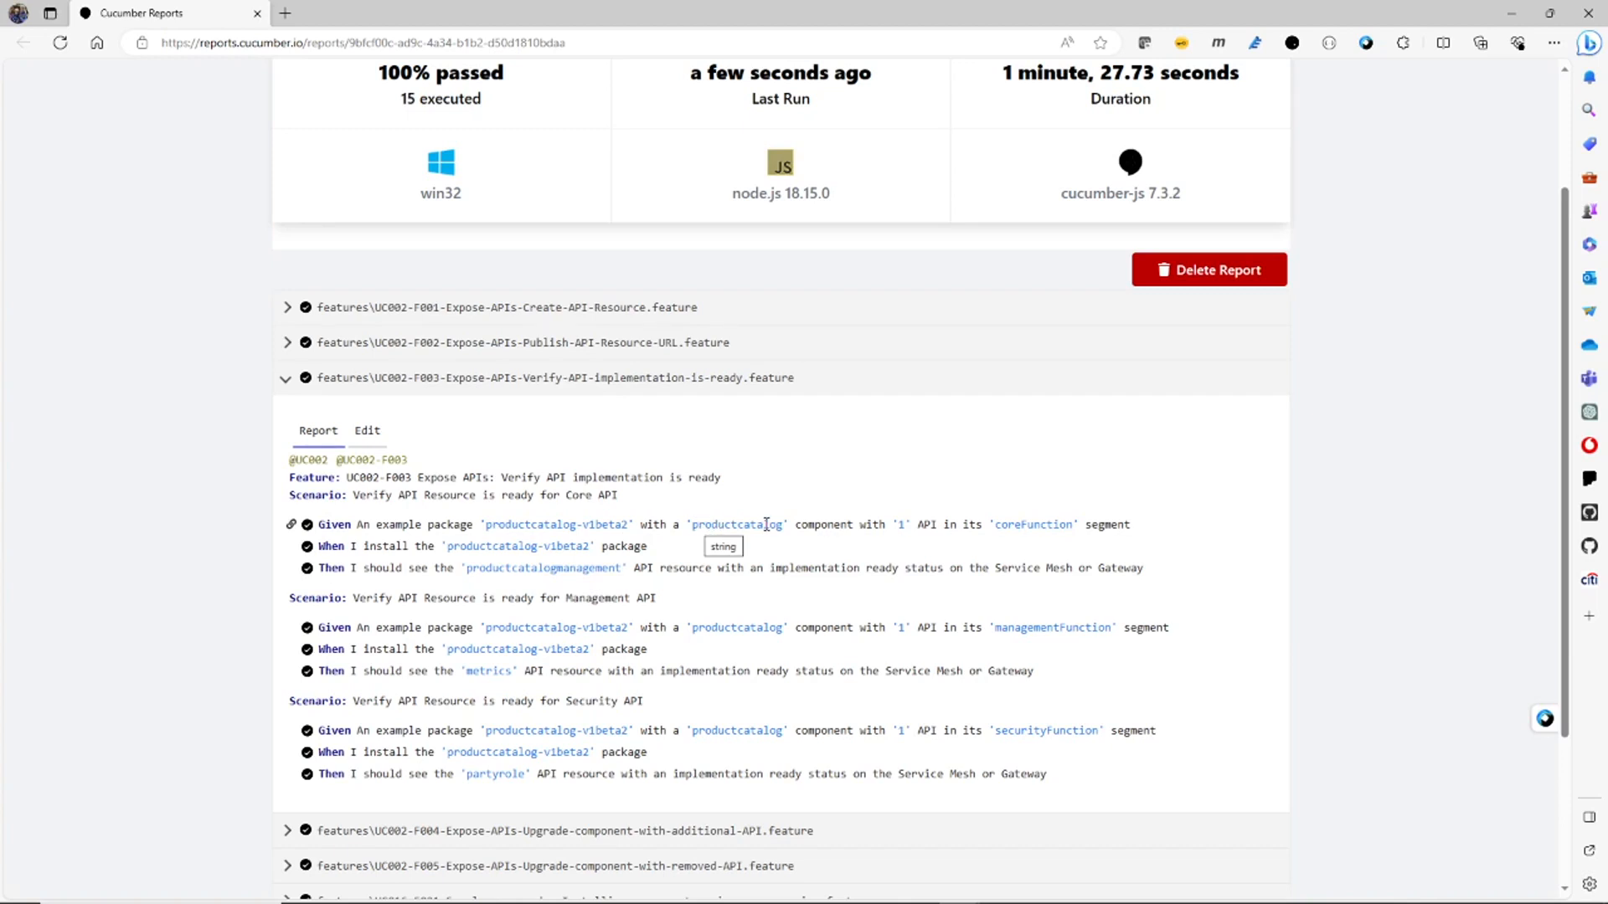
mouse_move(908, 521)
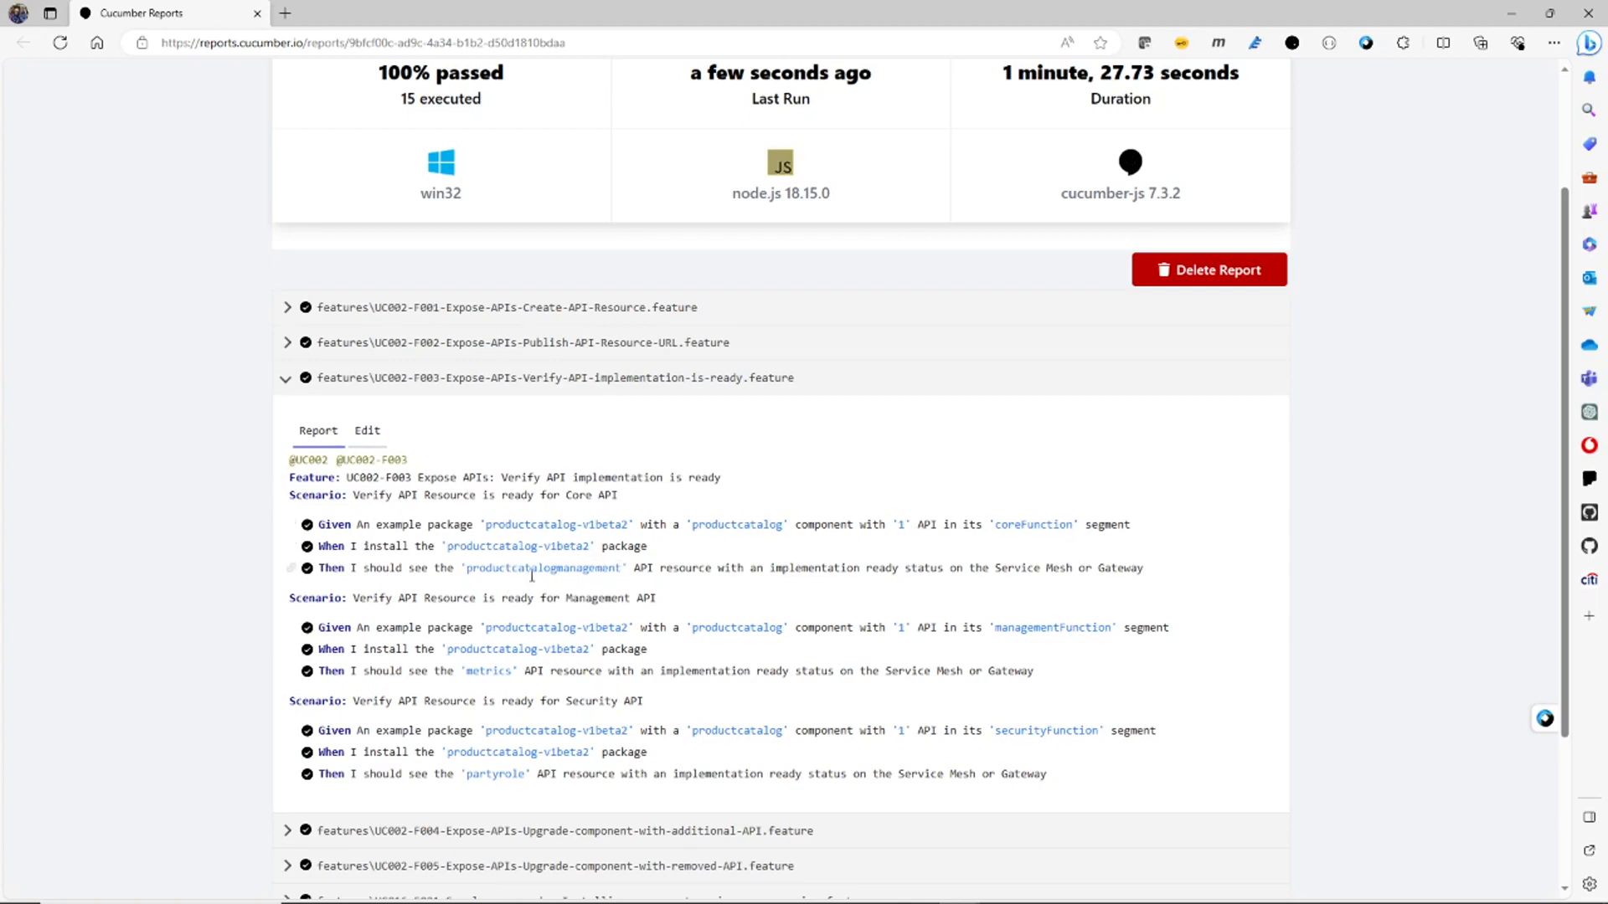
mouse_move(542, 568)
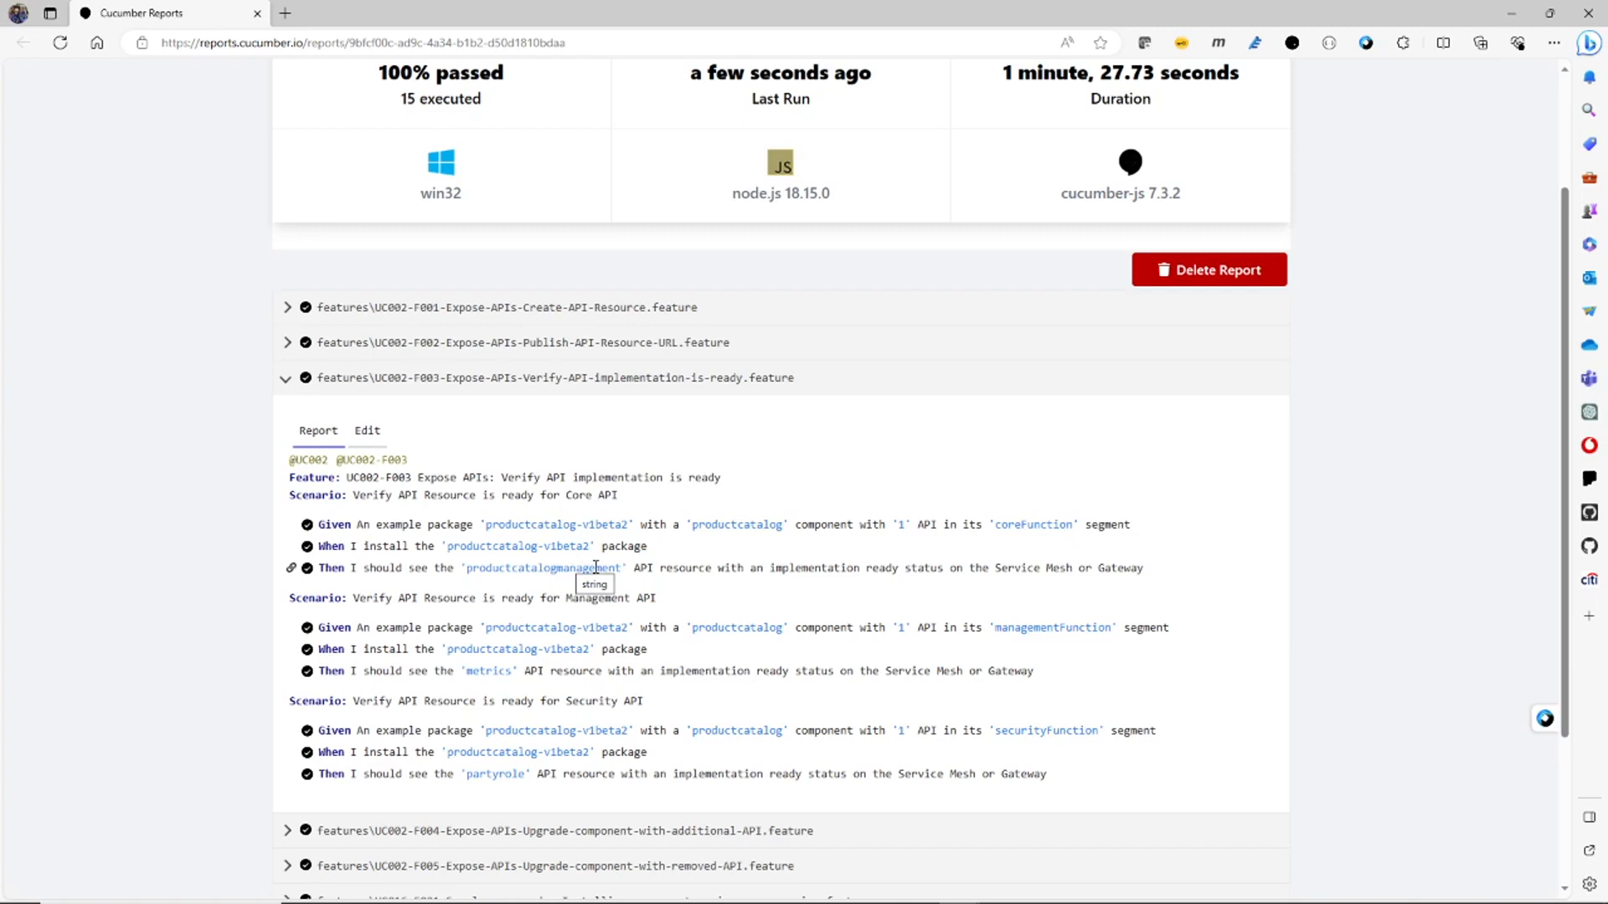
mouse_move(888, 574)
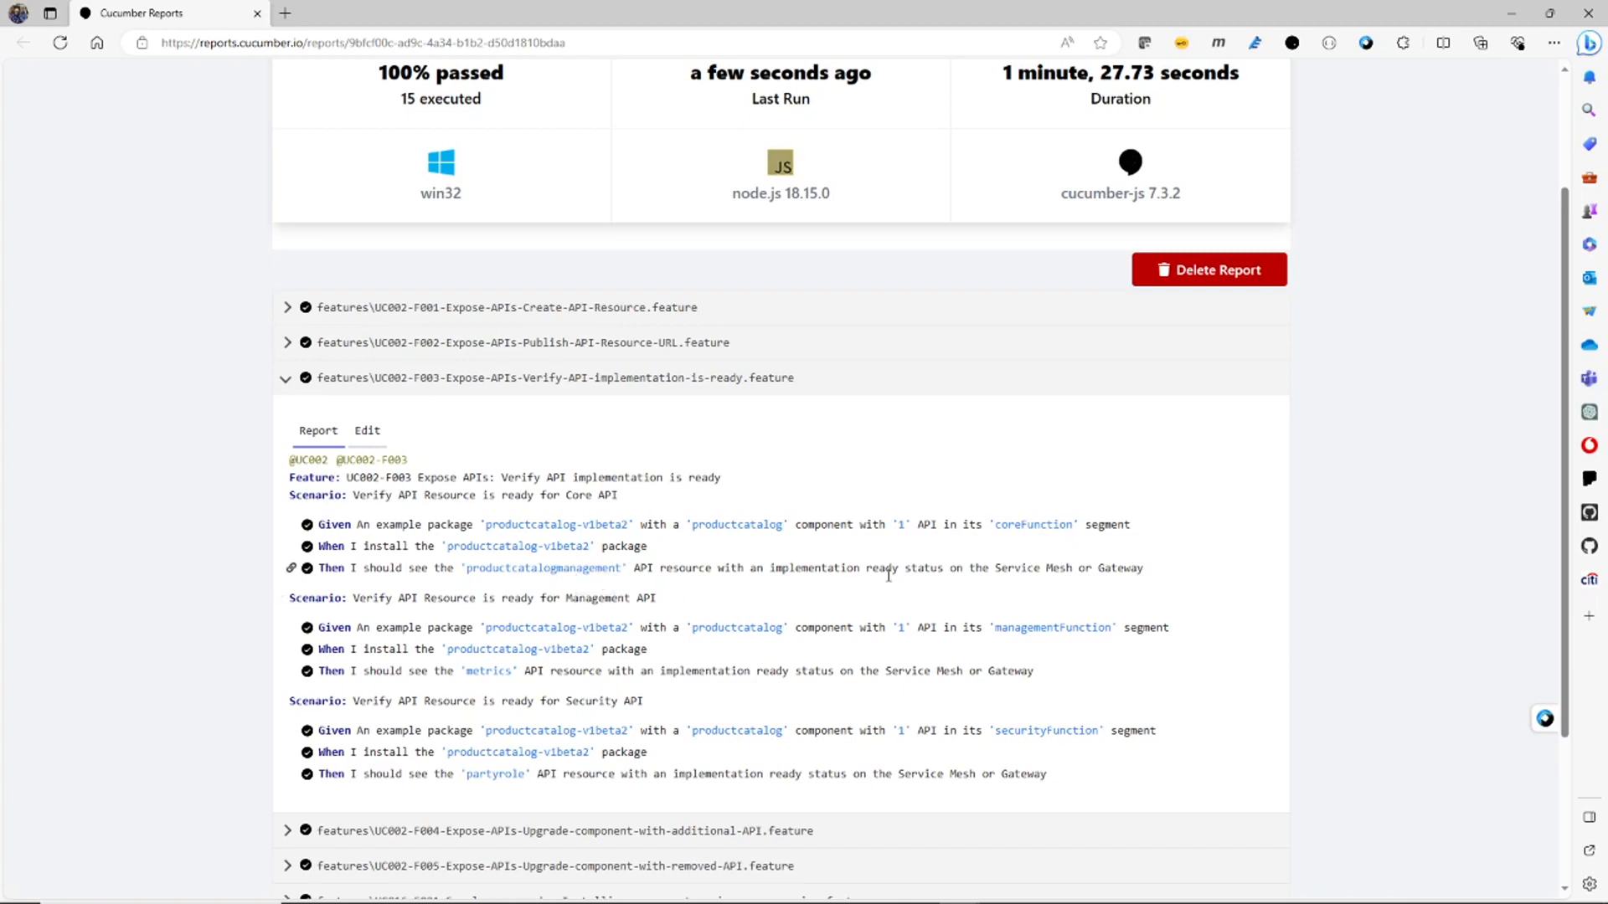
mouse_move(1127, 570)
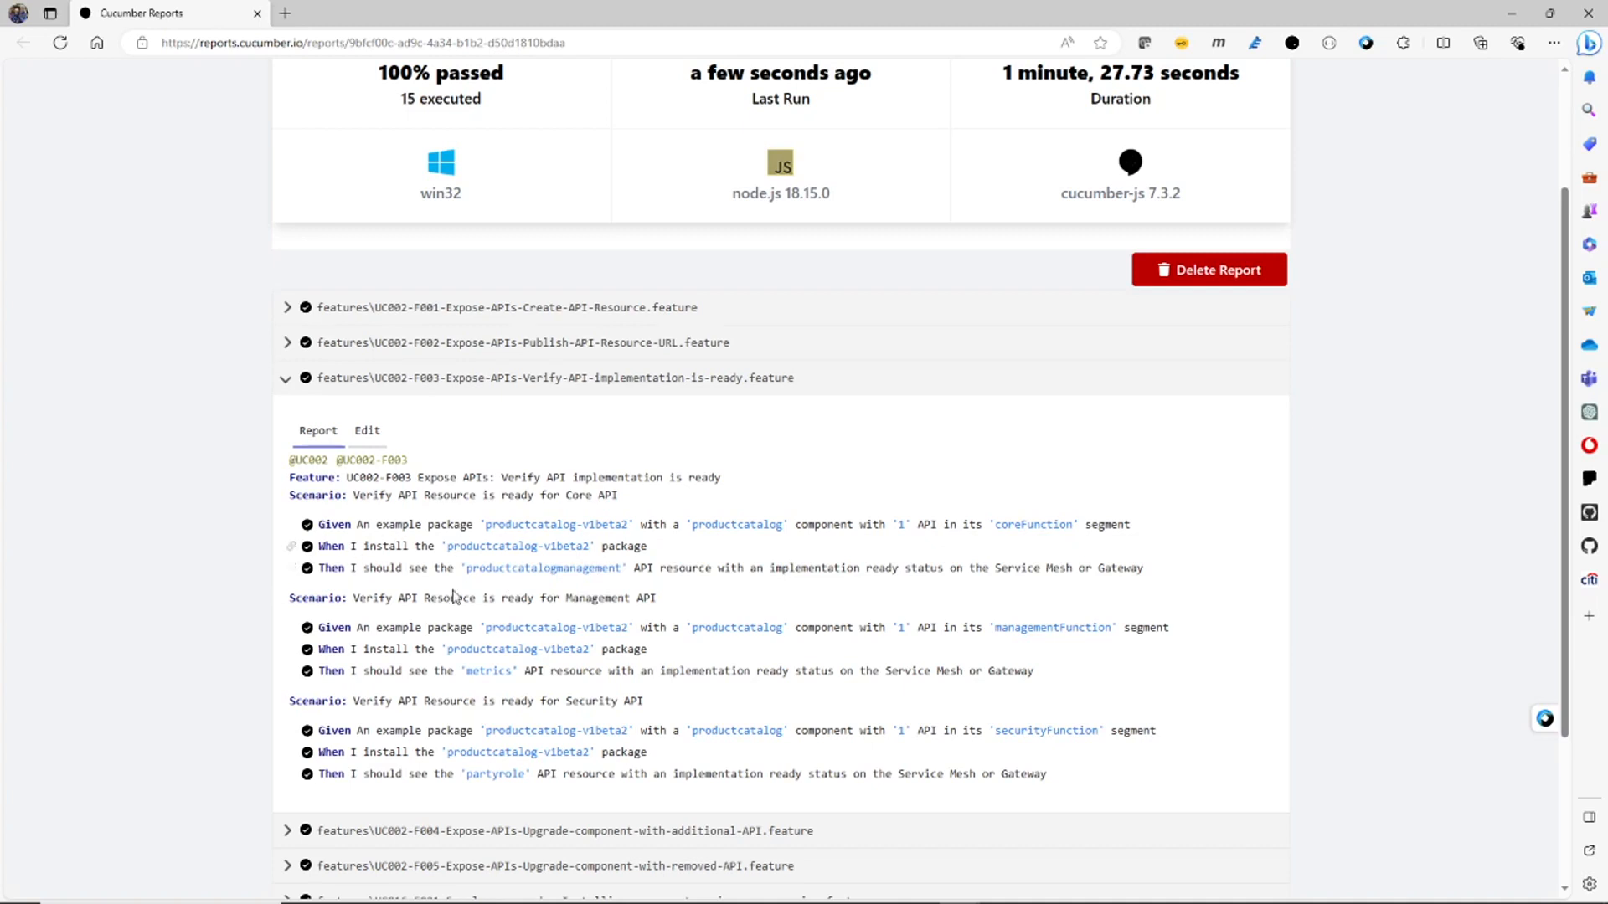
mouse_move(556, 586)
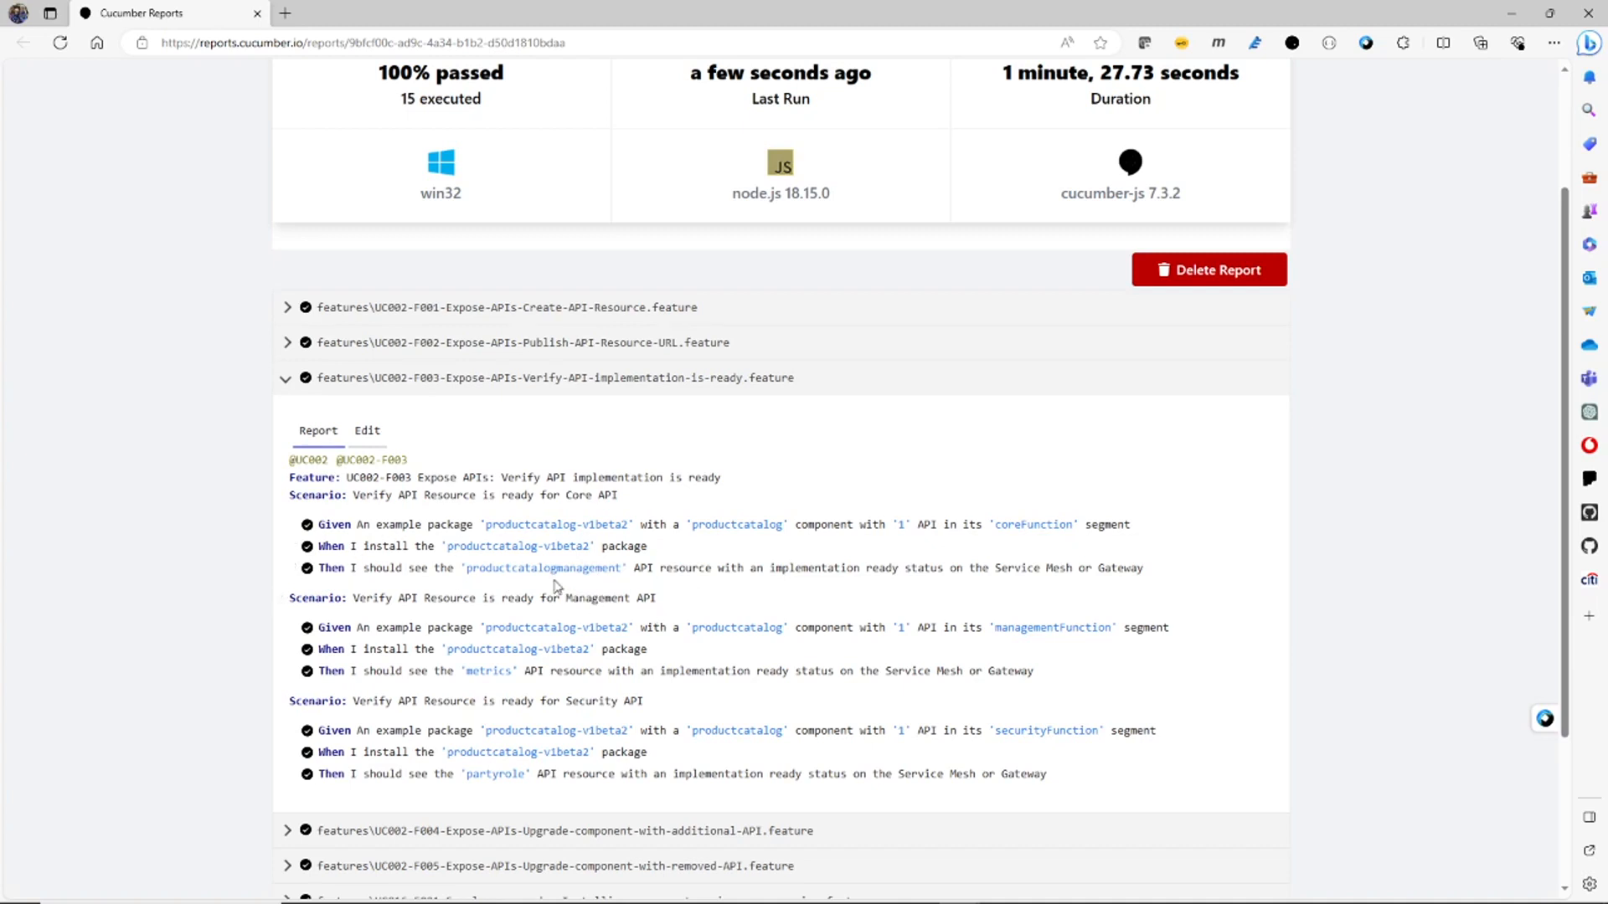
mouse_move(498, 670)
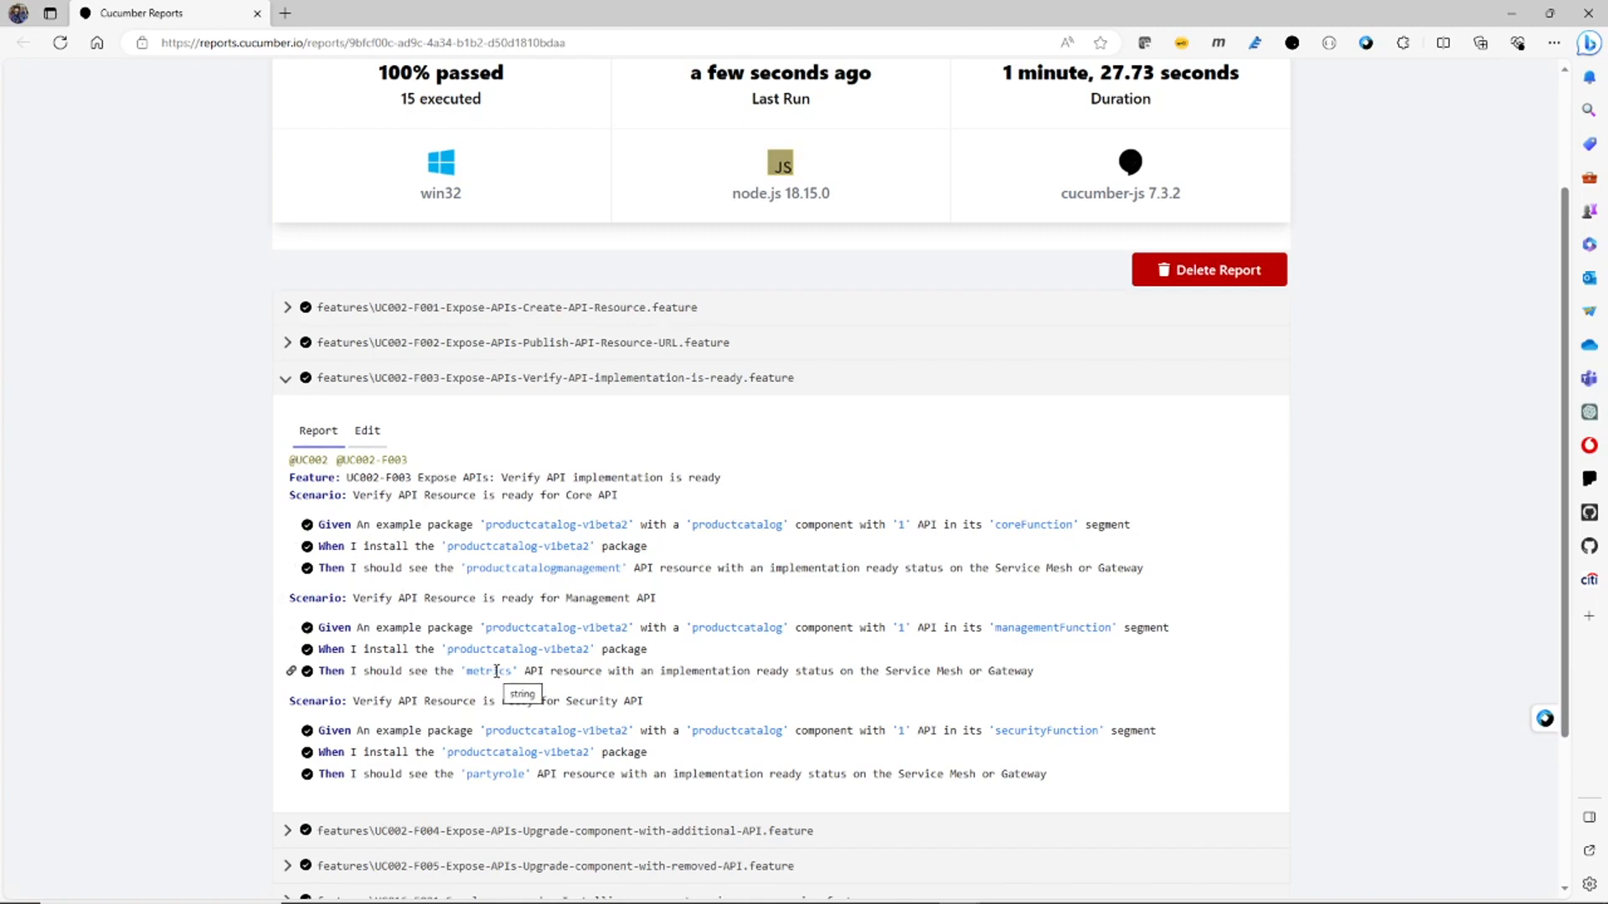
mouse_move(791, 670)
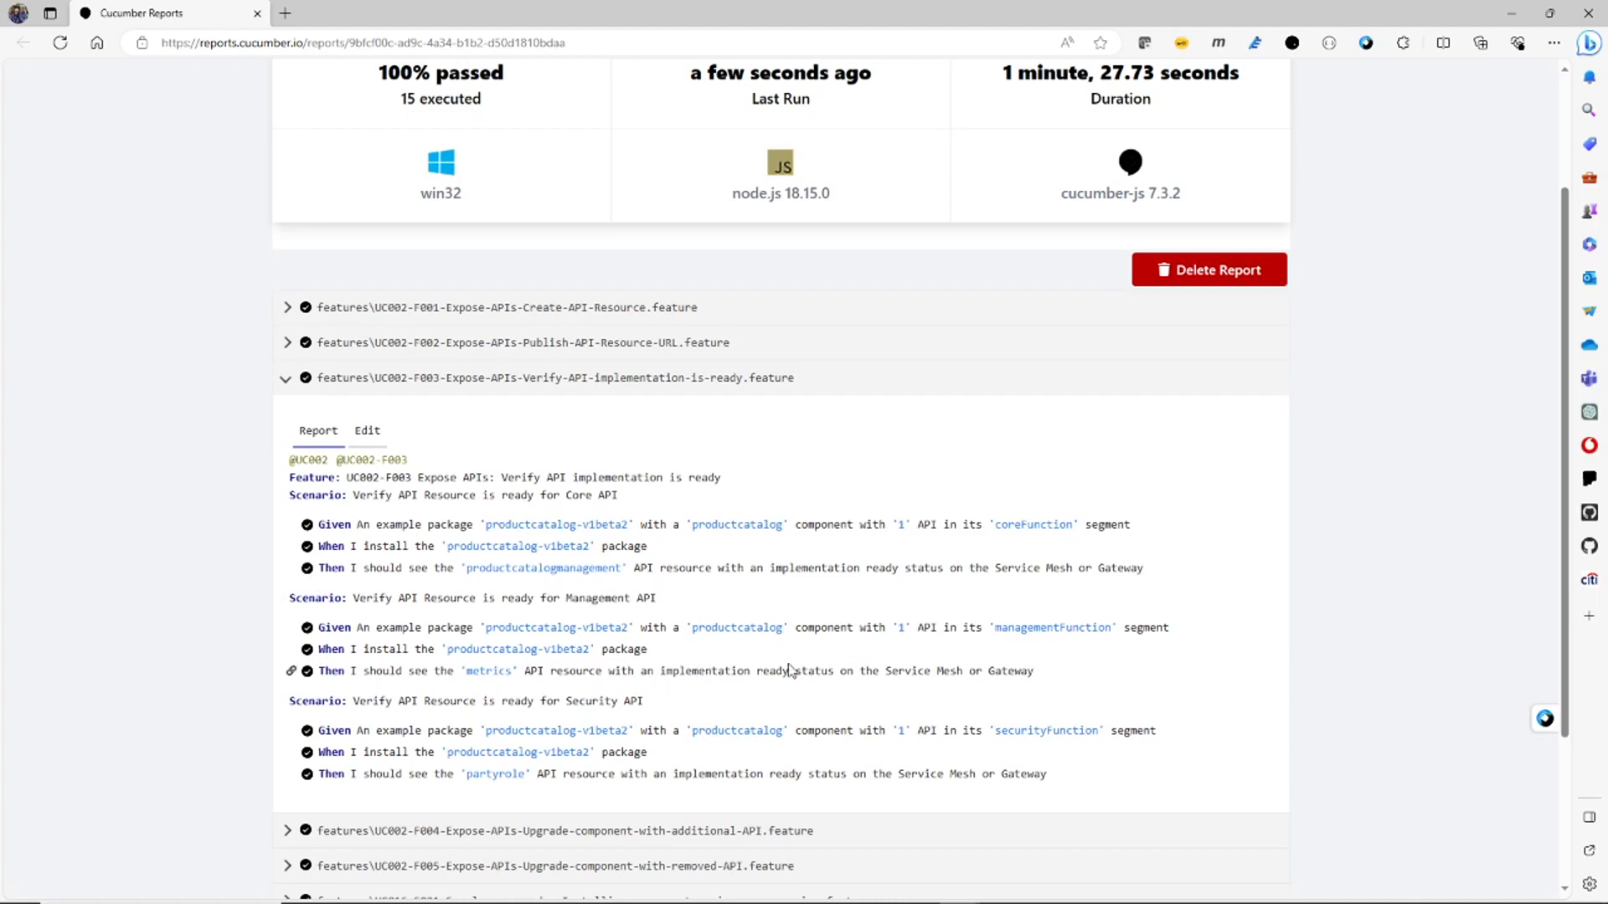
mouse_move(630, 708)
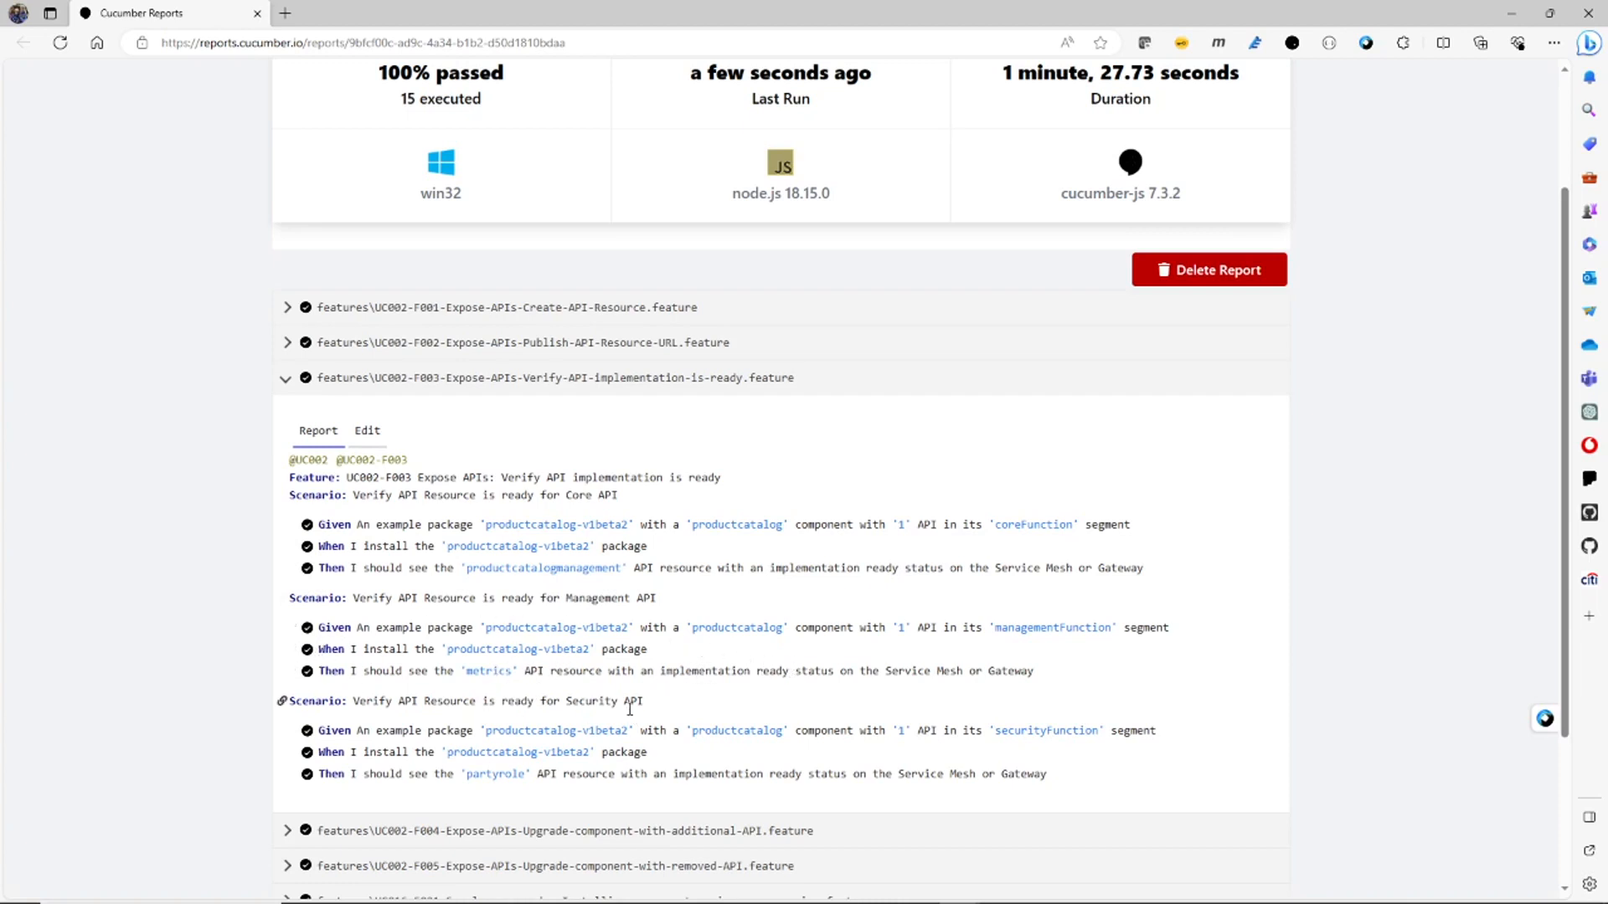
mouse_move(488, 753)
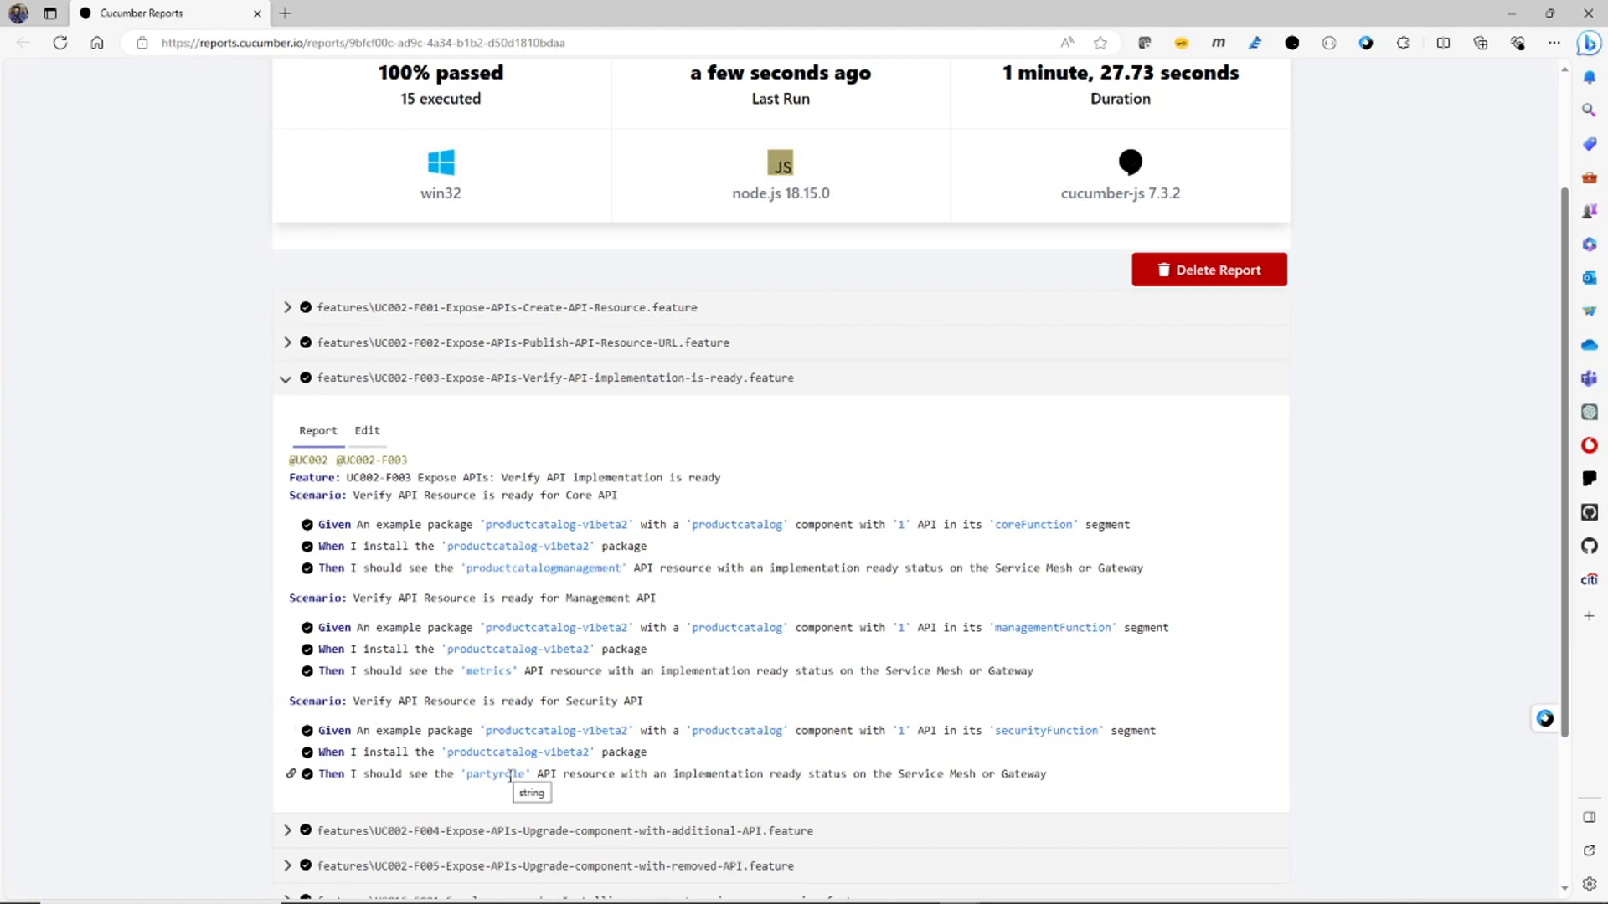
mouse_move(952, 770)
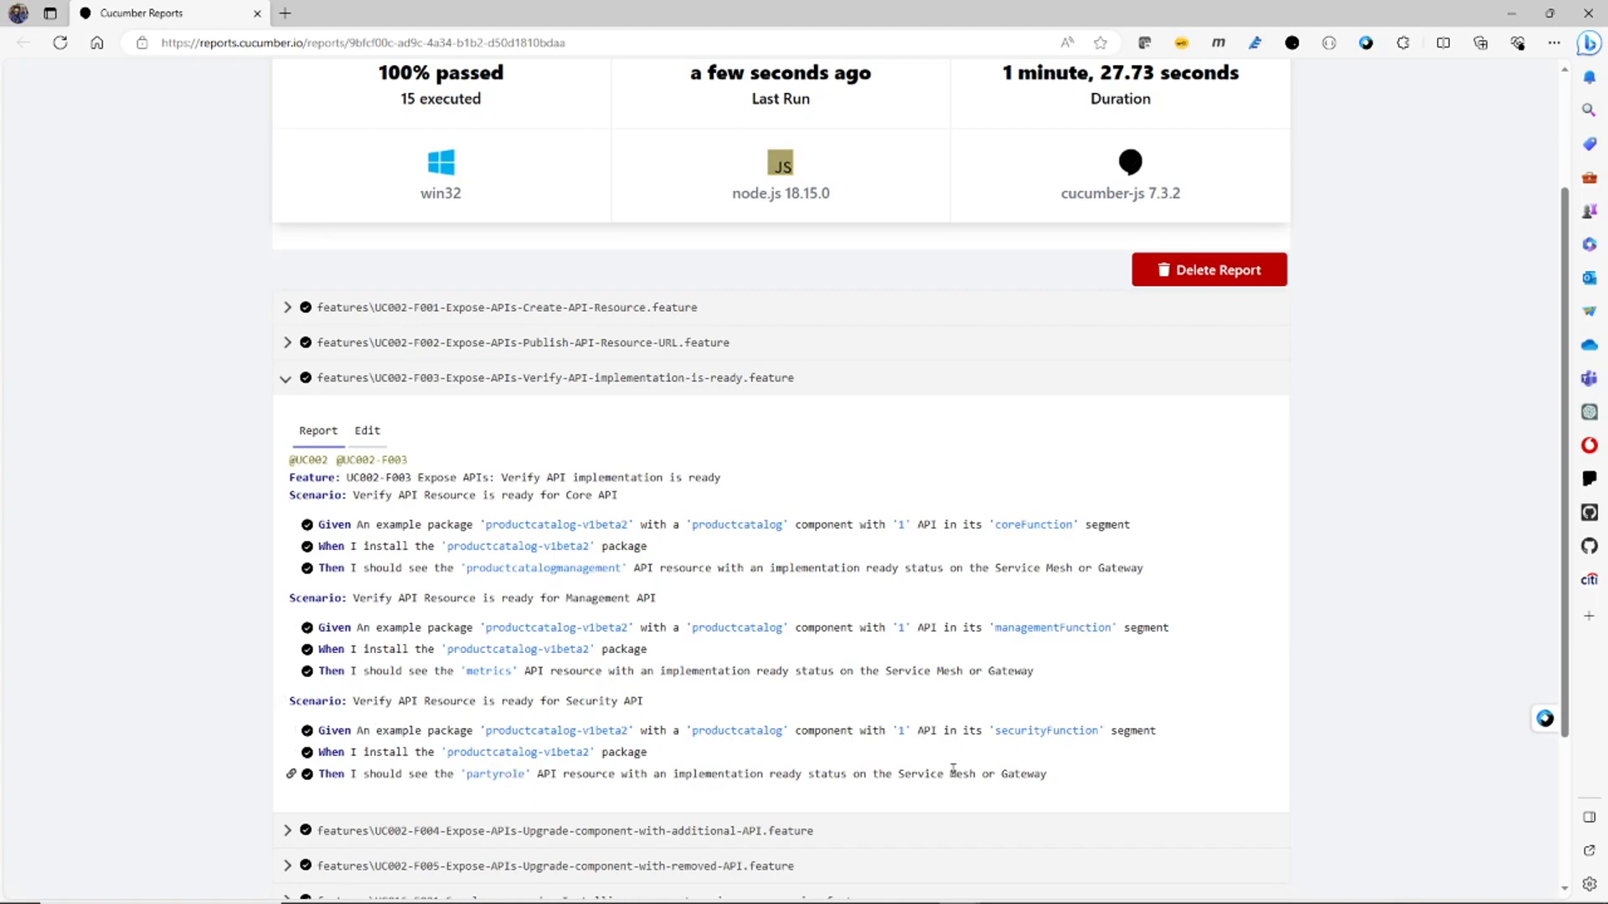
Scroll down the report to the UC016-F001 seamless upgrade feature and its two scenarios
scroll("down", 3)
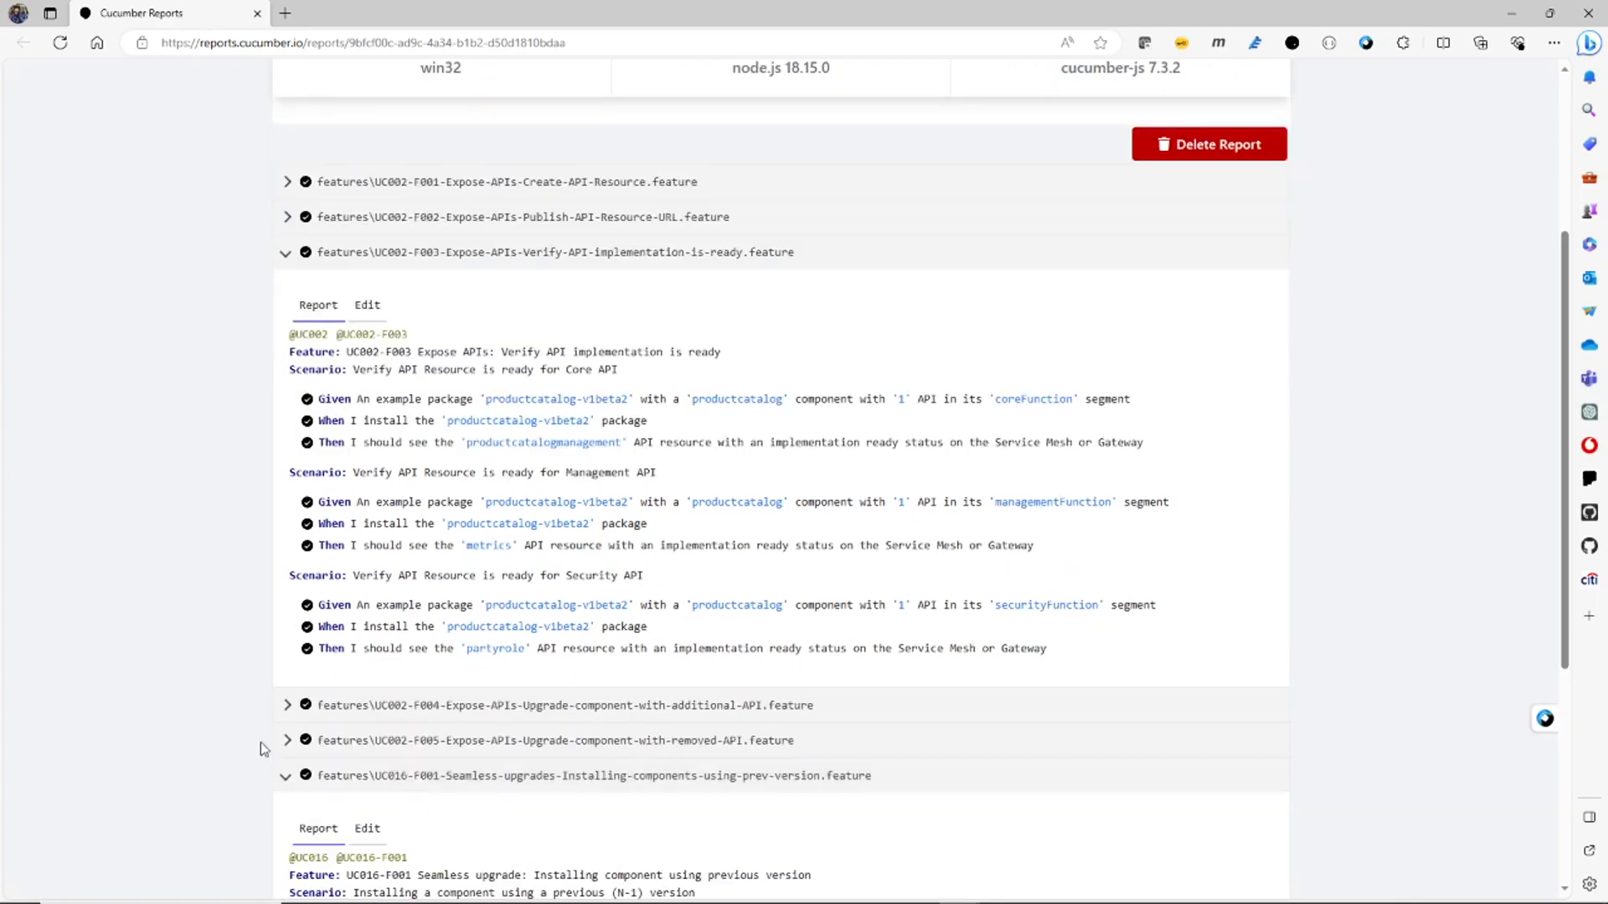
scroll("down", 3)
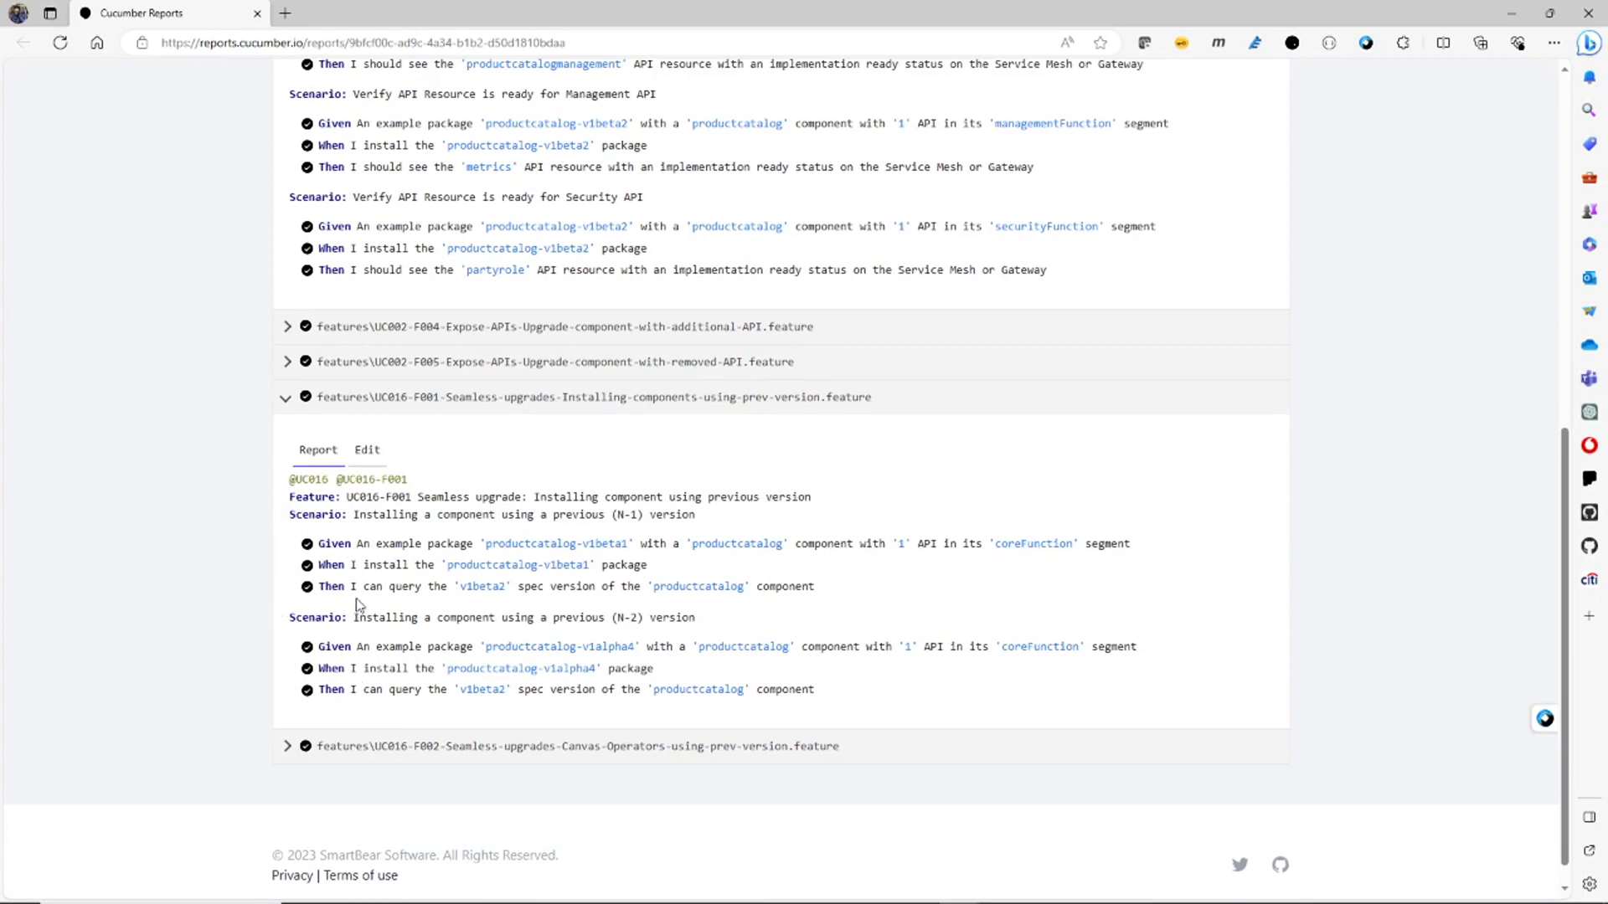
mouse_move(359, 550)
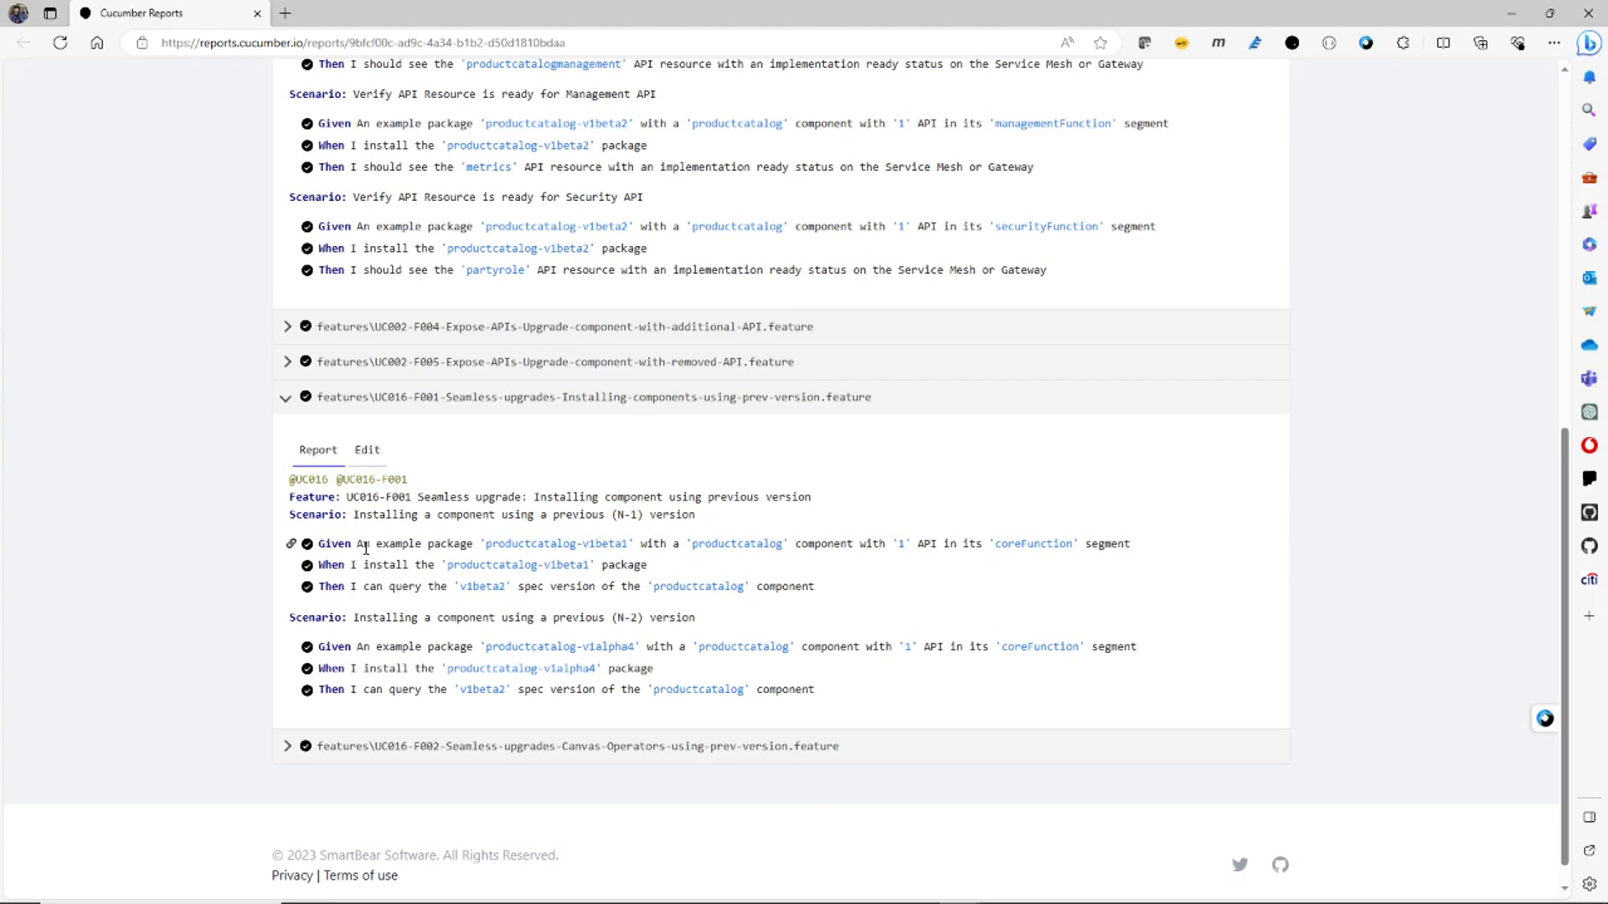
mouse_move(366, 543)
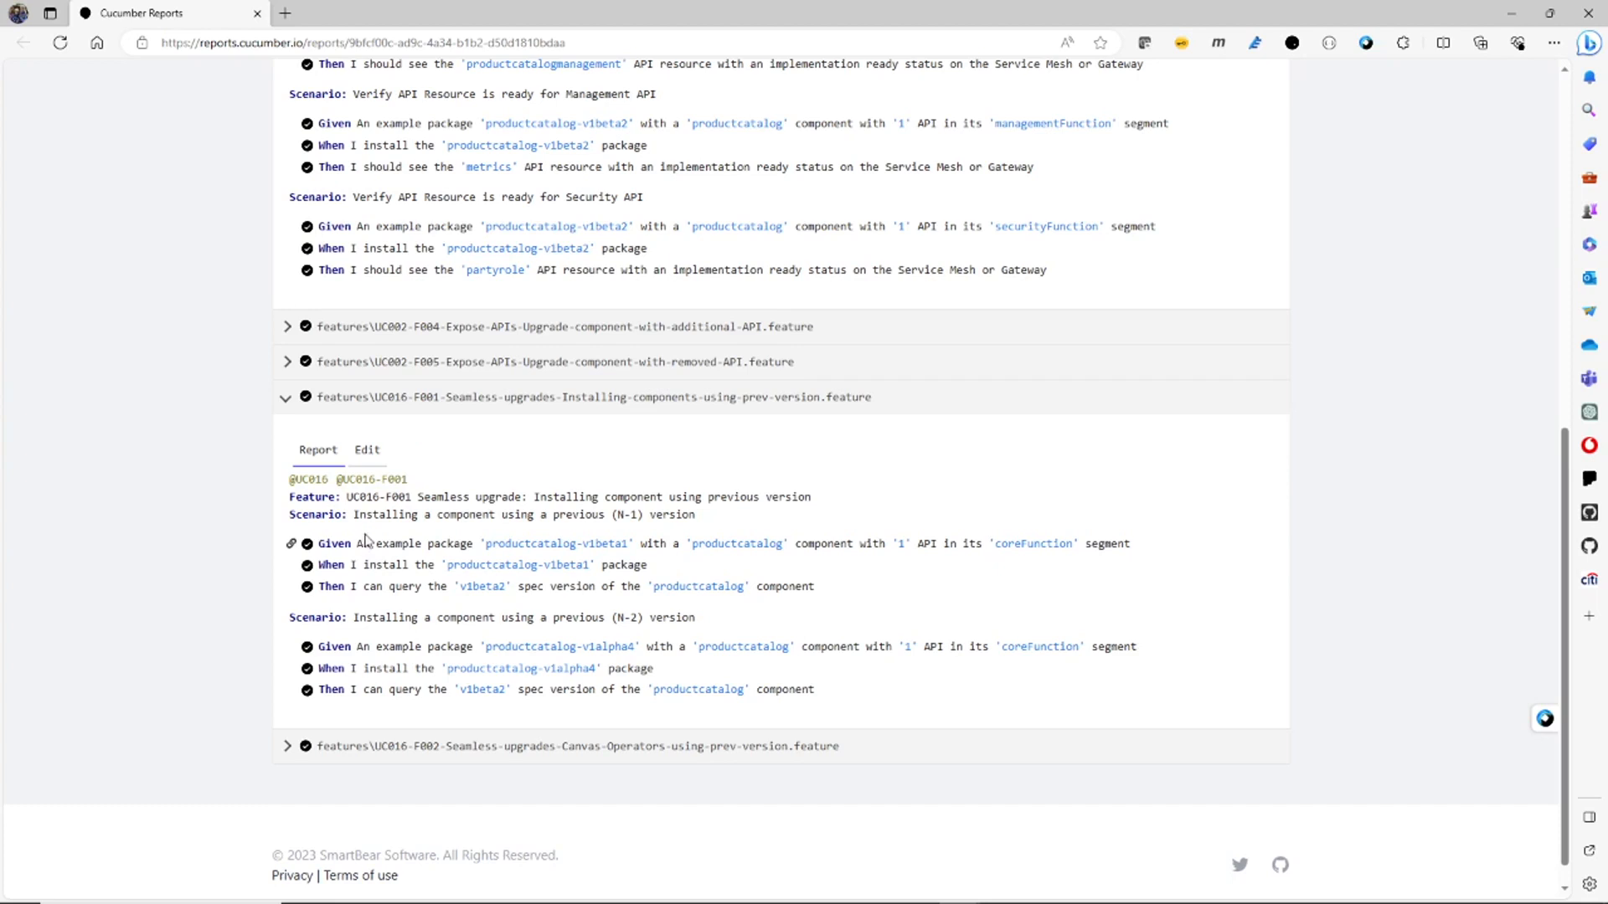
mouse_move(356, 514)
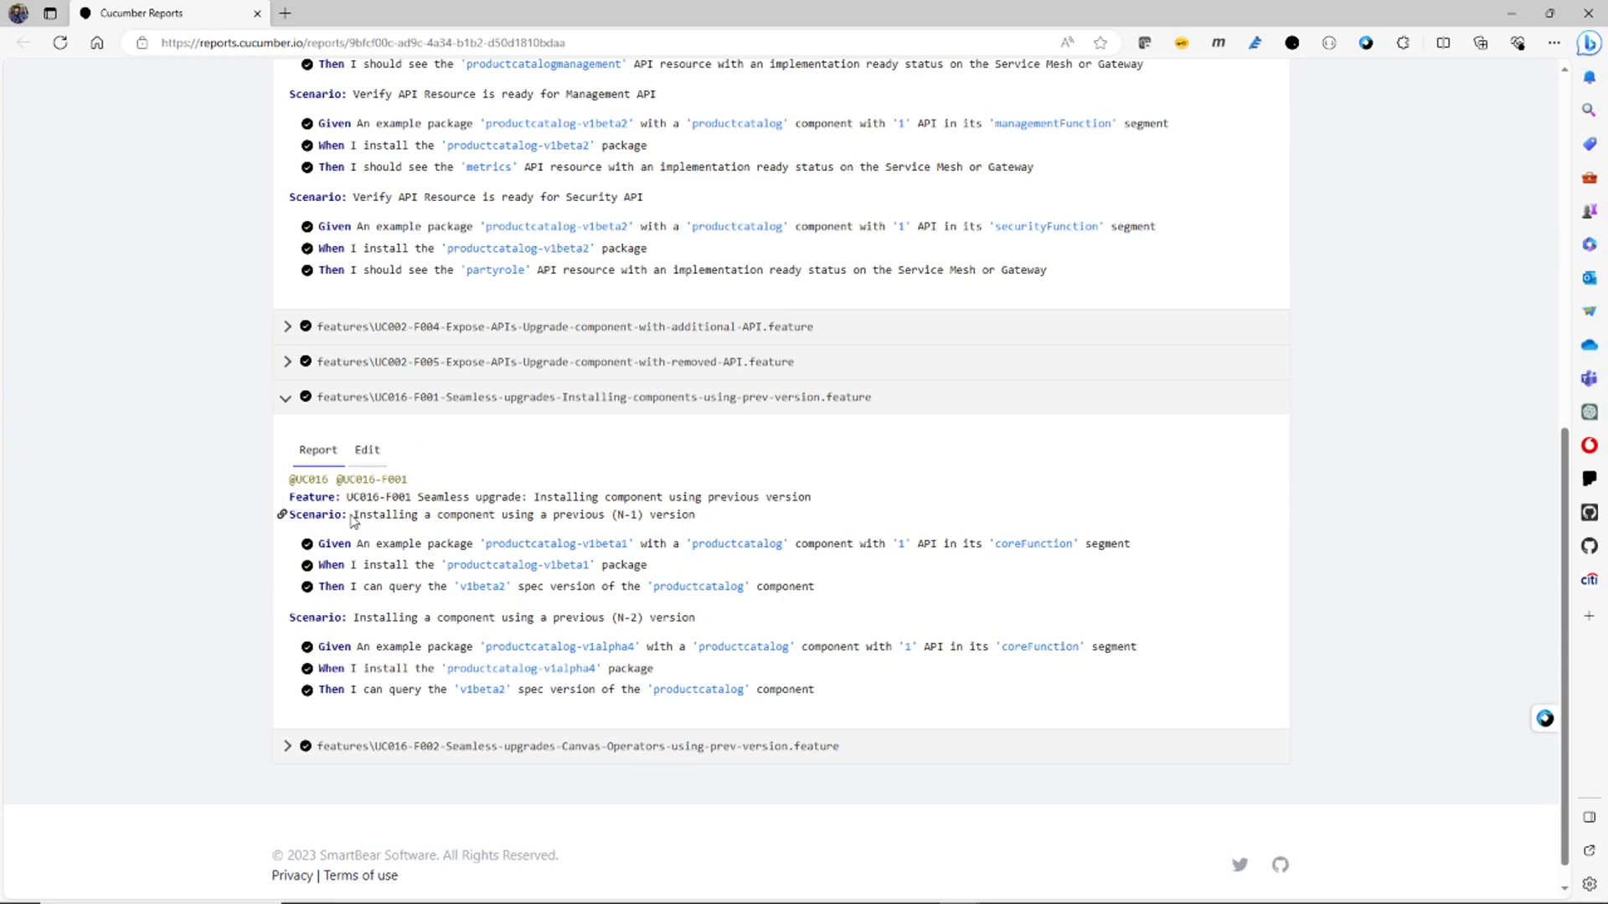
mouse_move(350, 512)
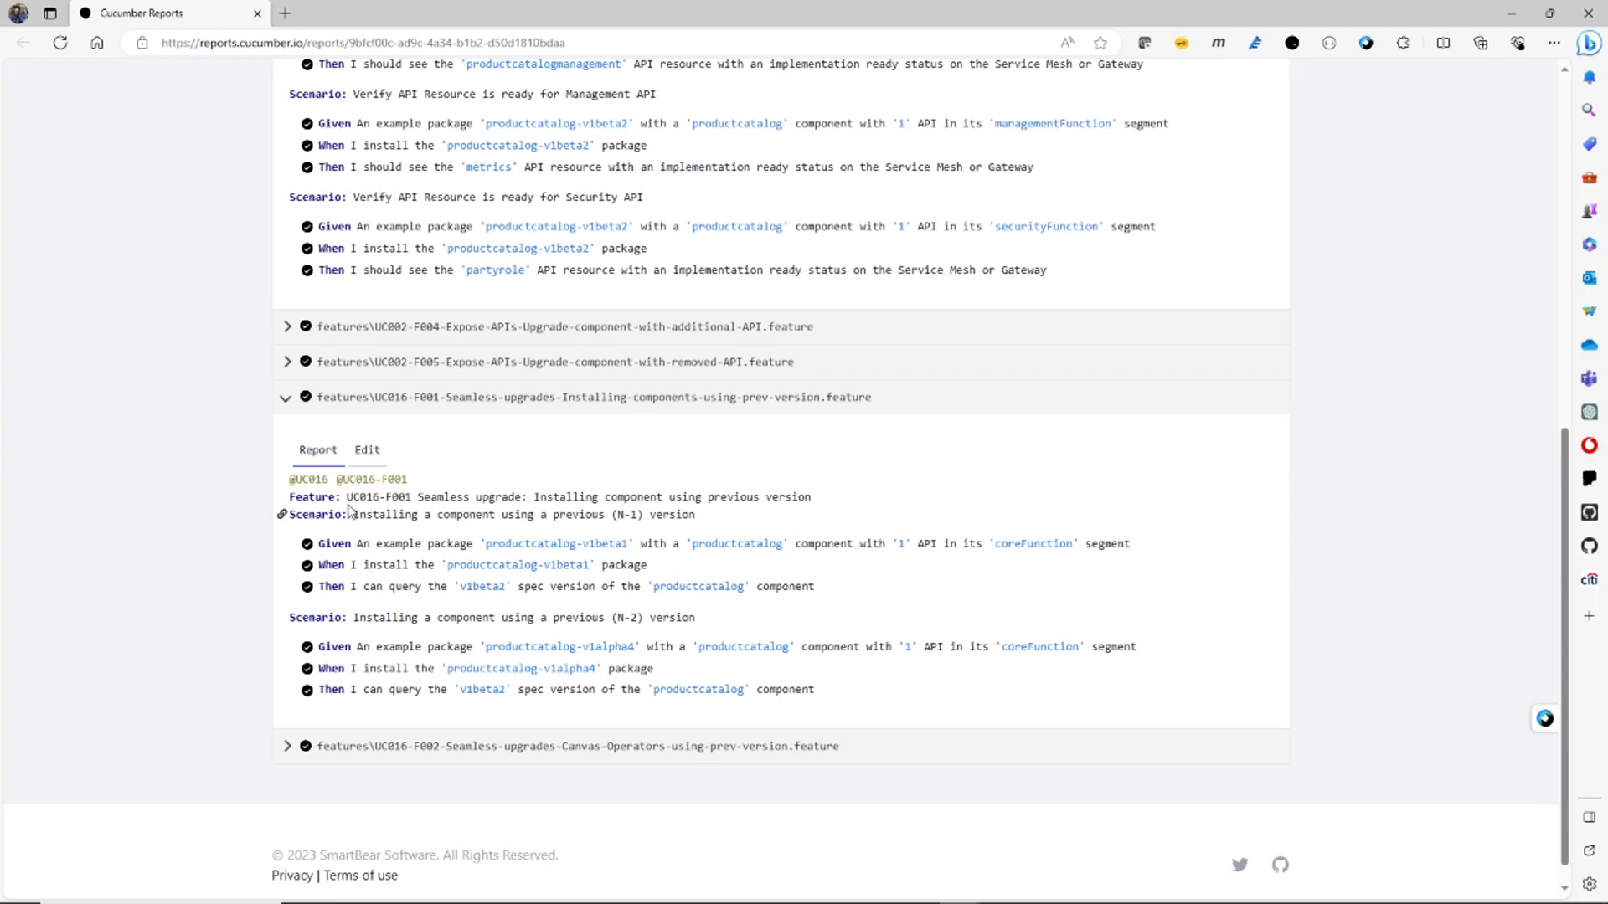